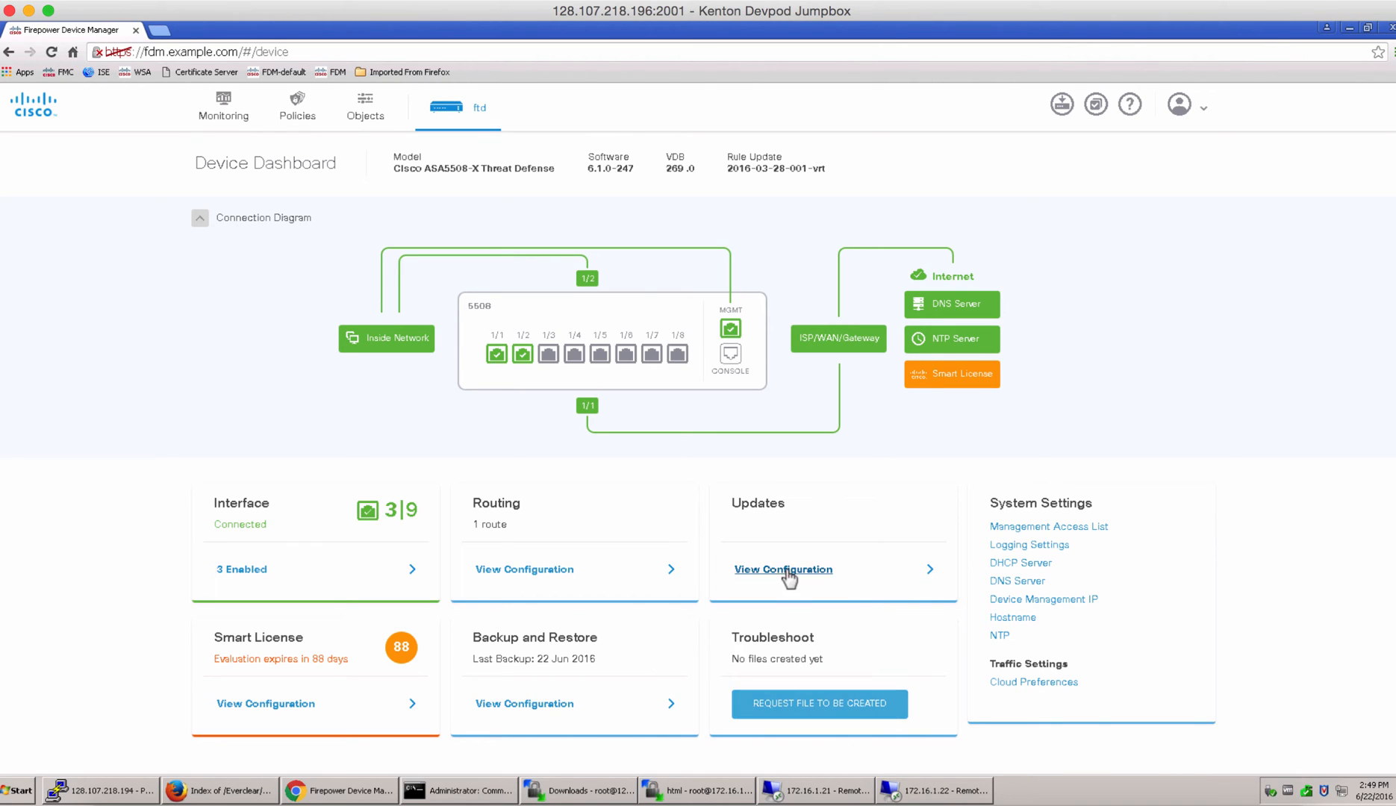
- Start immediate Geolocation, Rule and VDB updates from the Updates configuration page
click(782, 570)
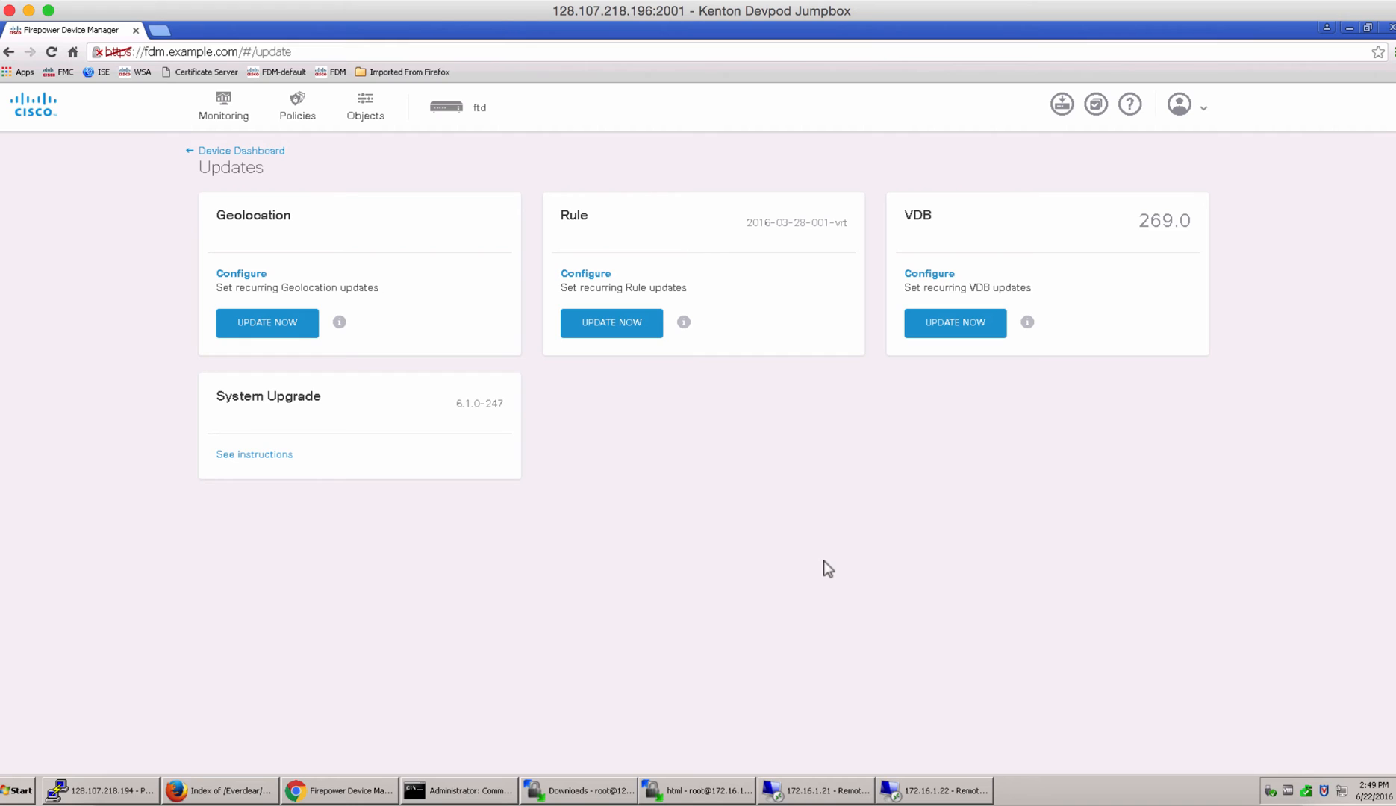
mouse_move(518, 467)
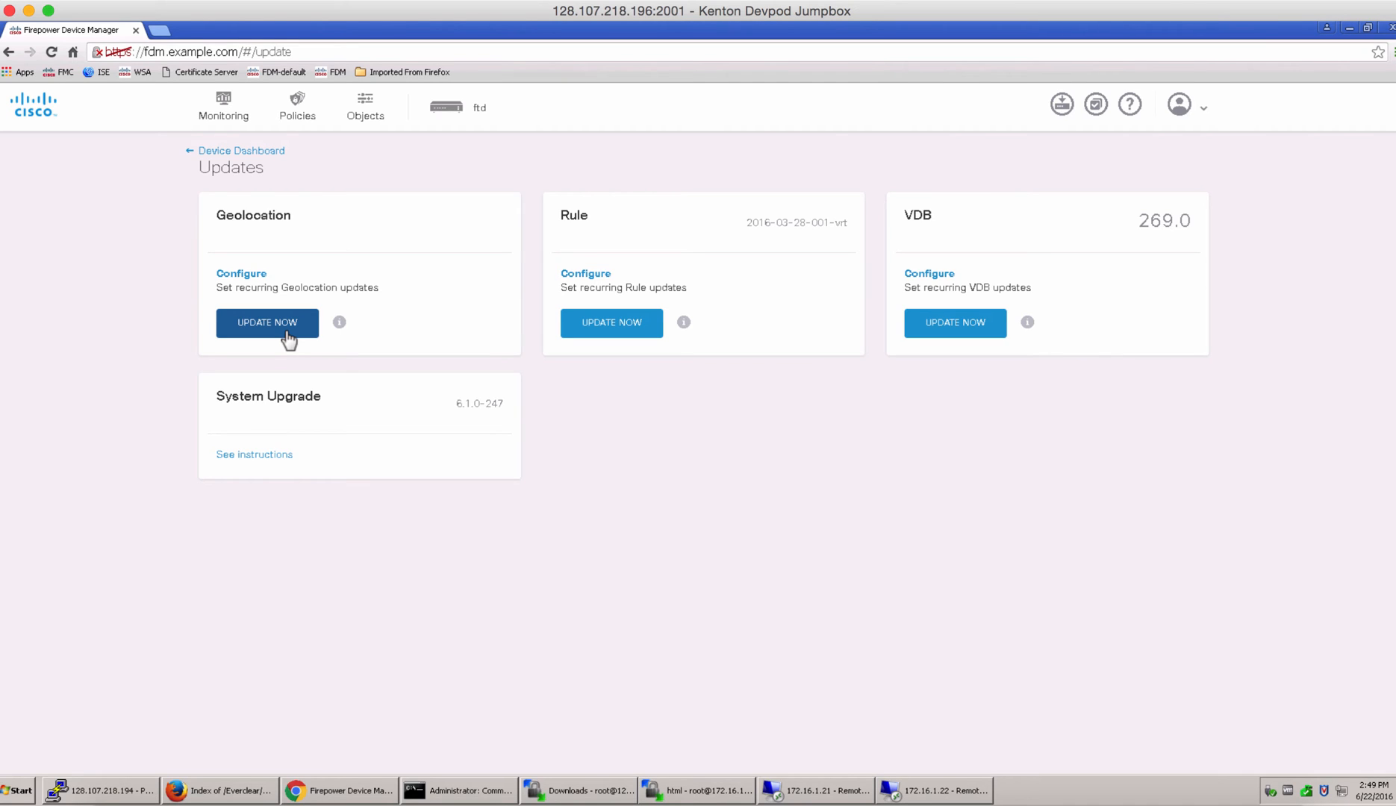
click(266, 322)
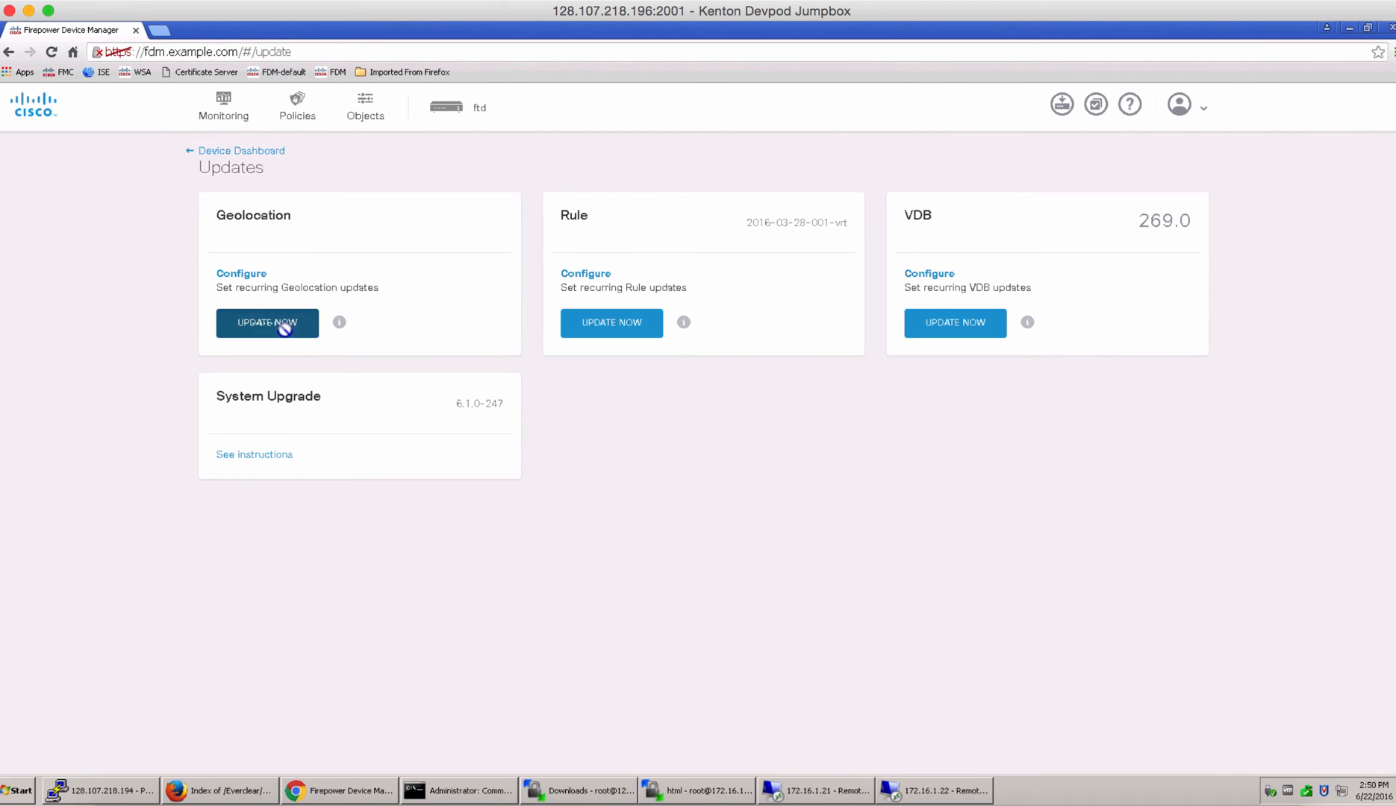
click(266, 322)
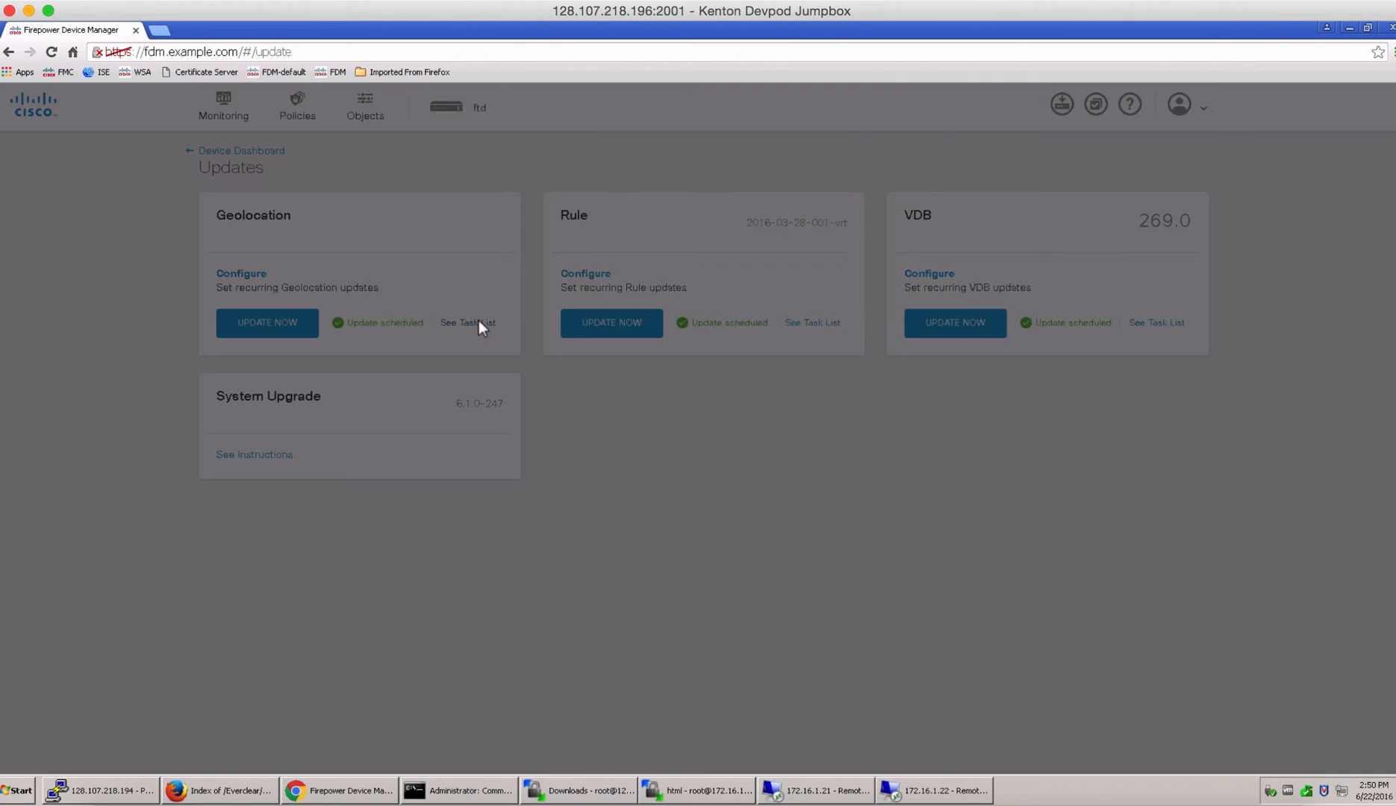
- Remove all completed tasks from the Task List, leaving the three pending update tasks
click(466, 323)
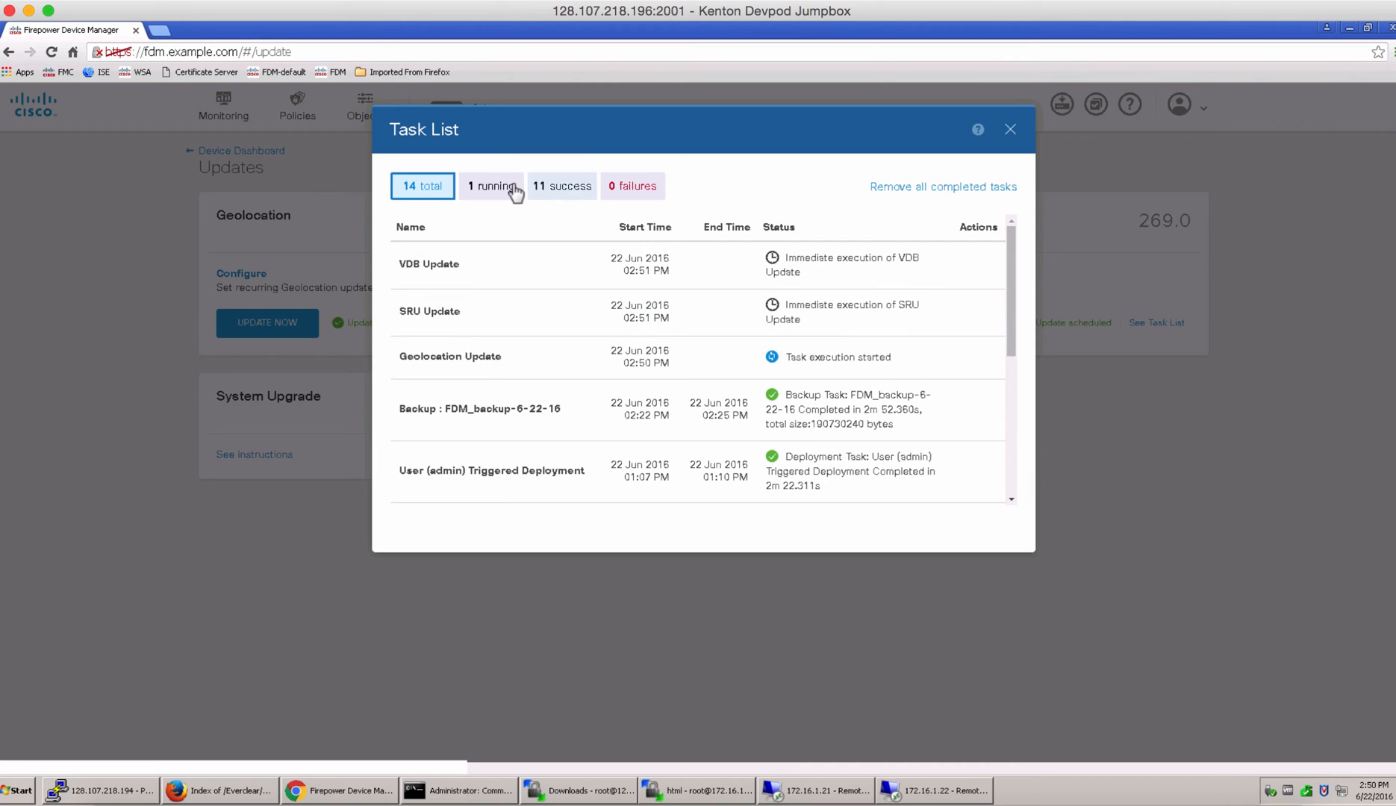
click(490, 186)
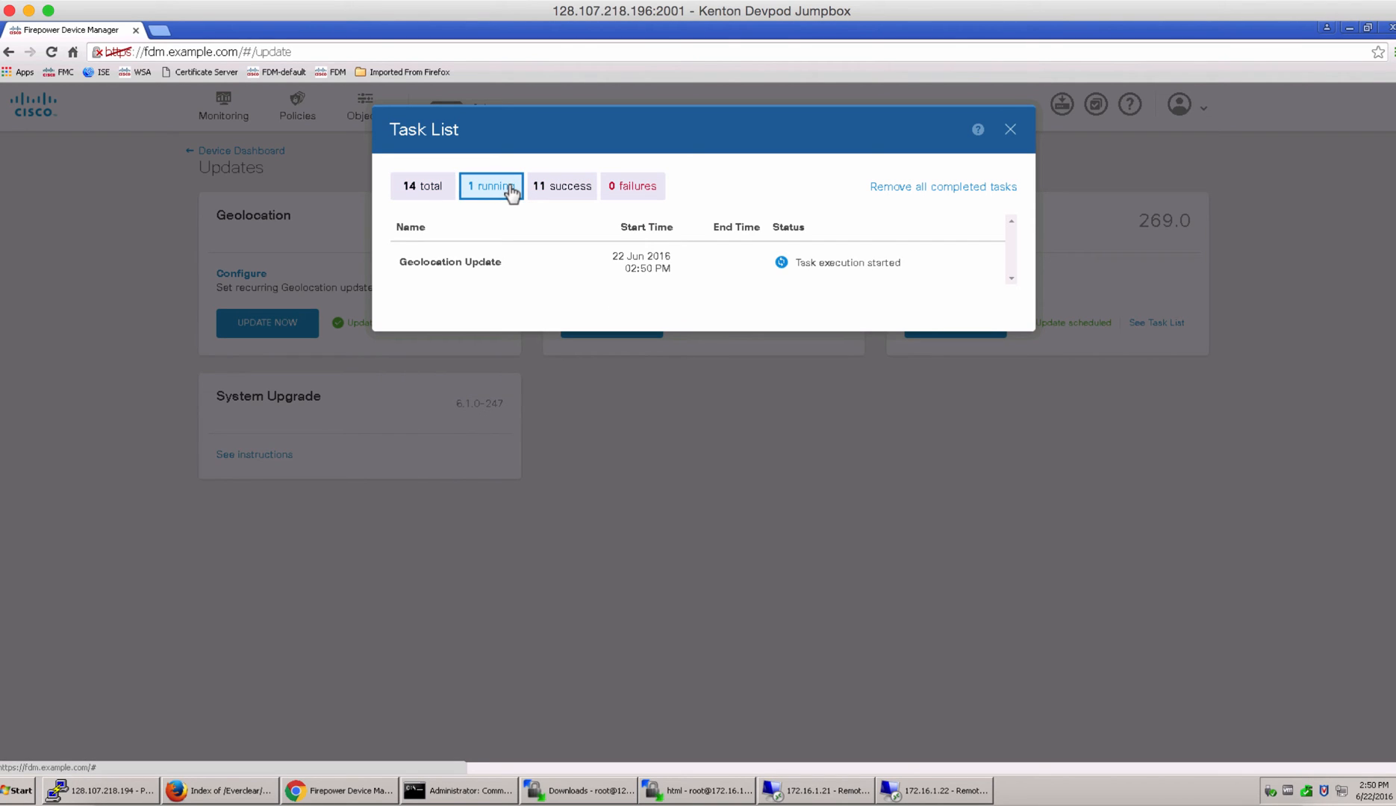
click(1009, 129)
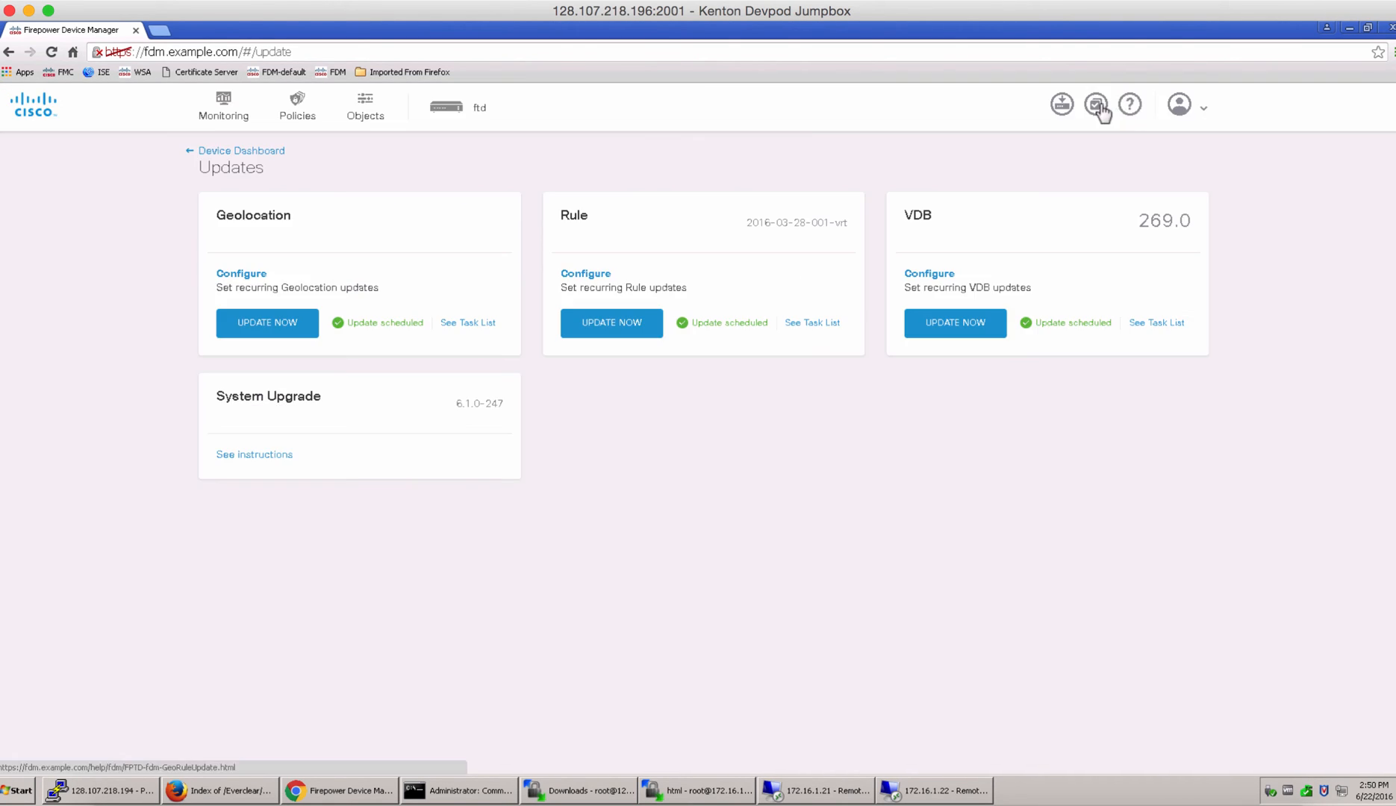
click(1095, 104)
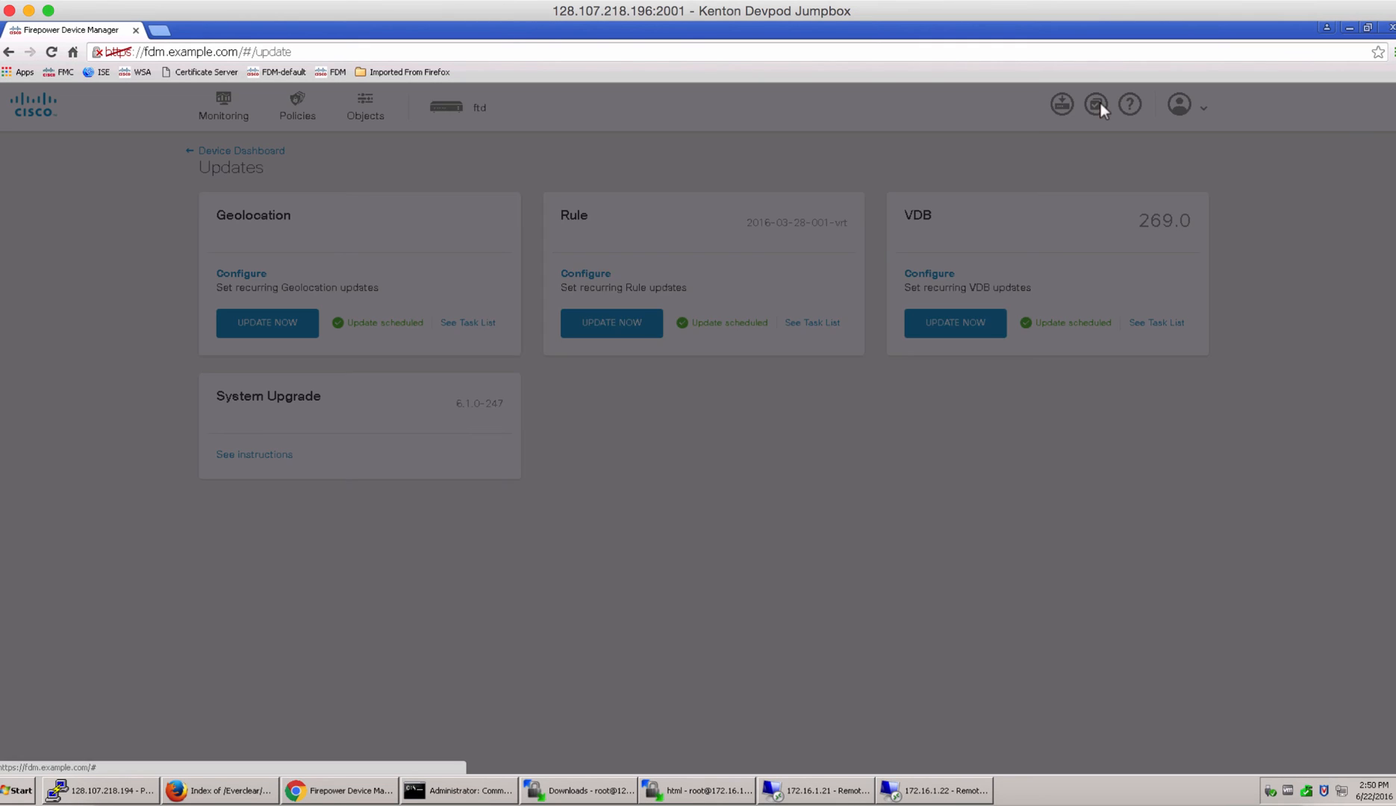
click(1094, 104)
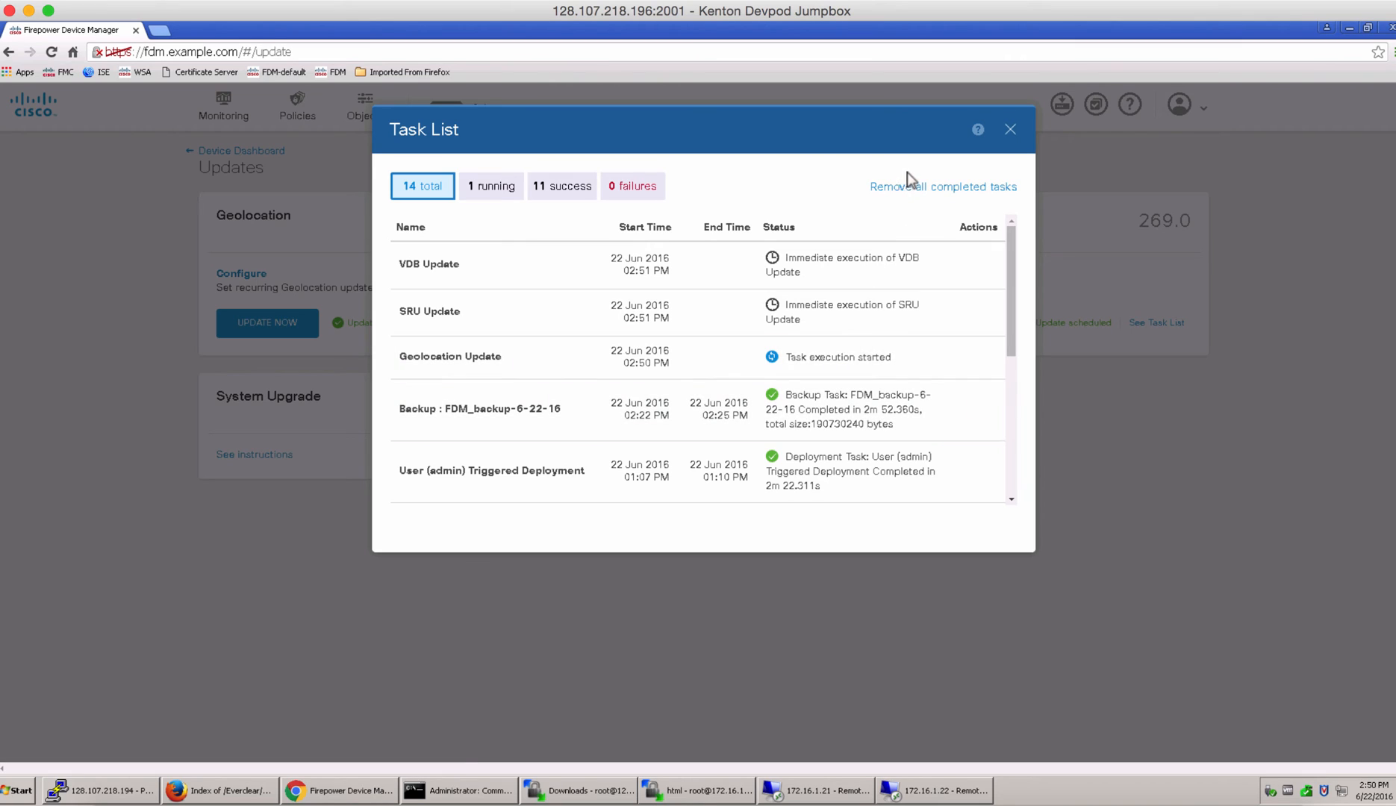
click(942, 186)
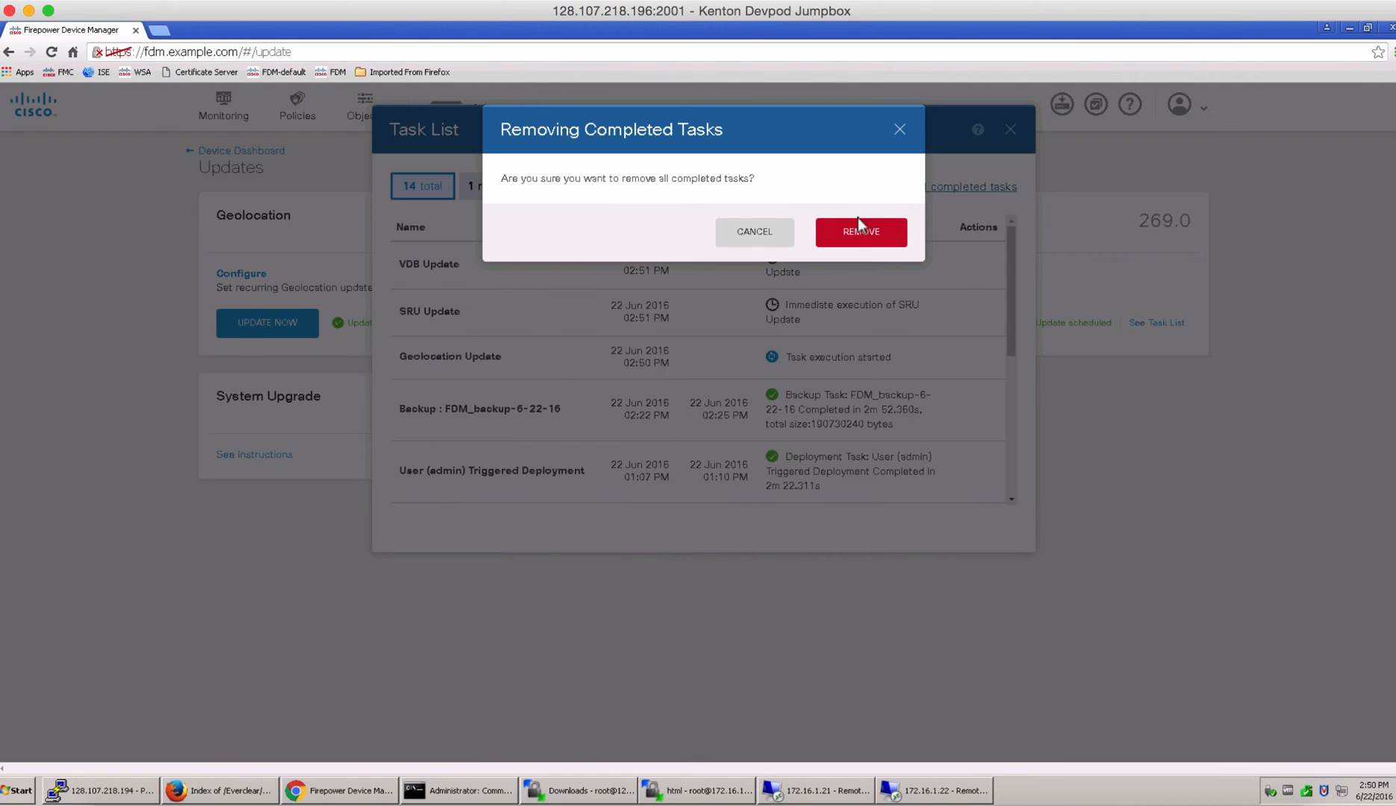
click(860, 232)
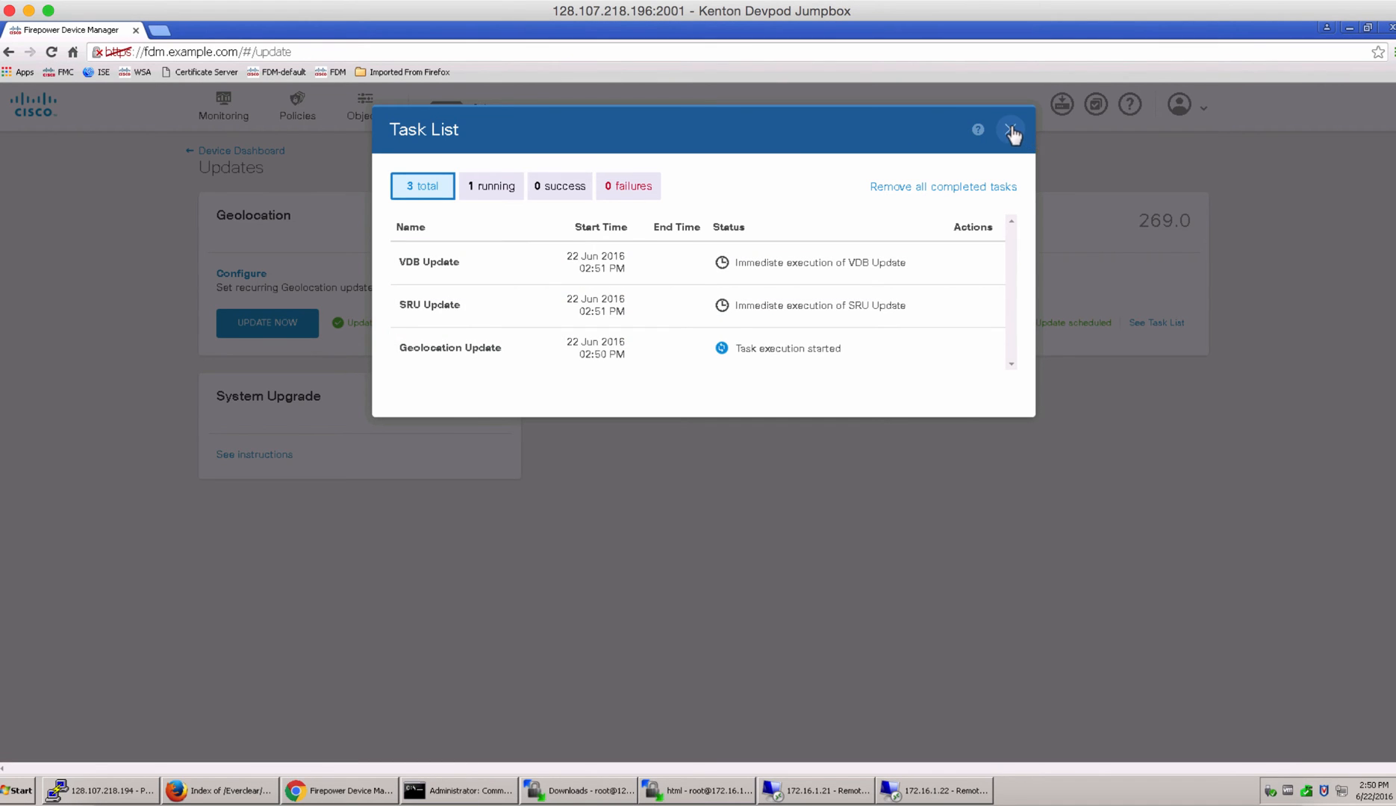
click(1012, 130)
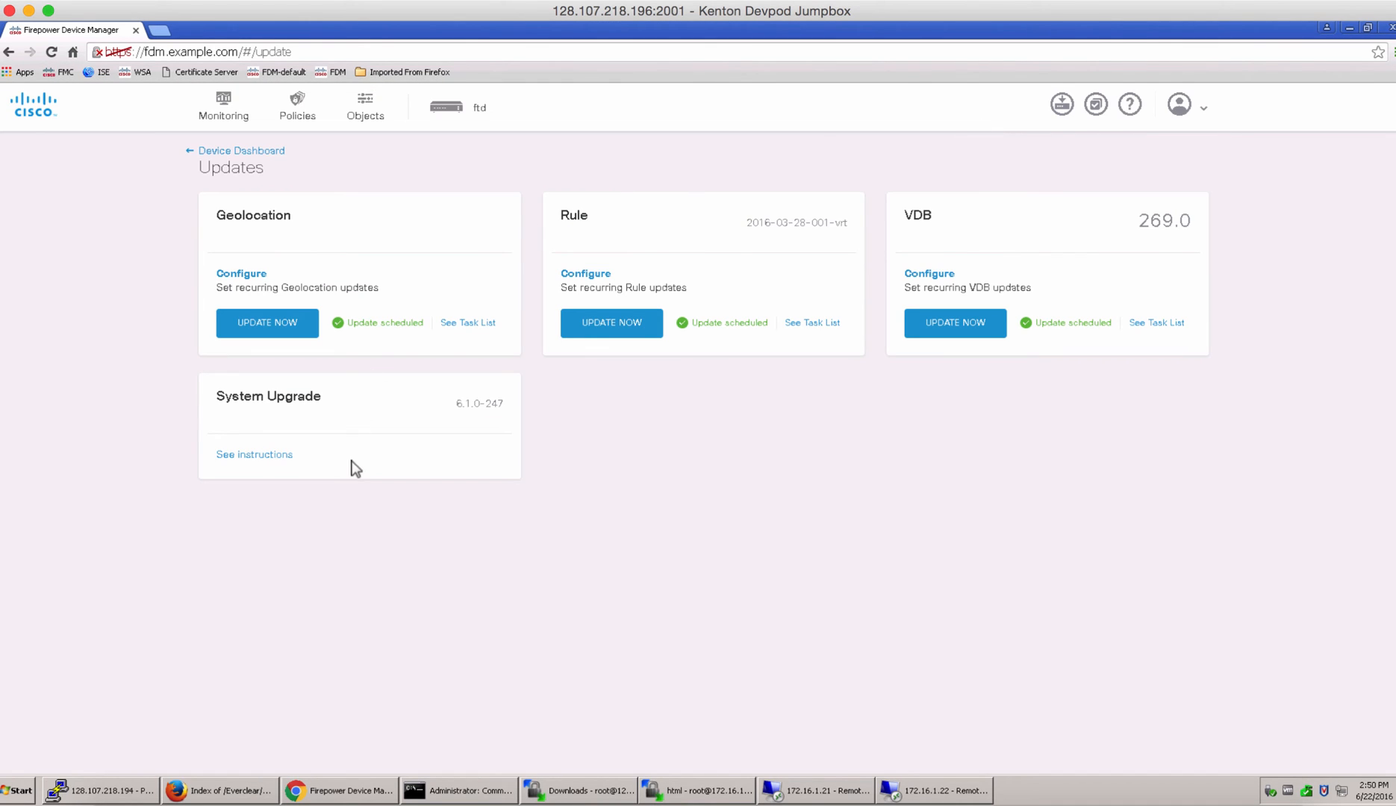
mouse_move(254, 455)
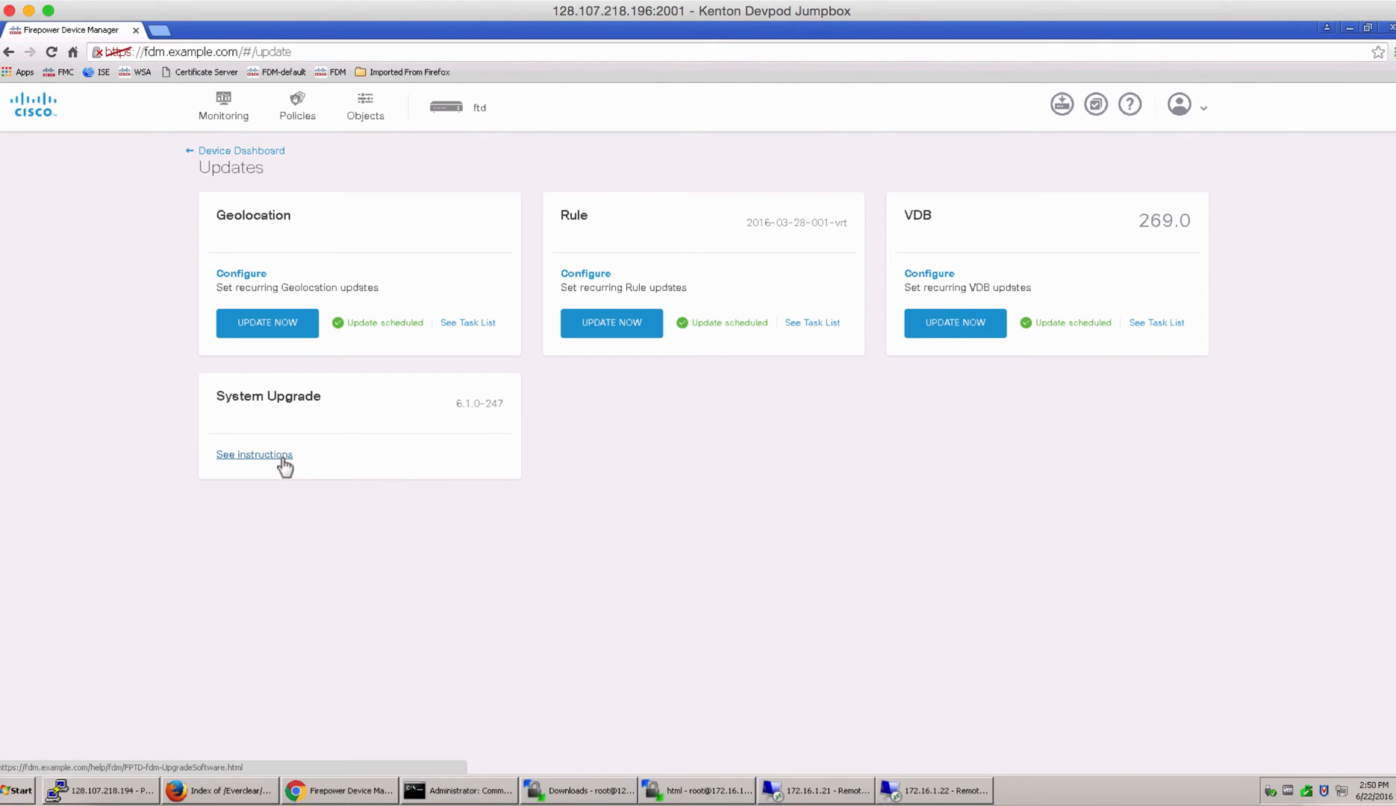
- View the System Upgrade instructions in a new tab, then return to Device Dashboard
click(254, 454)
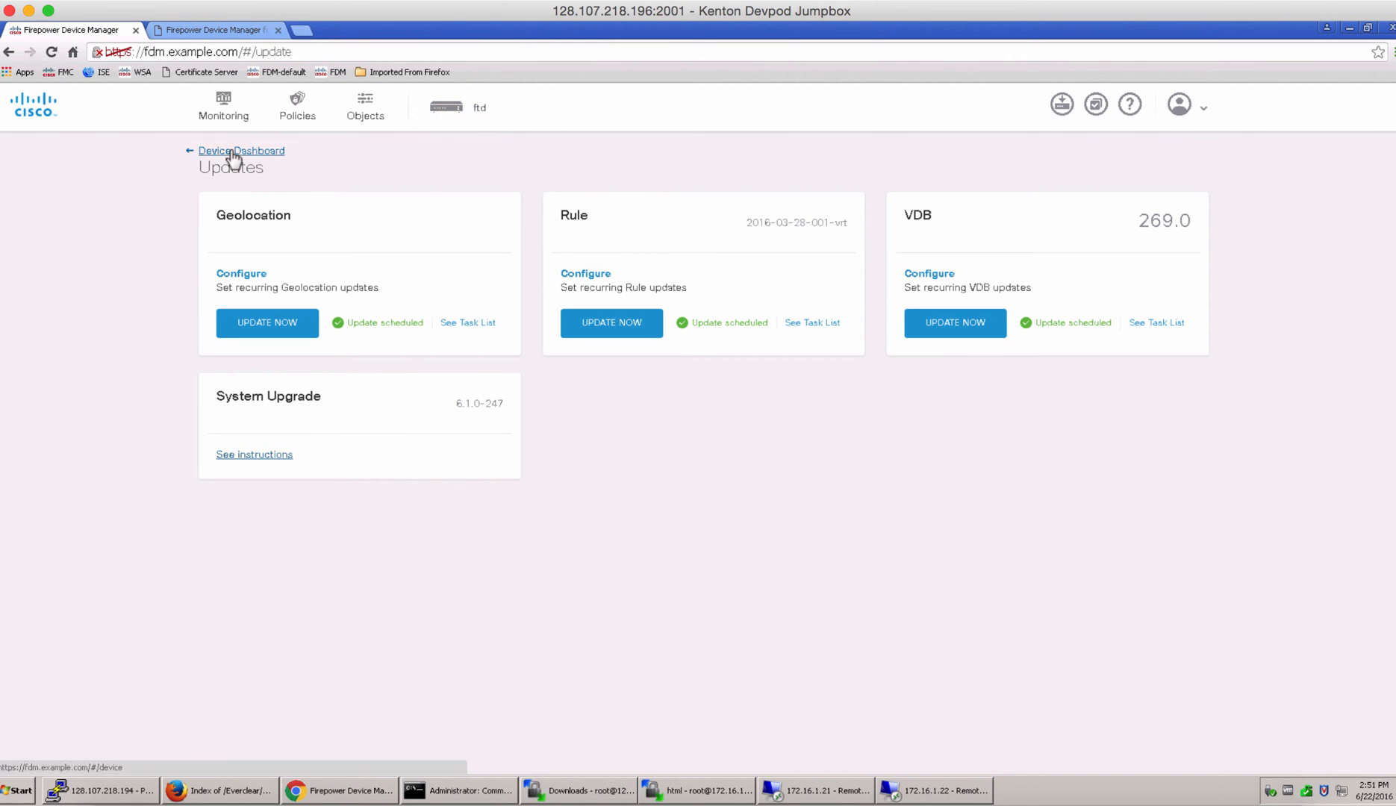
click(241, 150)
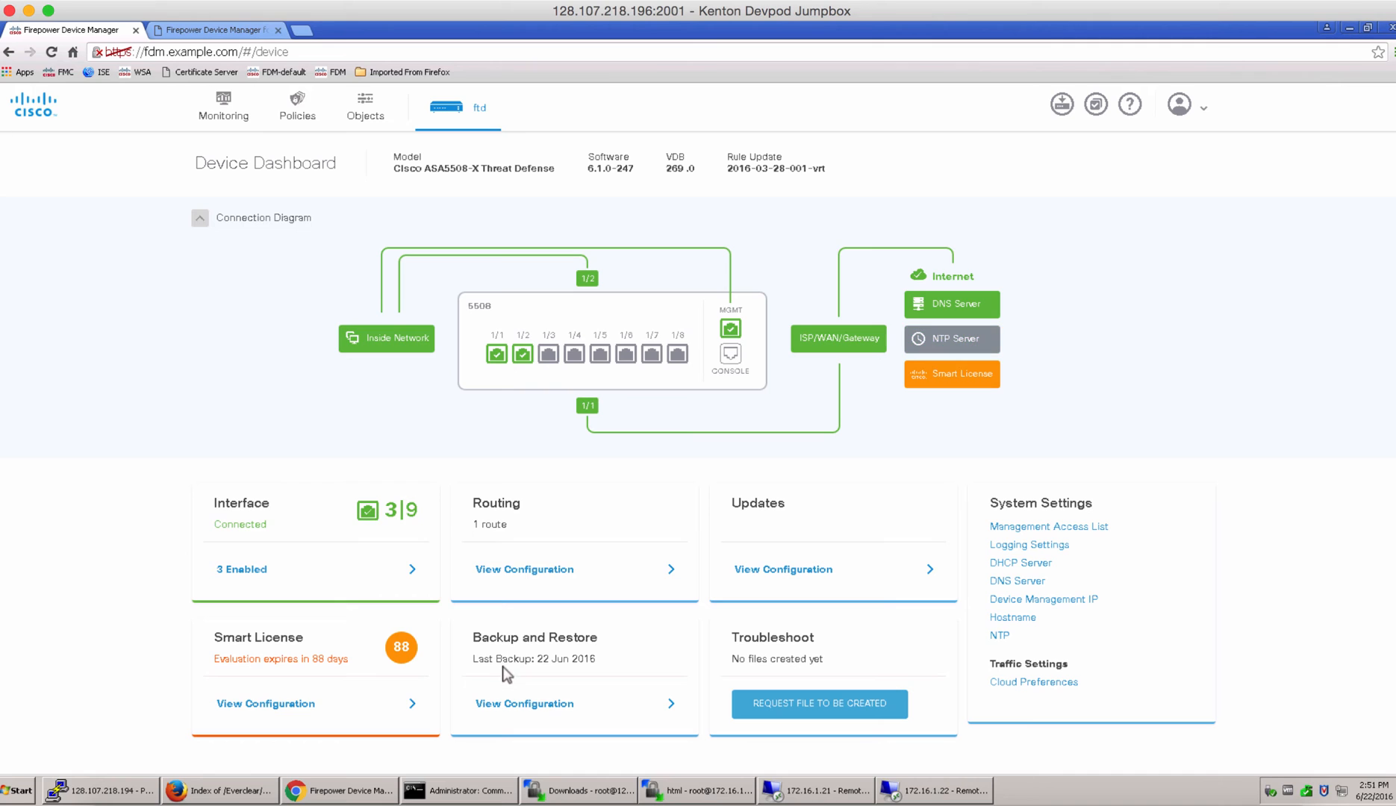
click(524, 704)
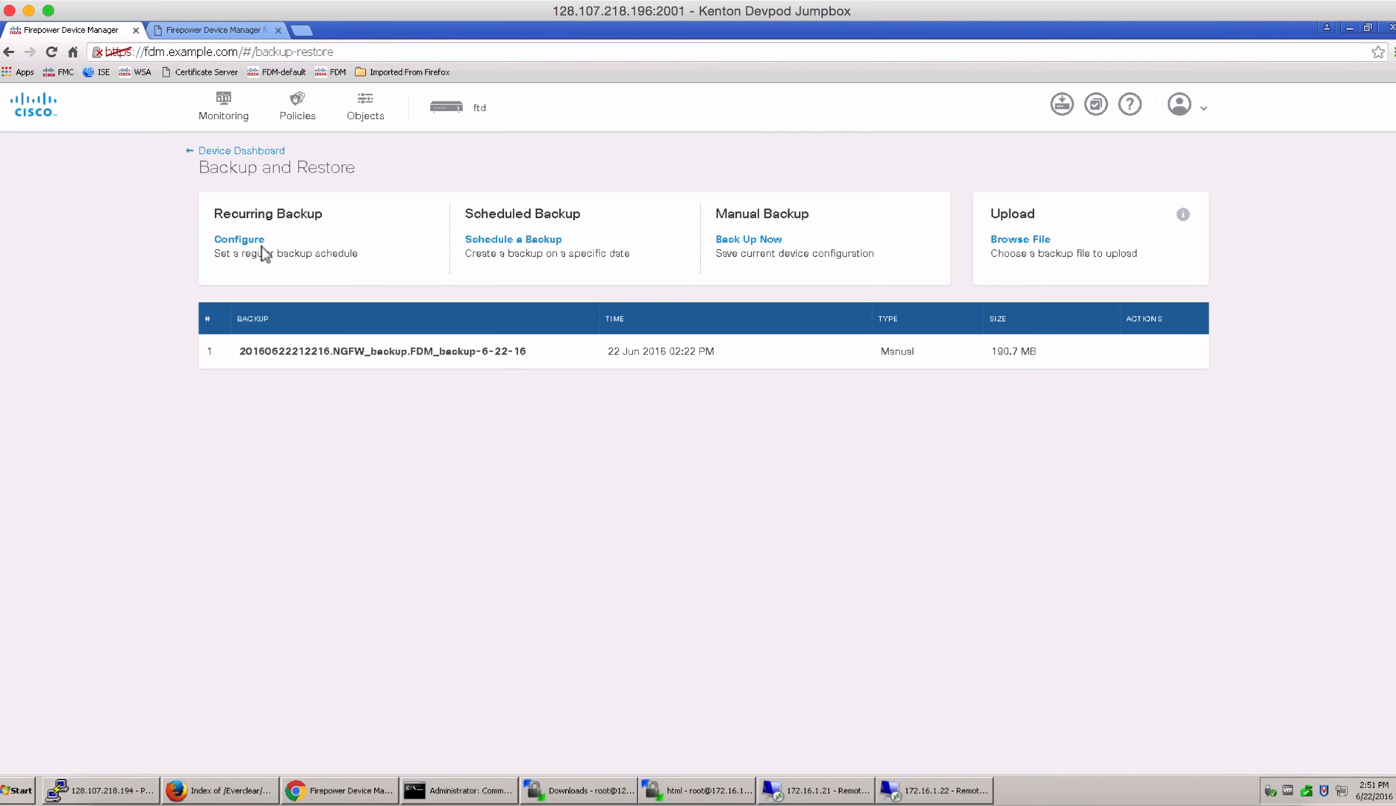
mouse_move(239, 238)
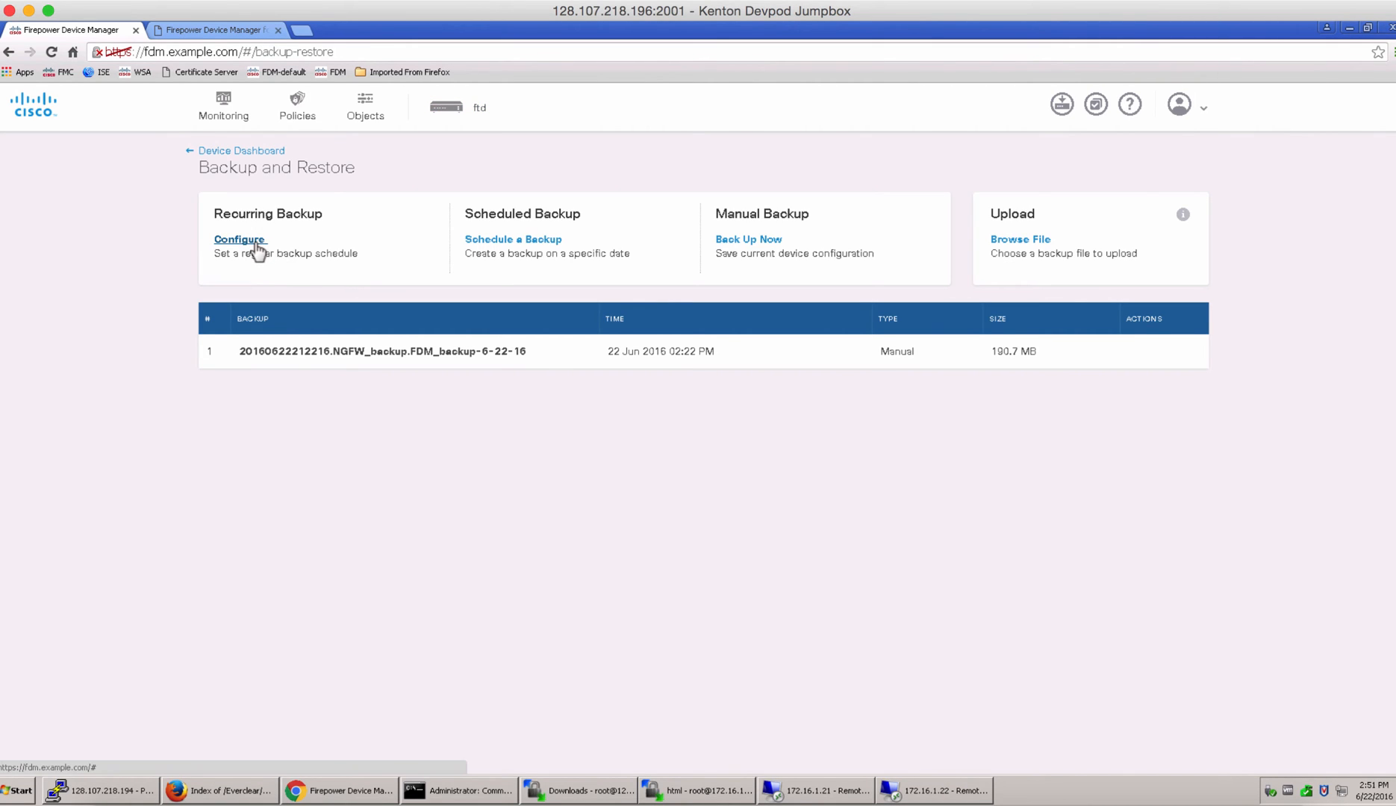
click(238, 239)
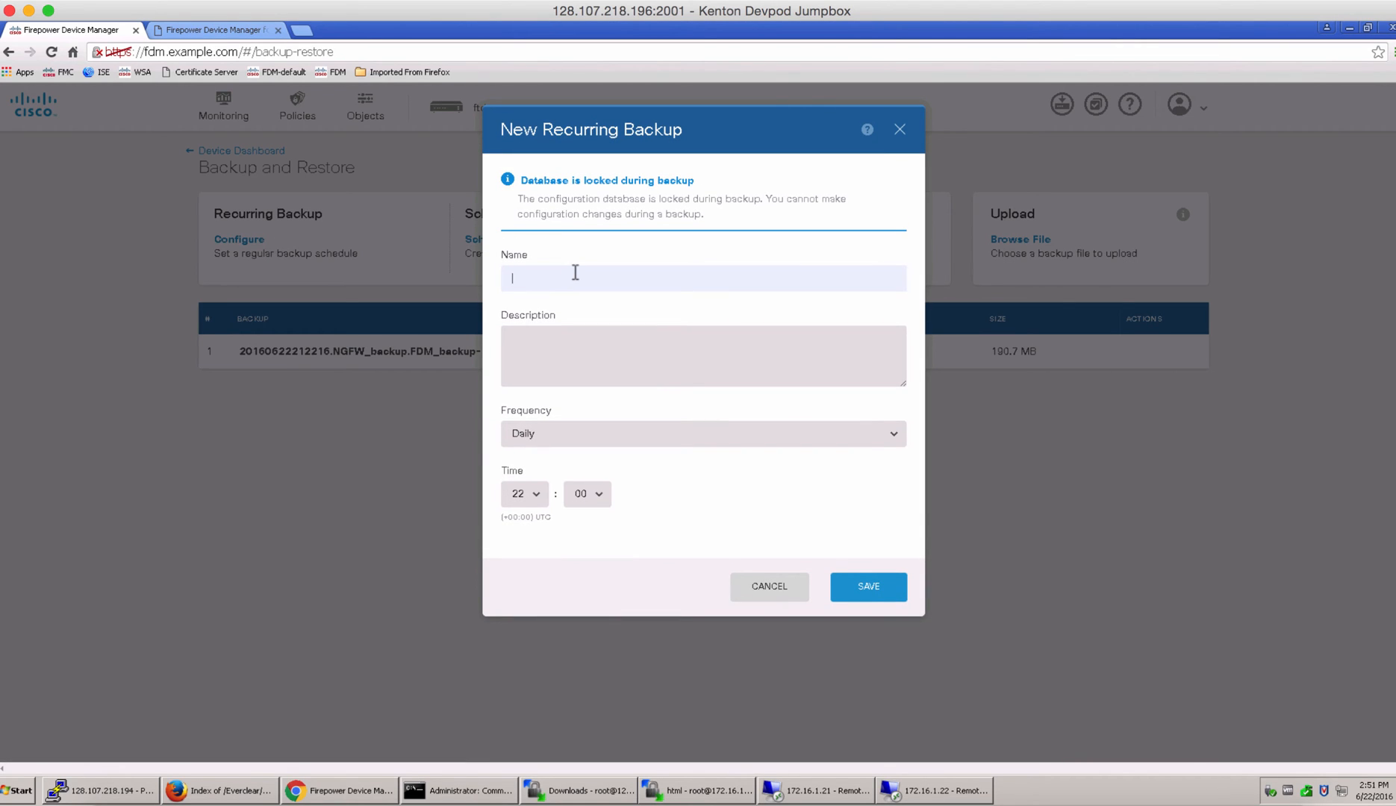
mouse_move(576, 428)
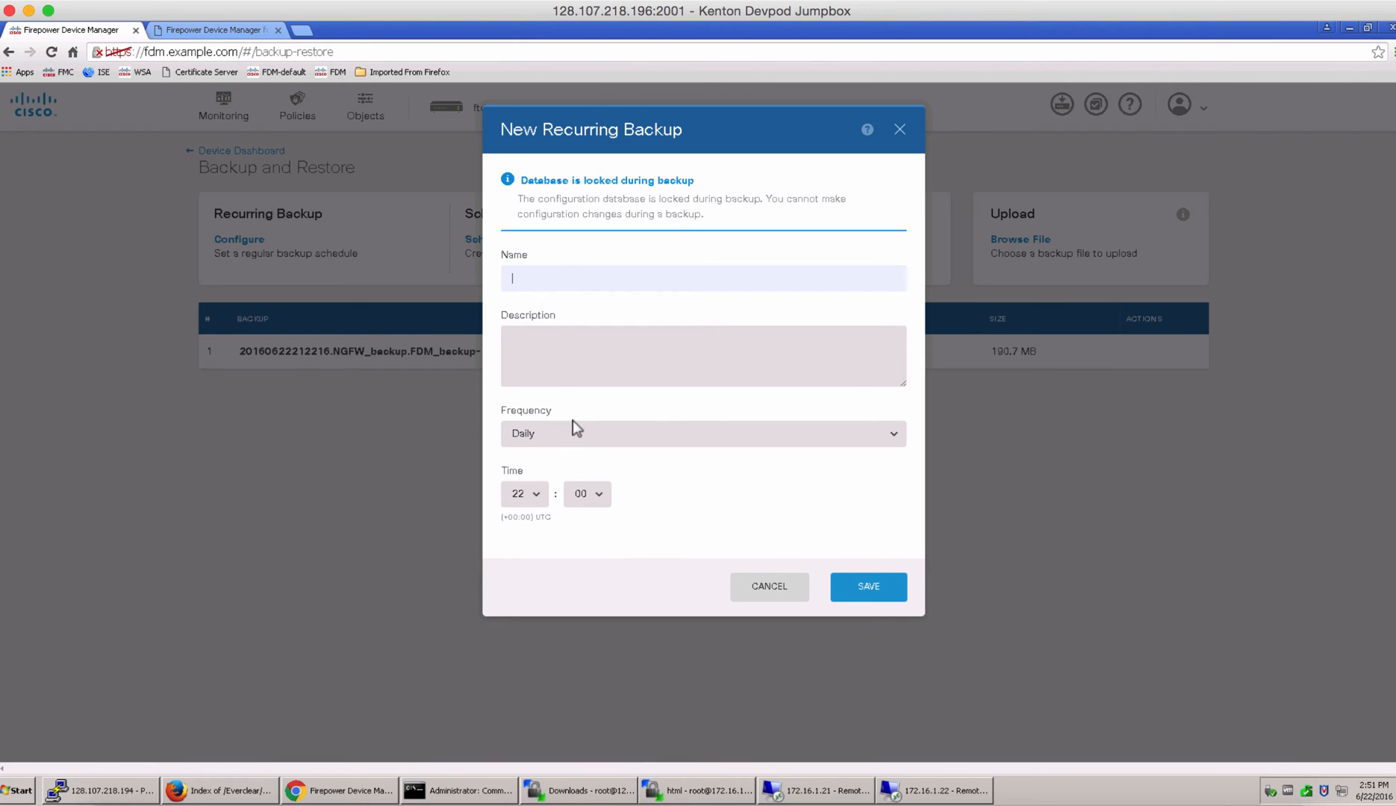
click(702, 434)
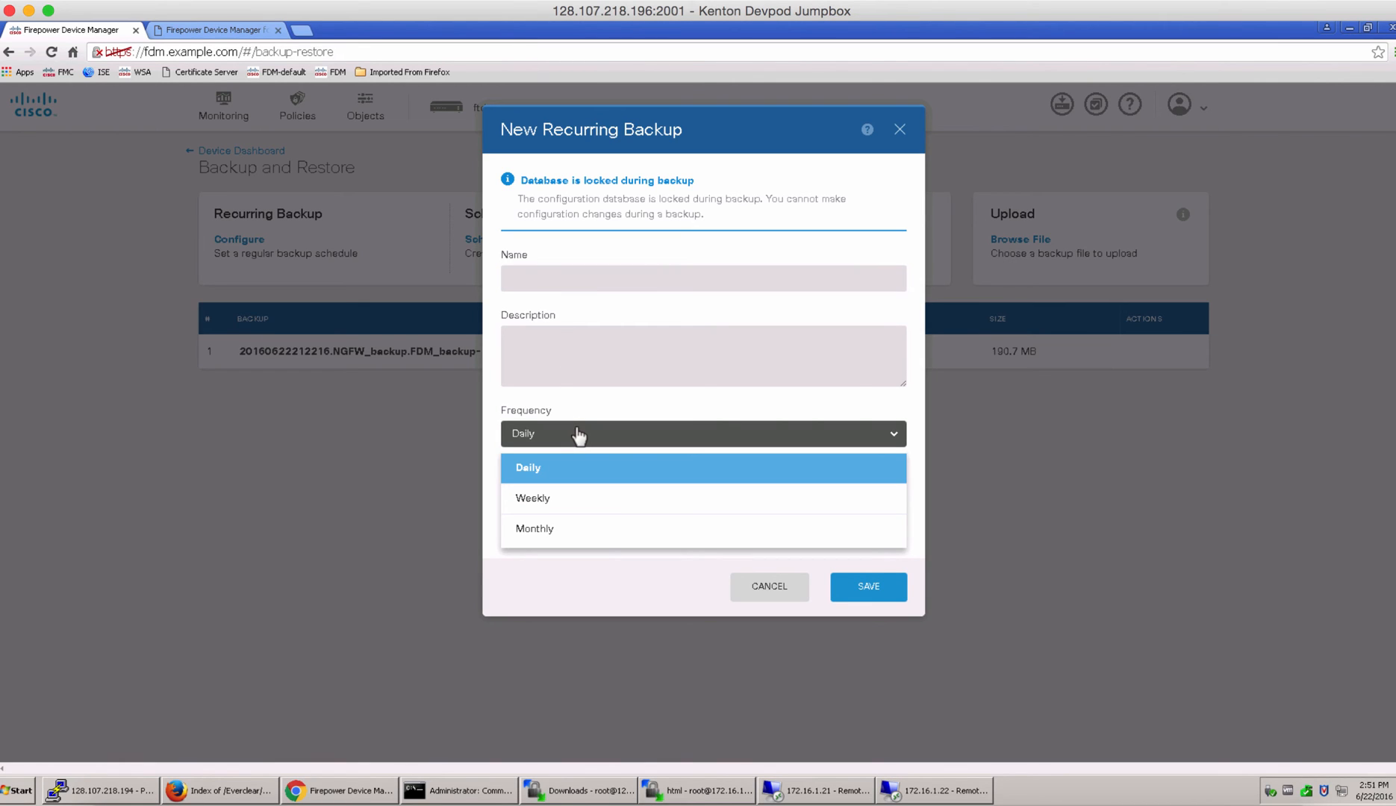
mouse_move(796, 638)
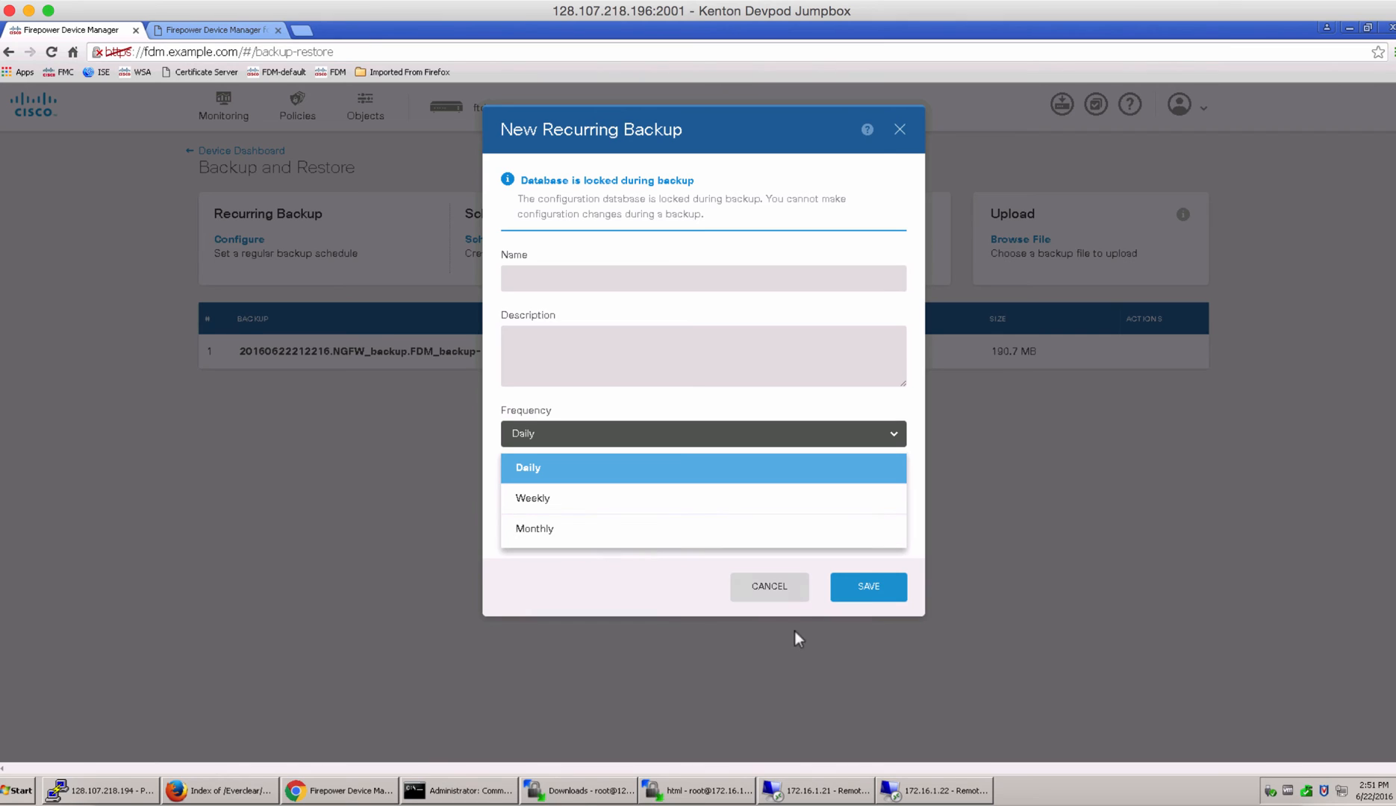
click(767, 587)
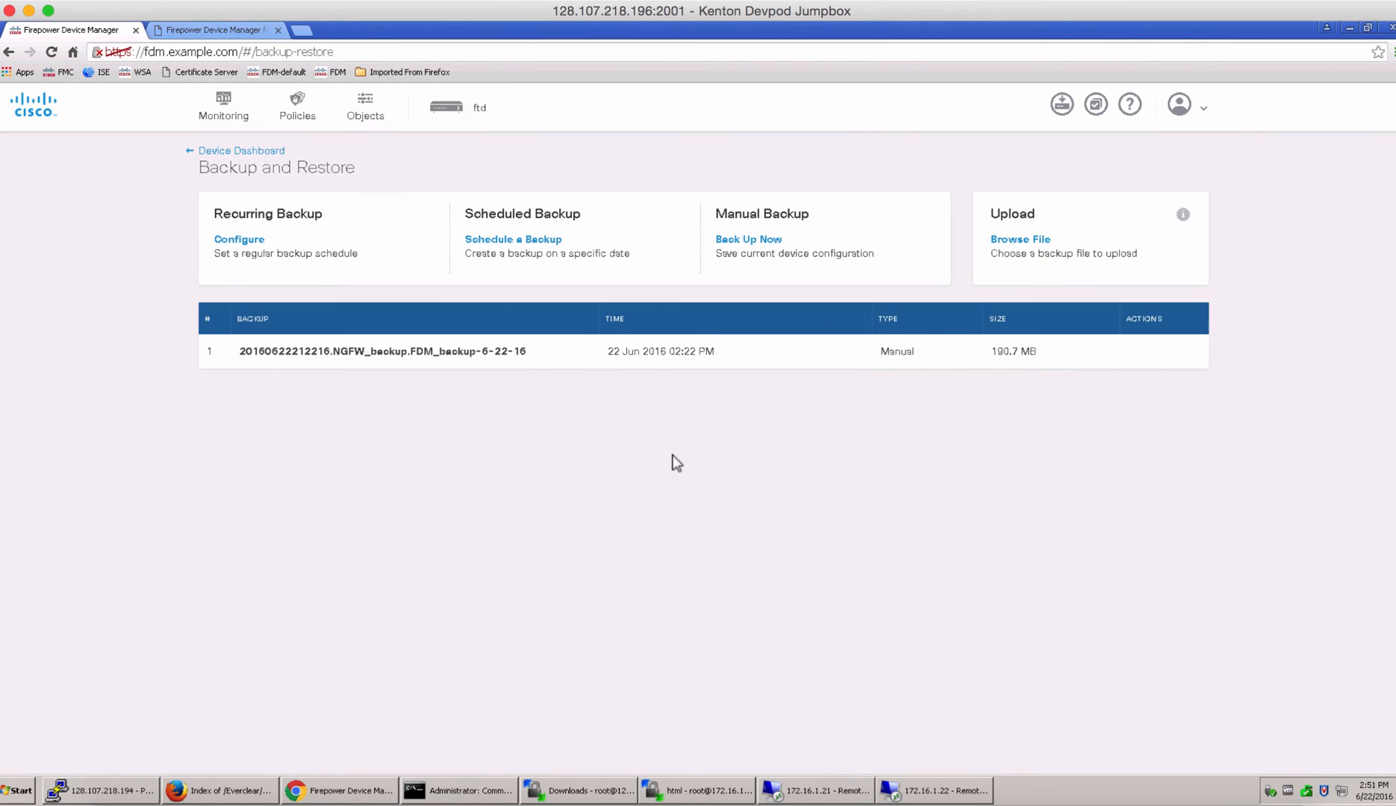
click(512, 238)
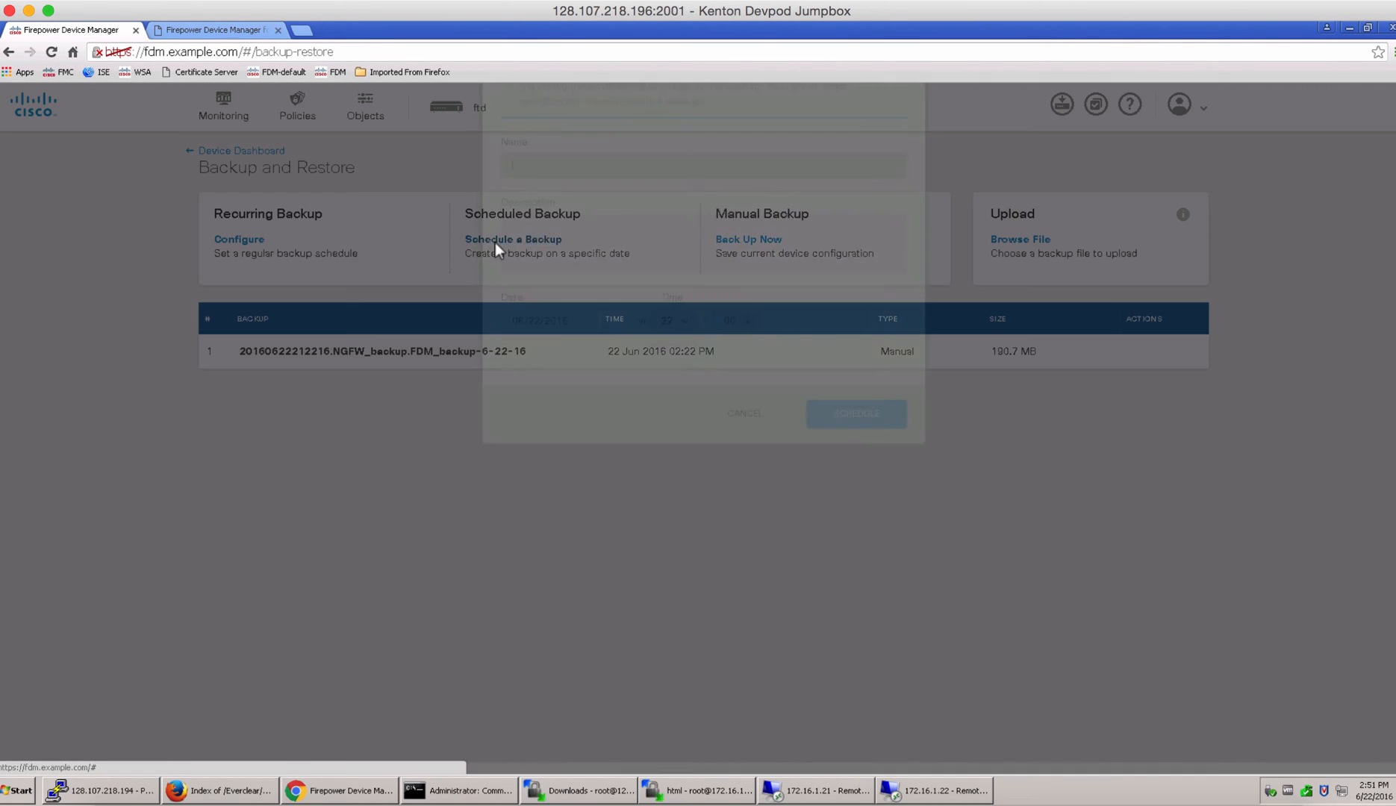
click(513, 238)
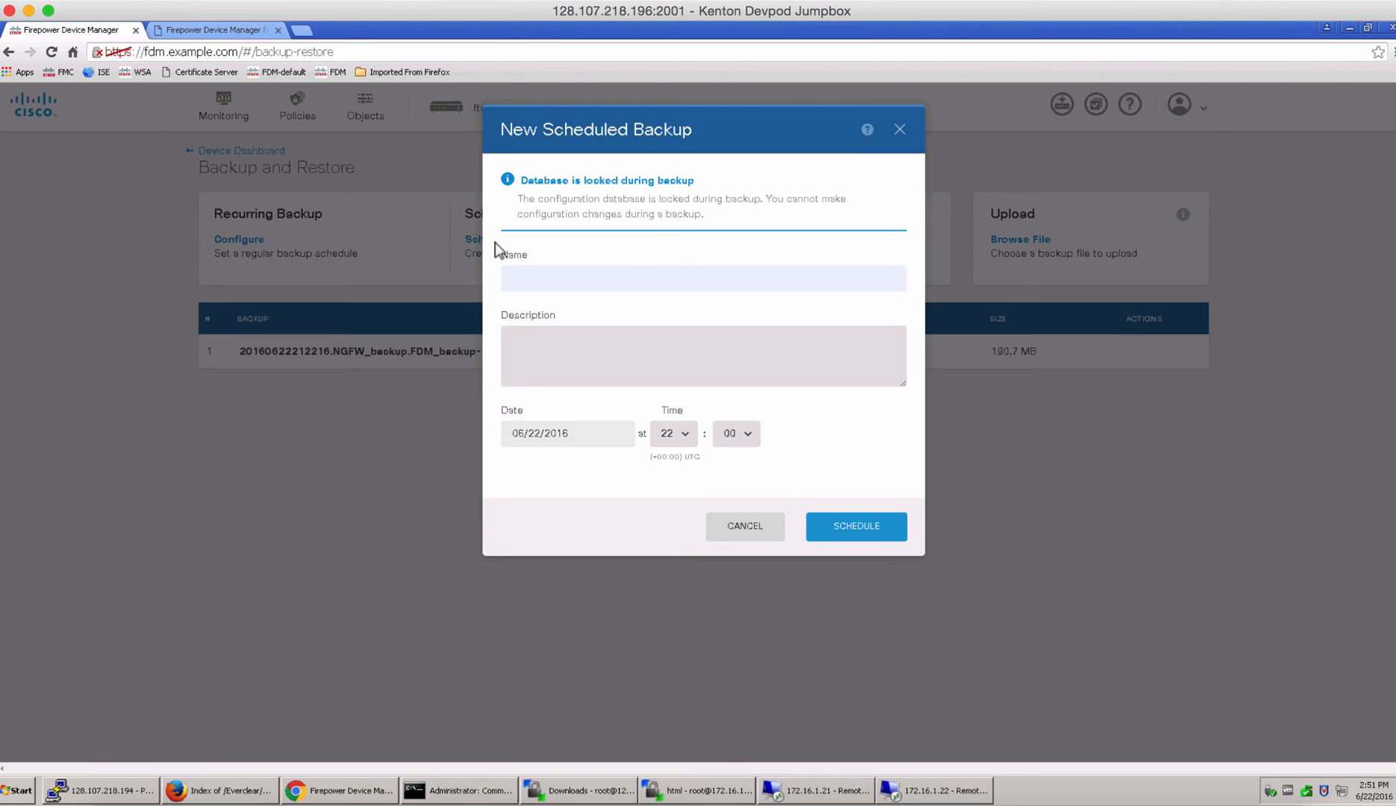
click(702, 278)
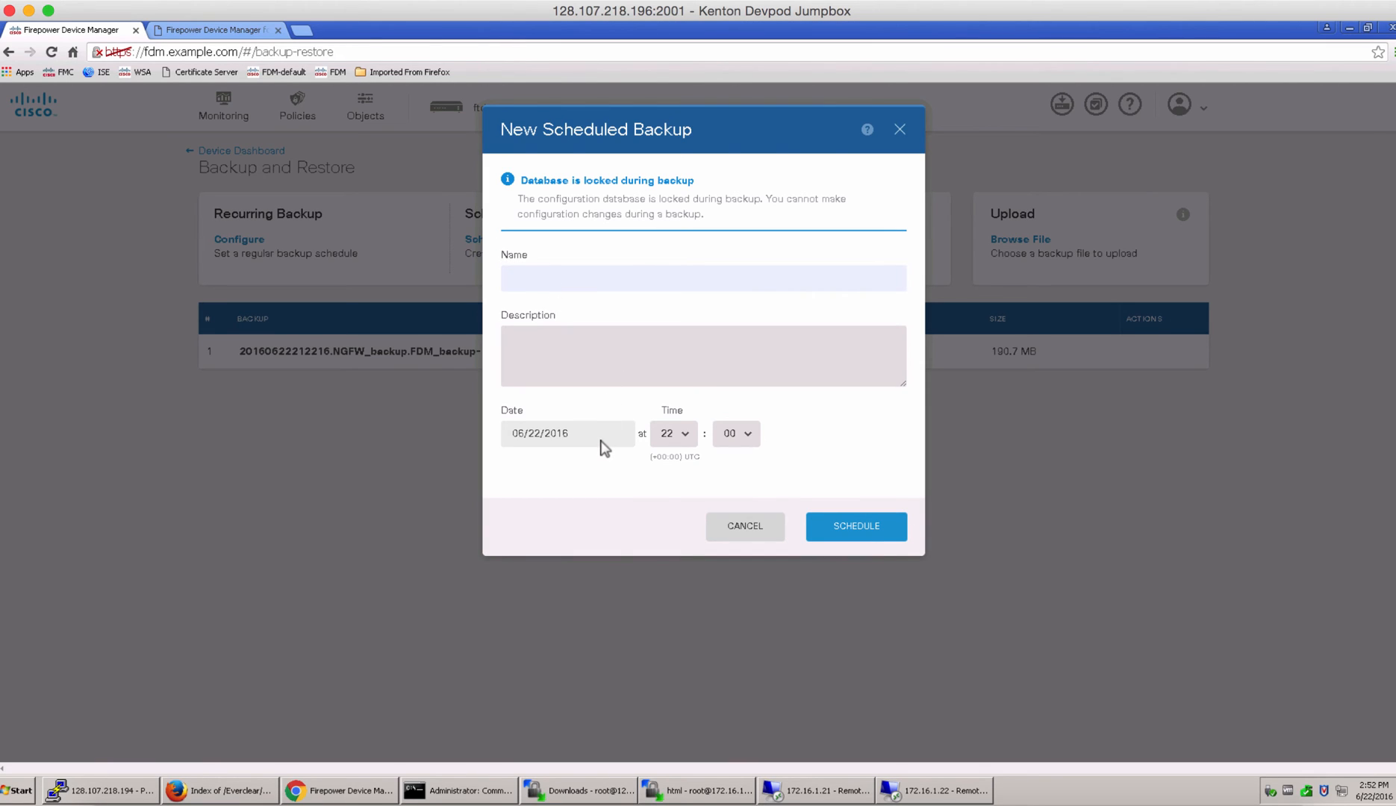
mouse_move(673, 440)
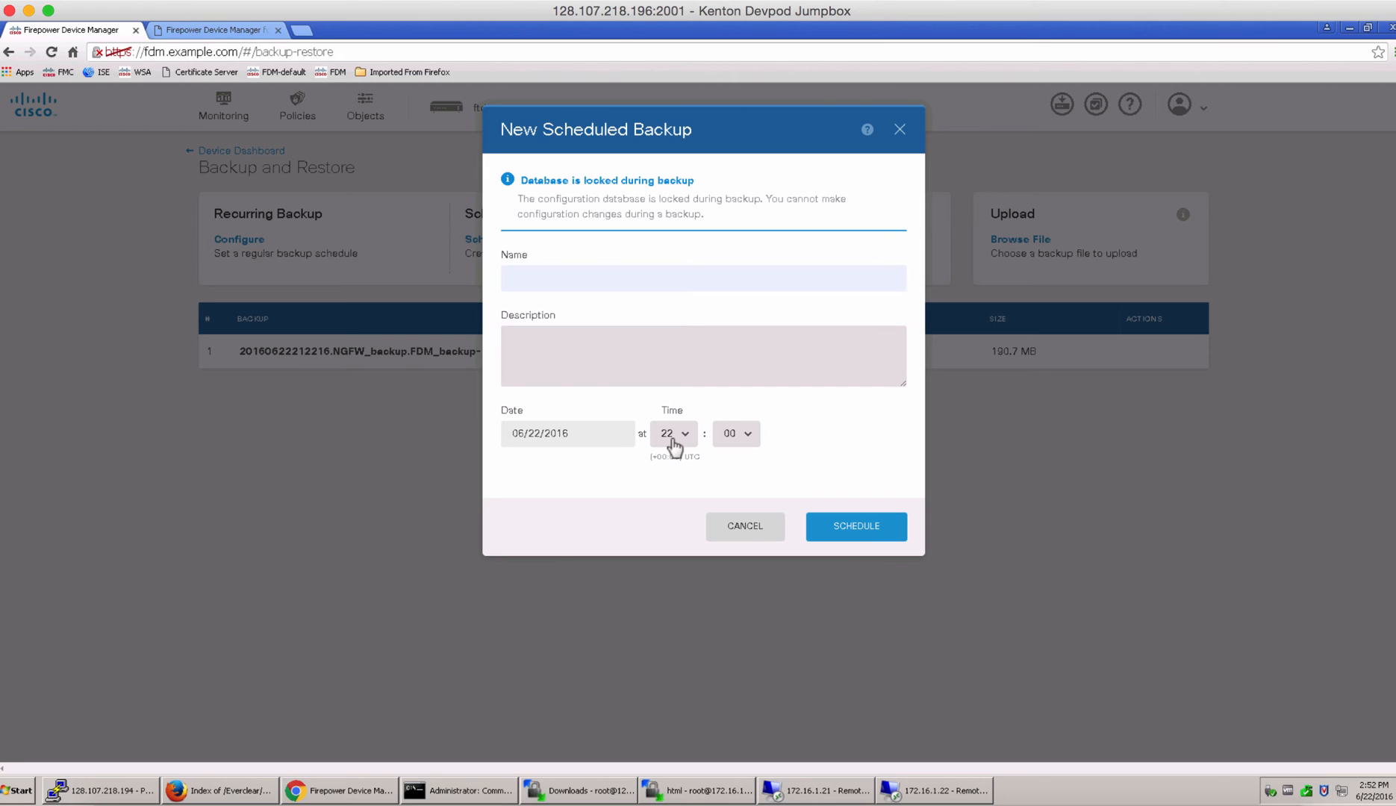
mouse_move(627, 440)
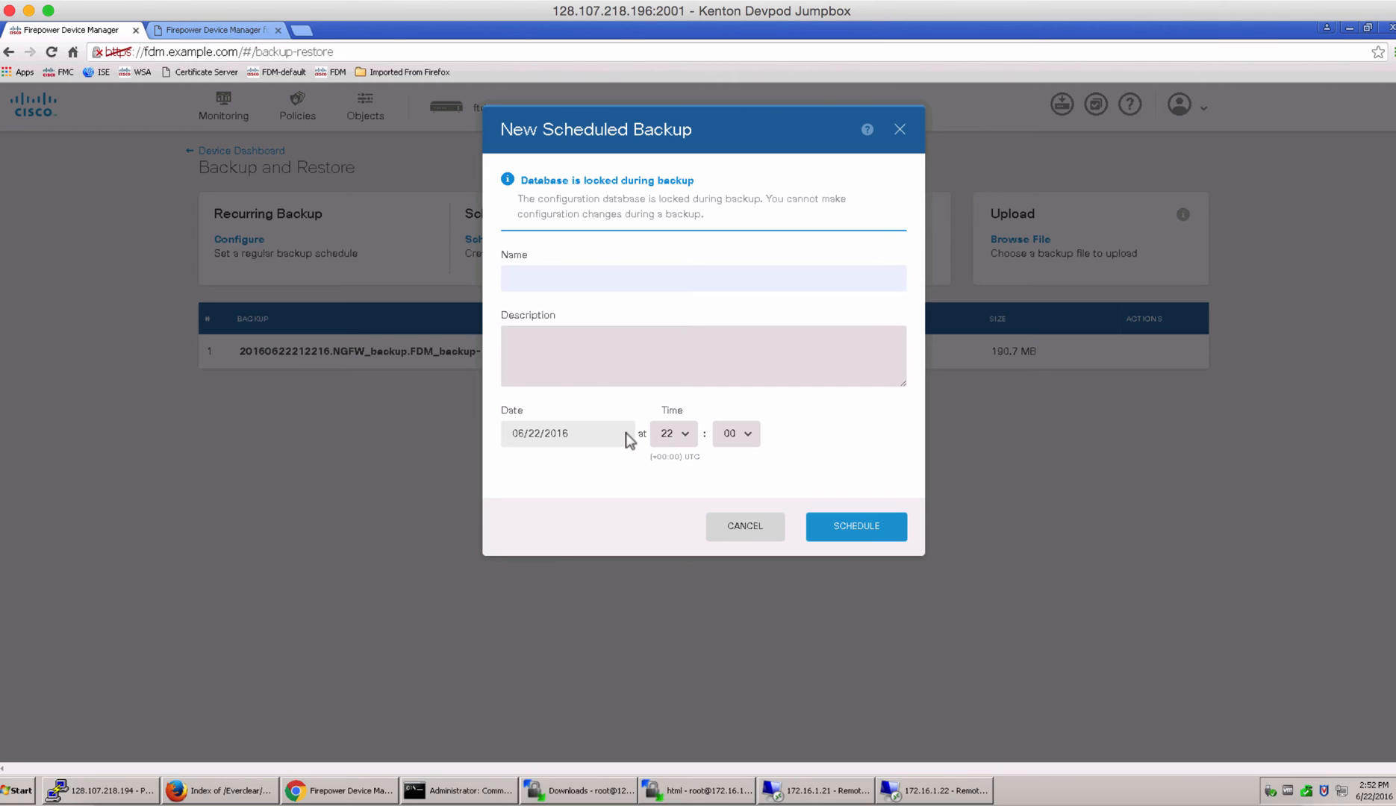
click(567, 434)
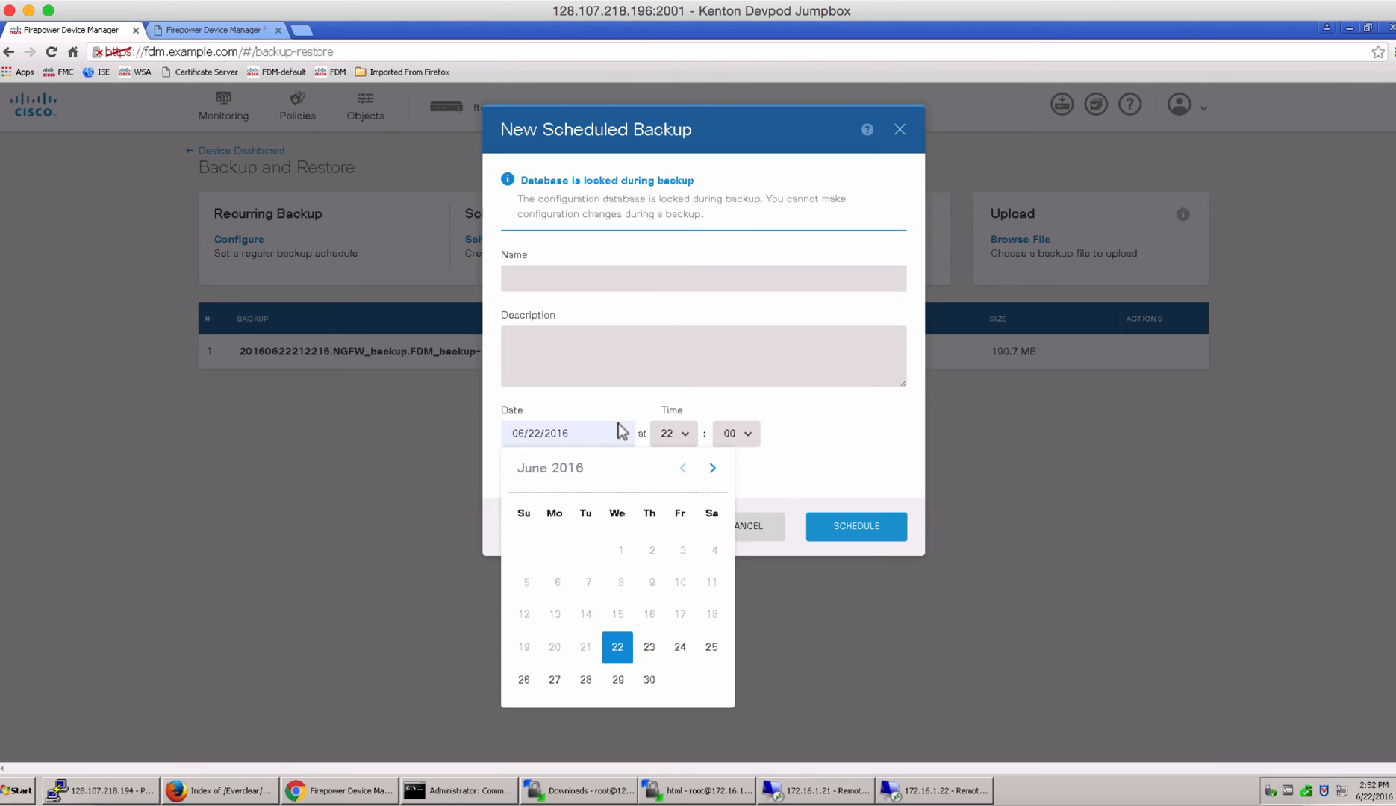
click(648, 647)
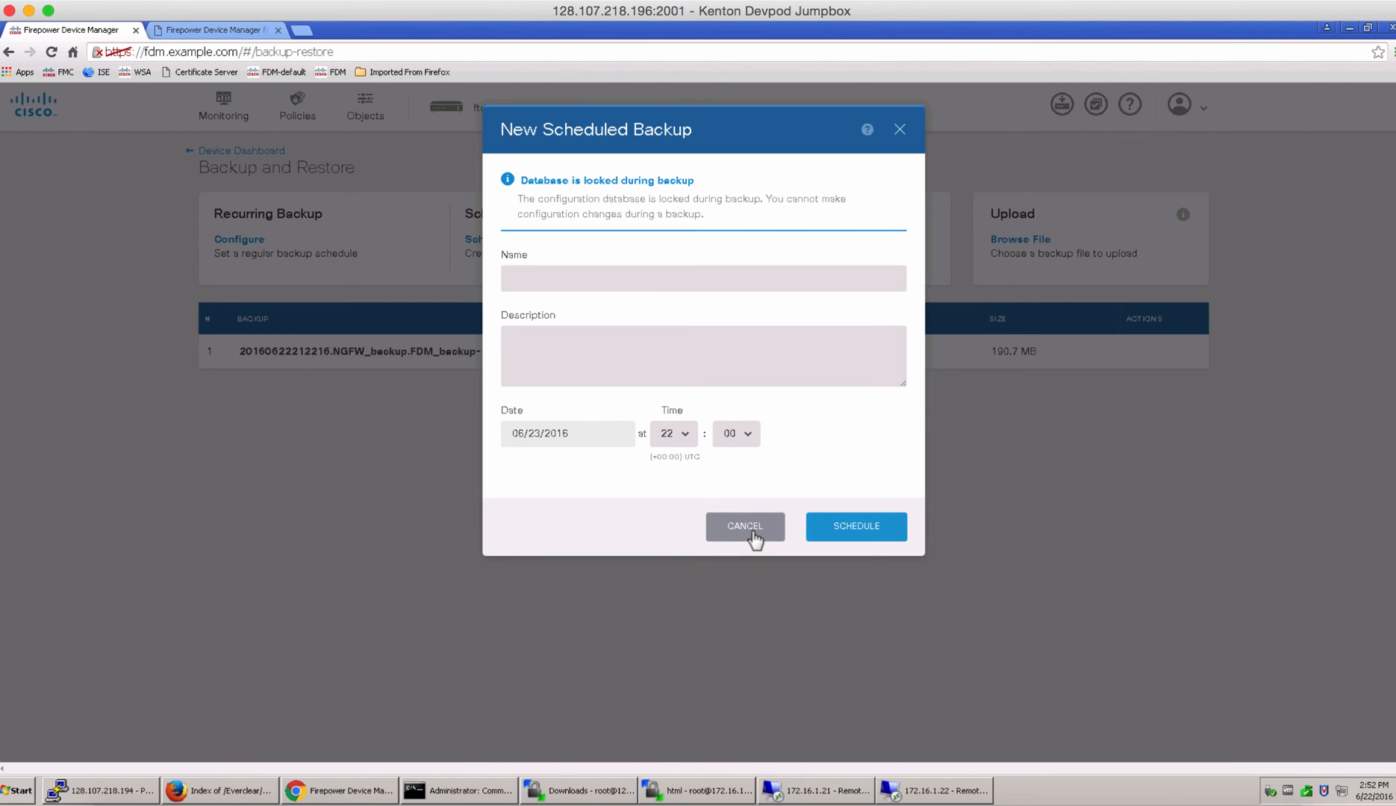
click(744, 526)
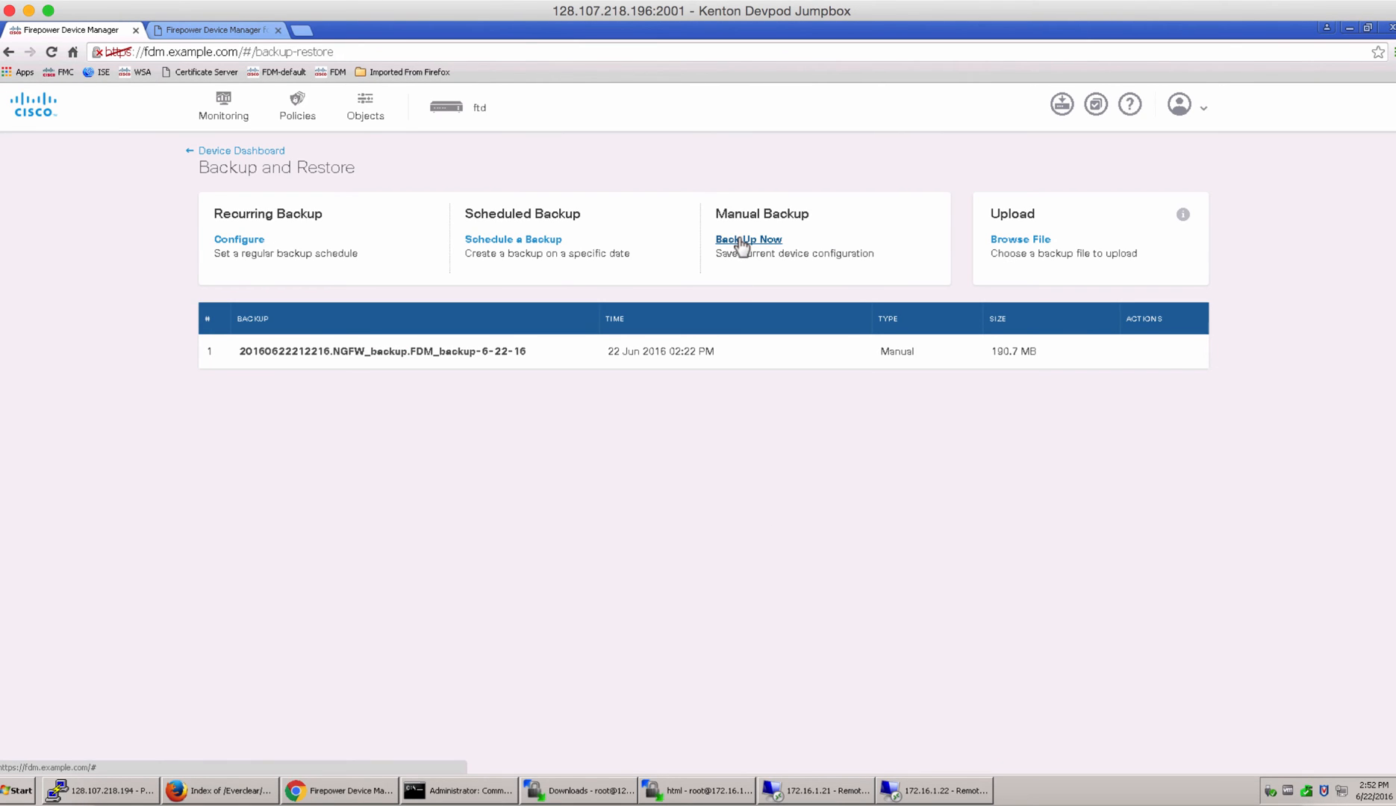
- Launch an immediate manual backup named FDM-backup-6-22-3pm and check the Task List
click(747, 238)
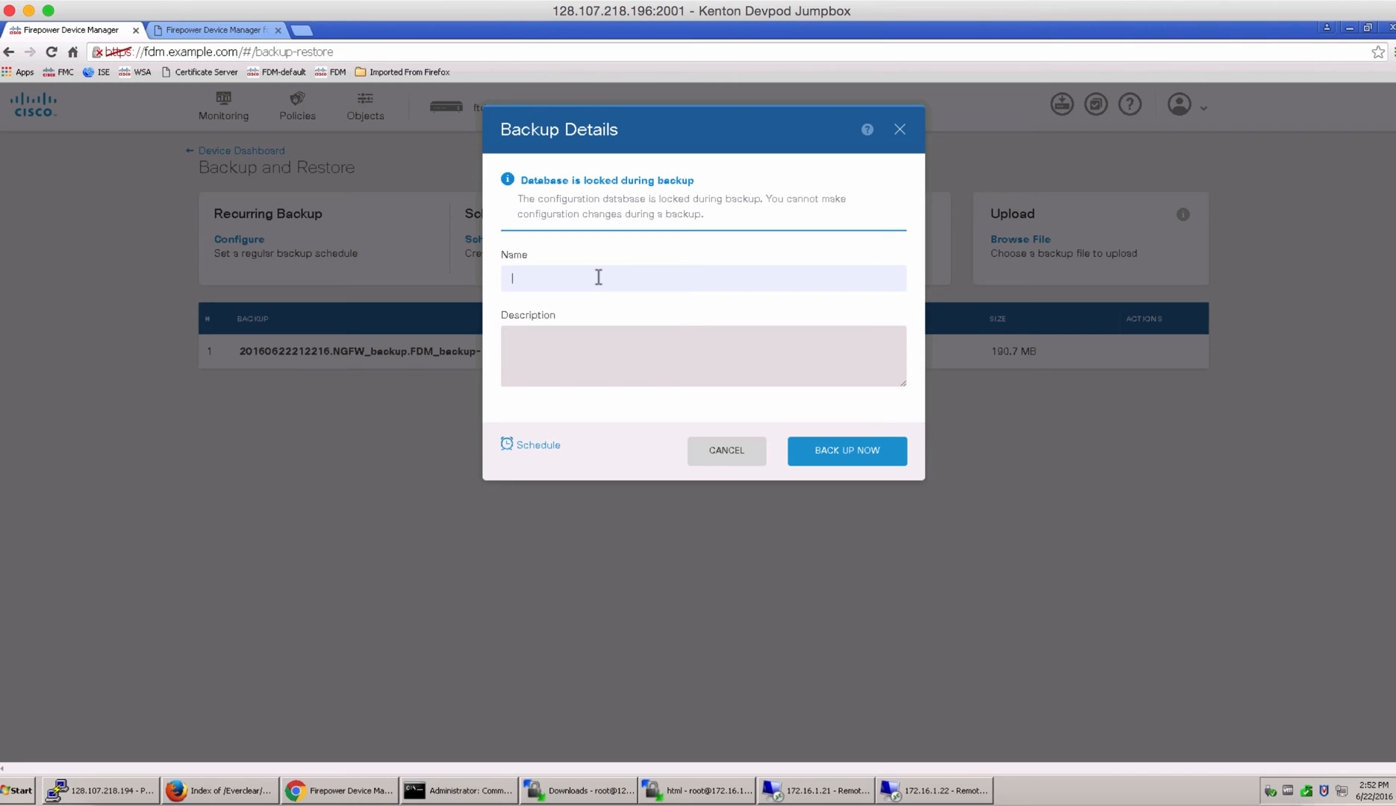
text(Backup-6-22-3pm)
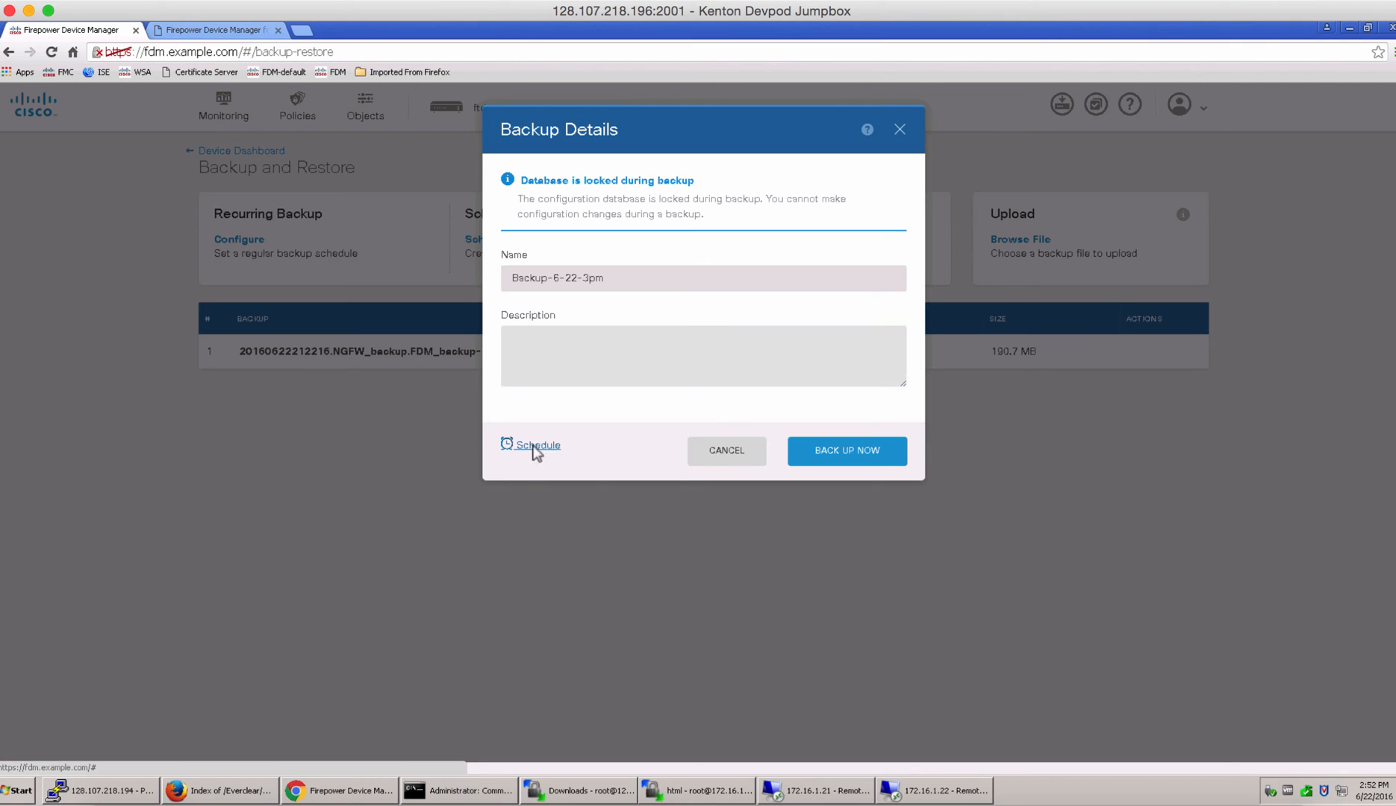
click(537, 445)
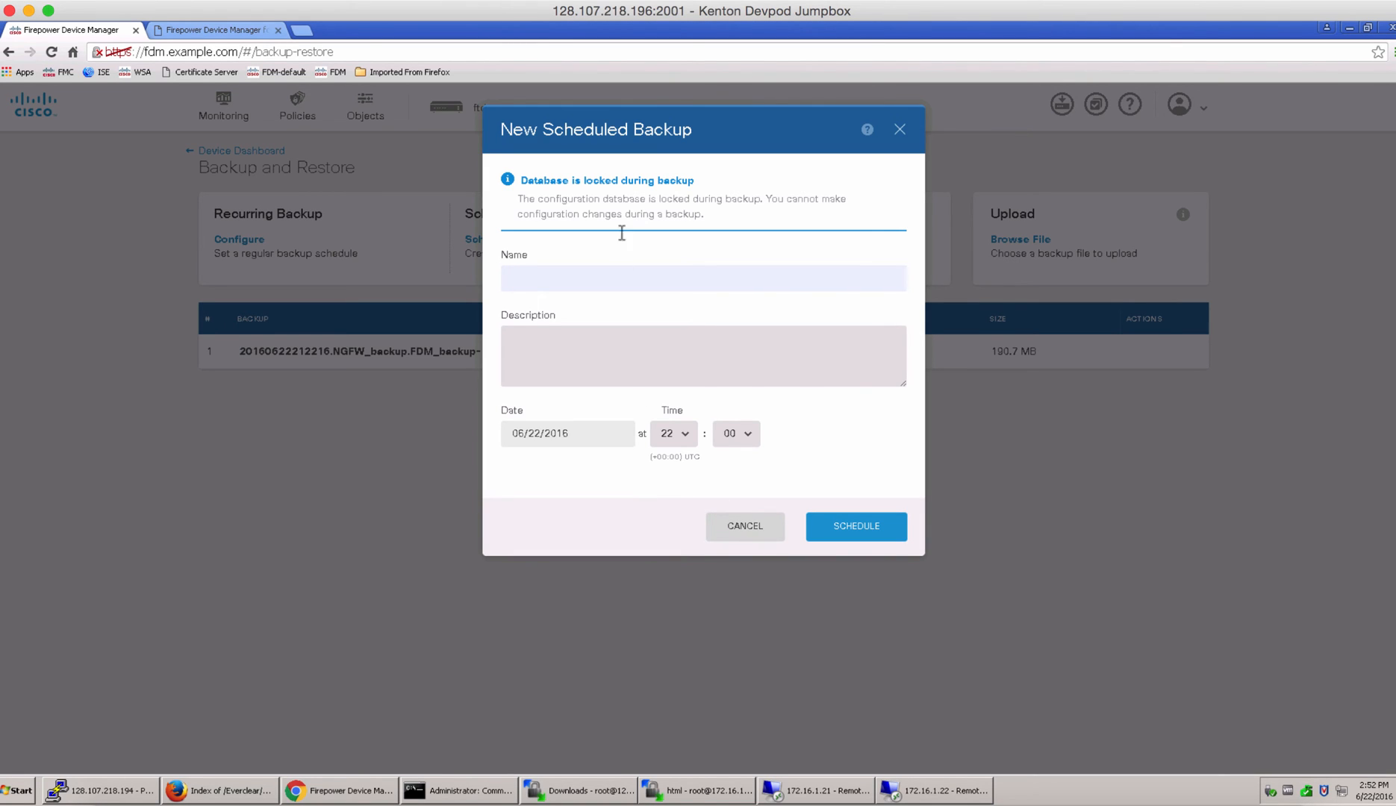
mouse_move(768, 508)
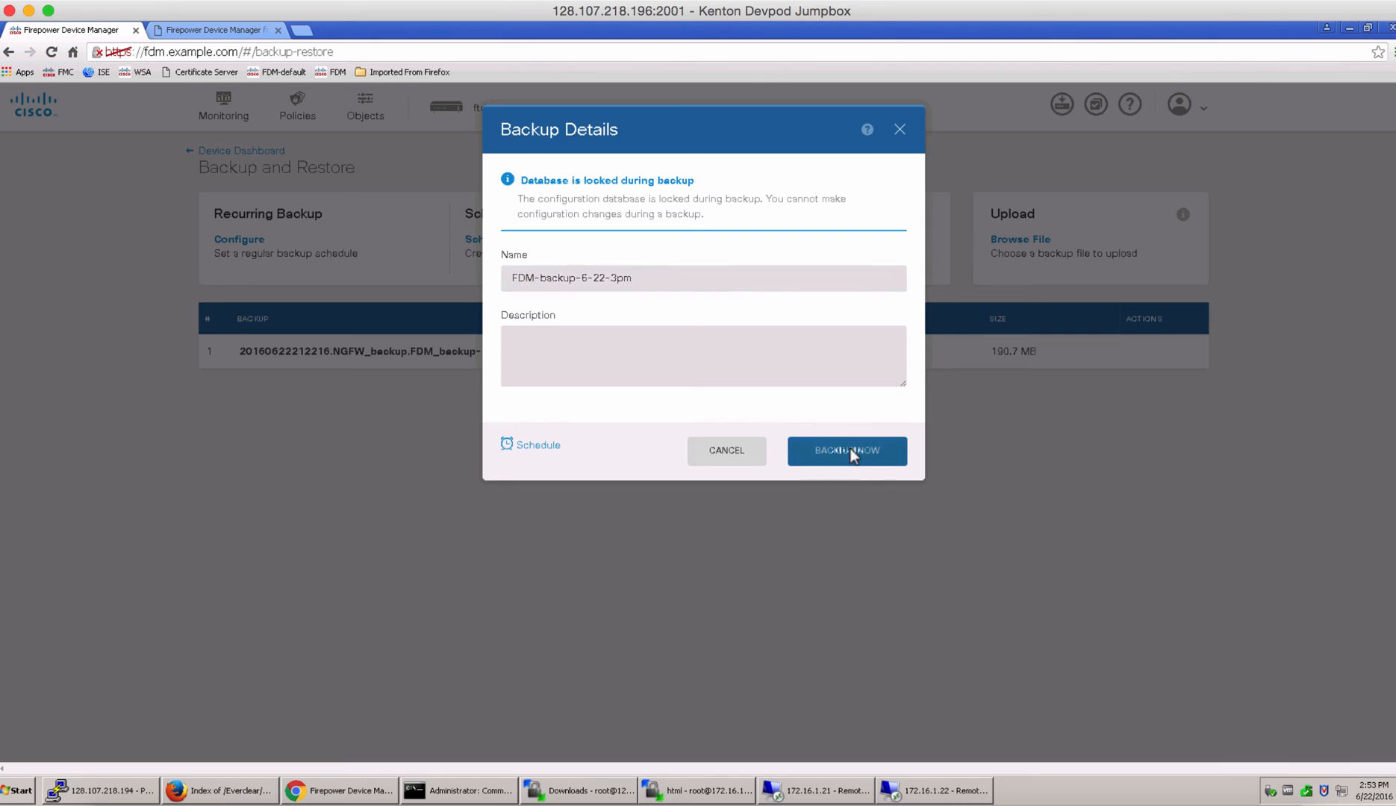
click(846, 451)
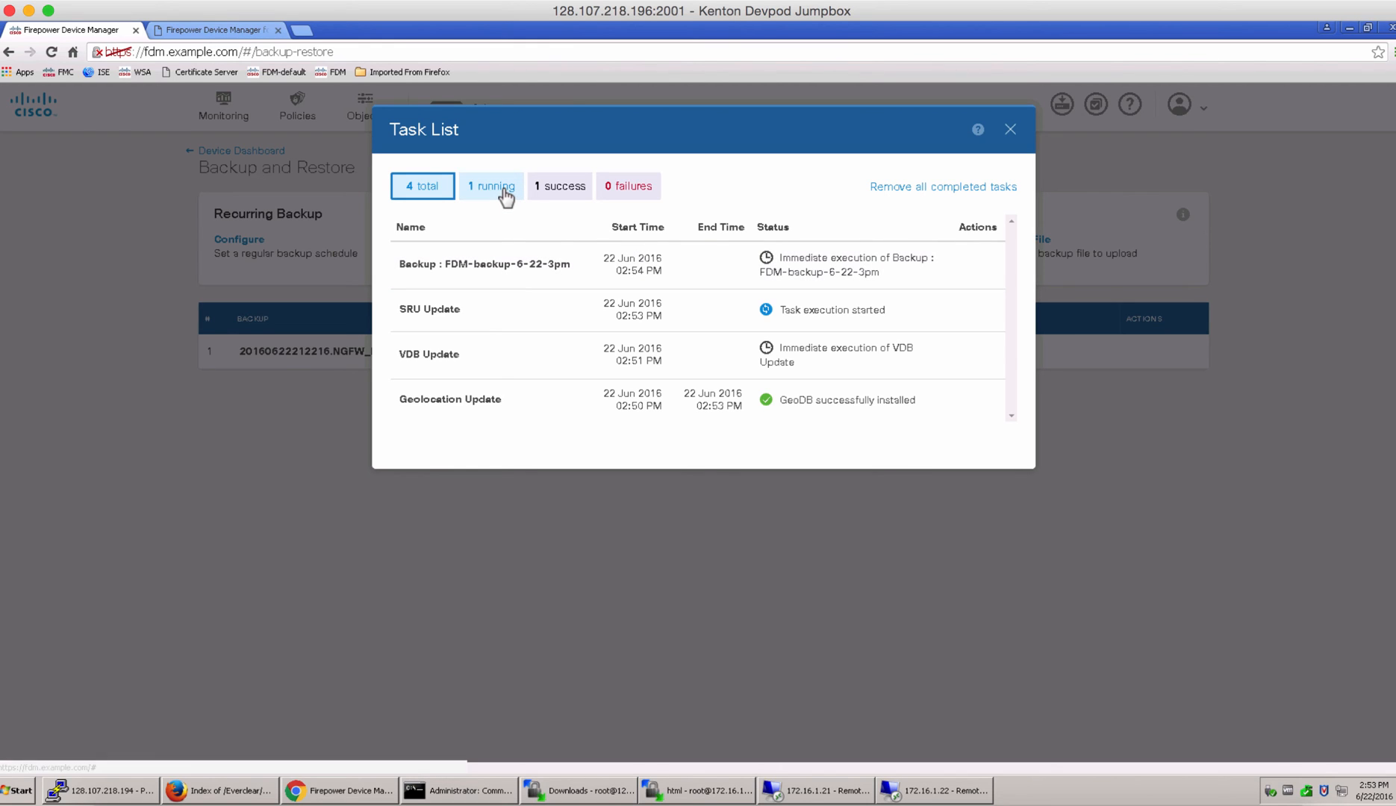
click(490, 186)
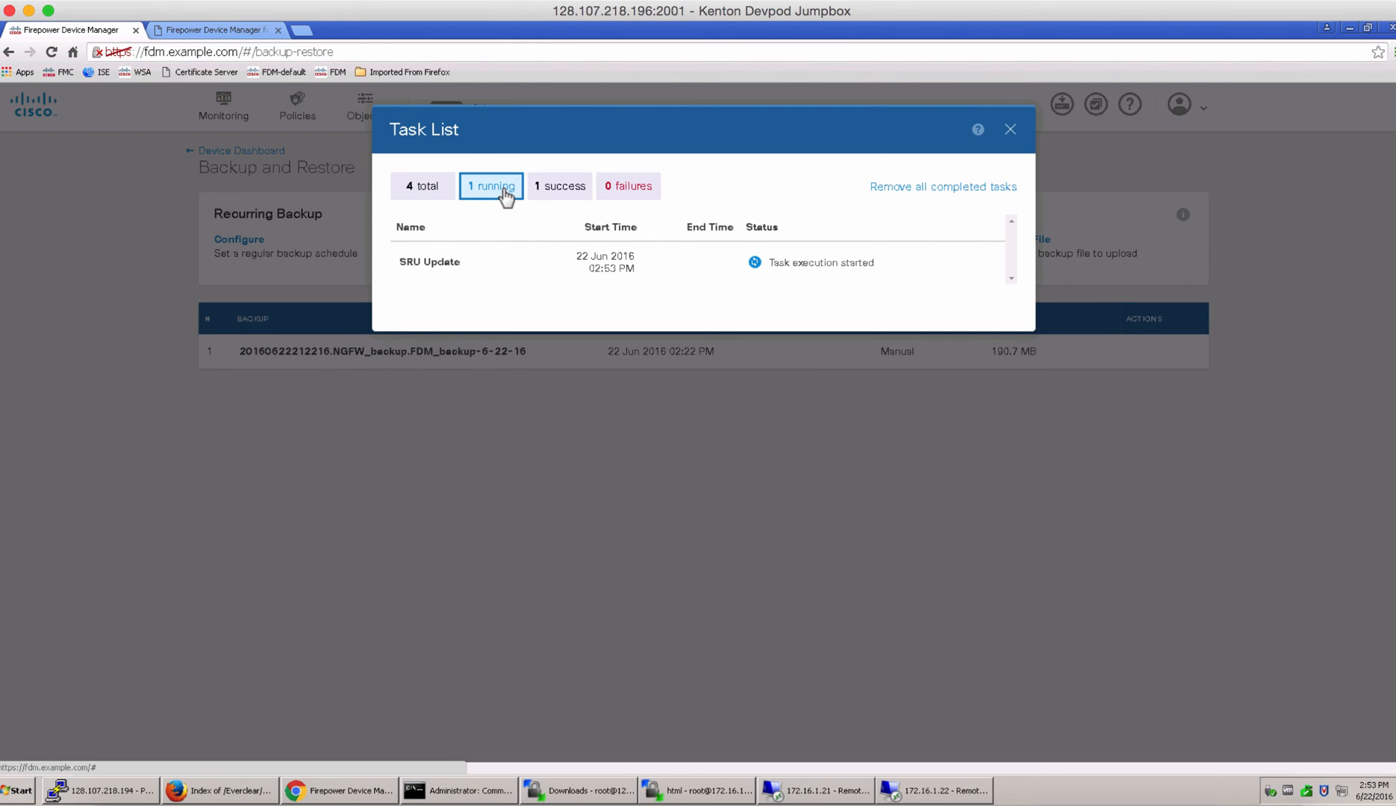
click(421, 186)
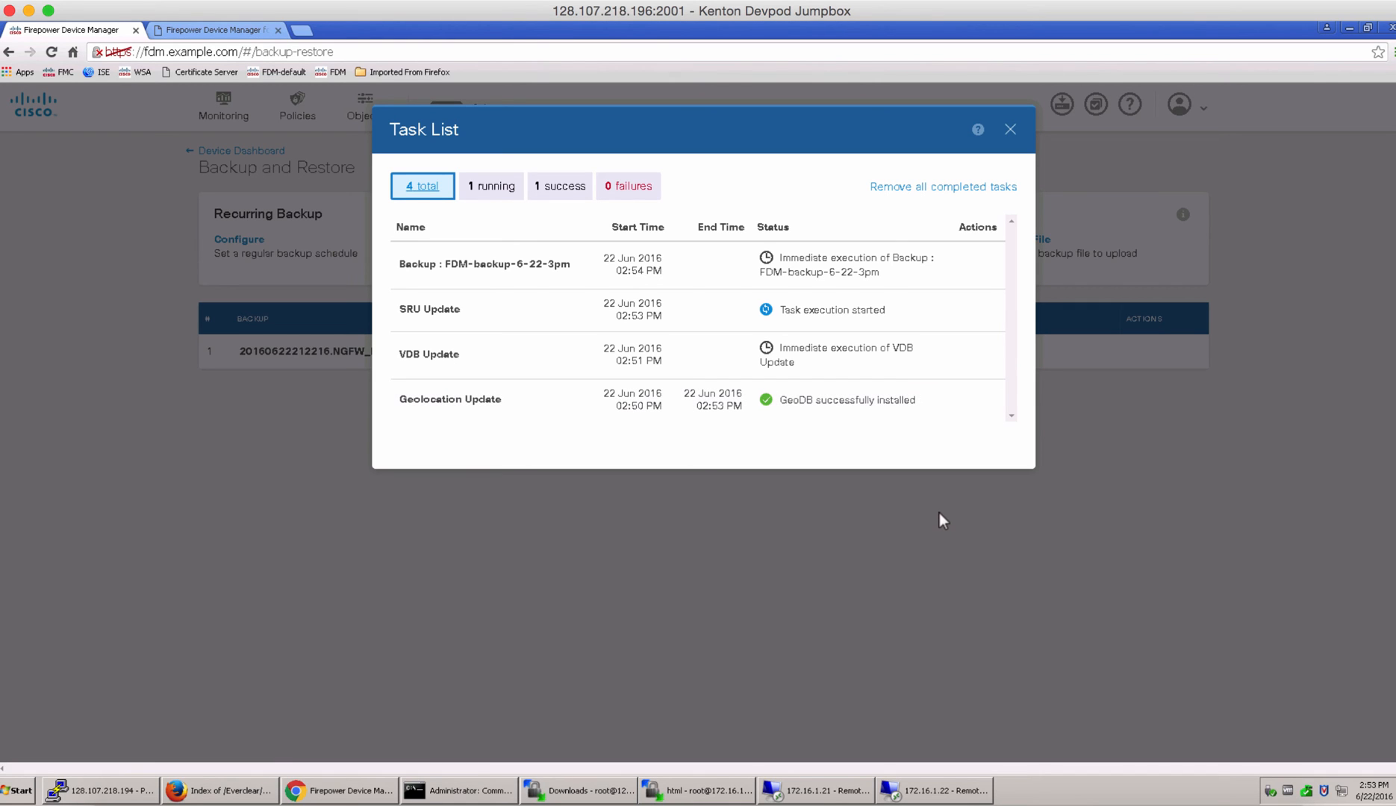
click(1009, 129)
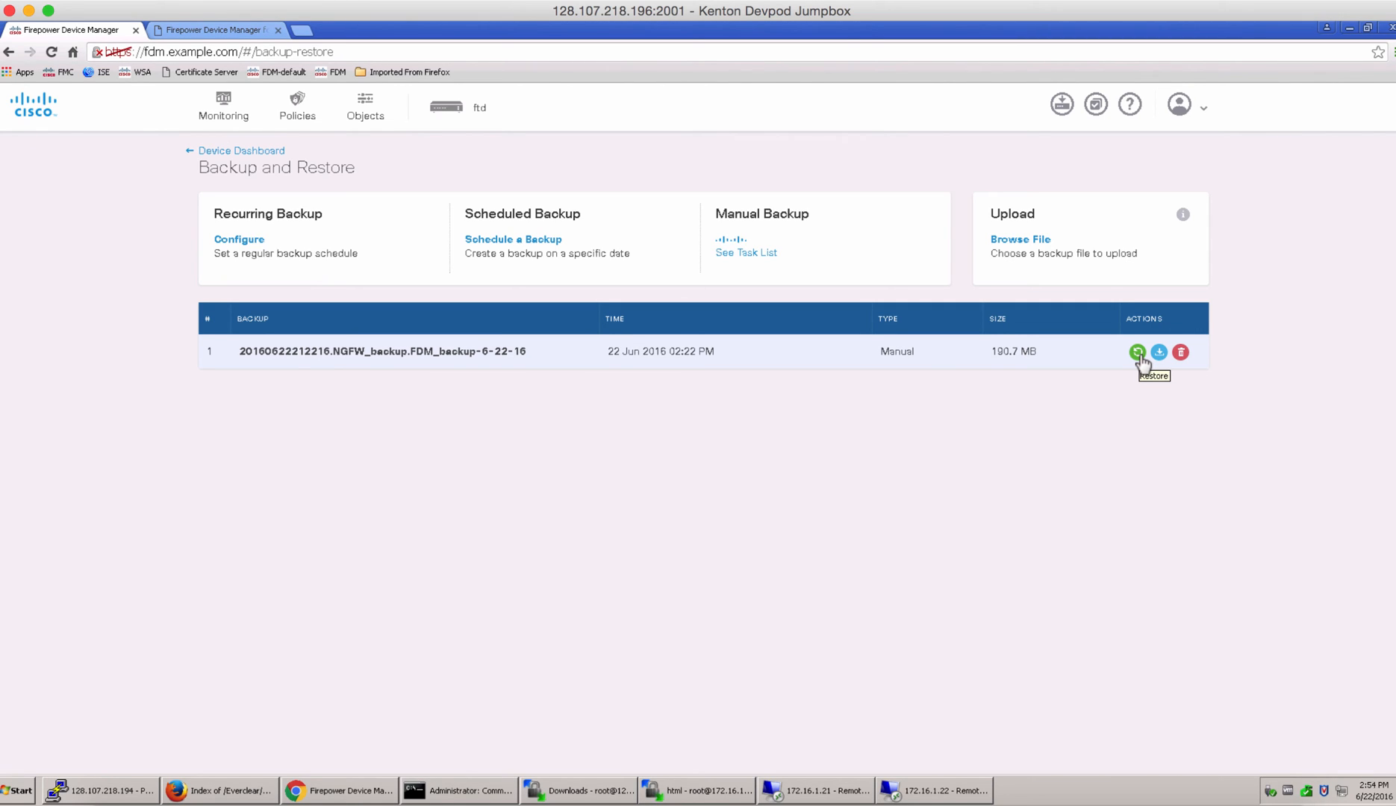
- Download the 20160622212216.NGFW_backup.FDM_backup-6-22-16 file and go back to Device Dashboard
click(1159, 352)
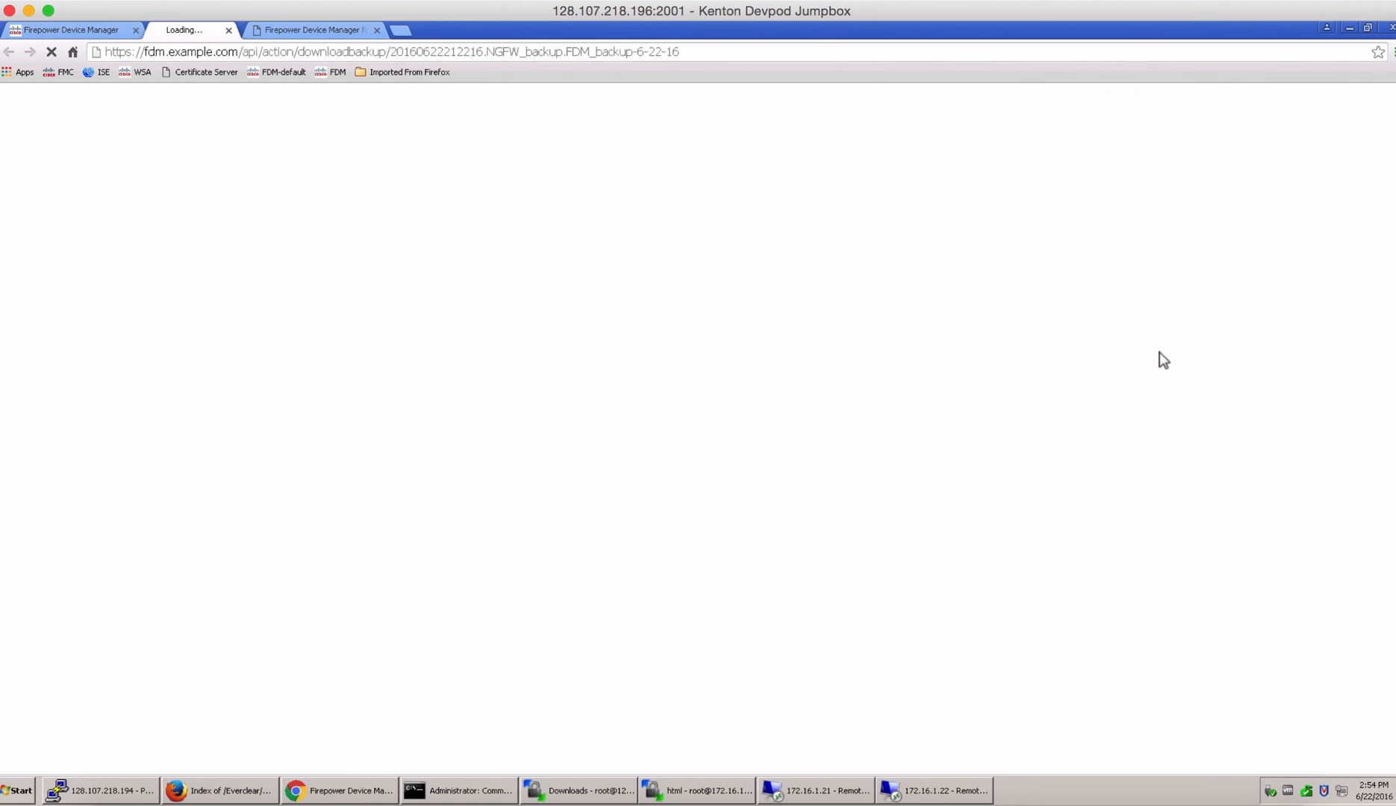
click(1159, 352)
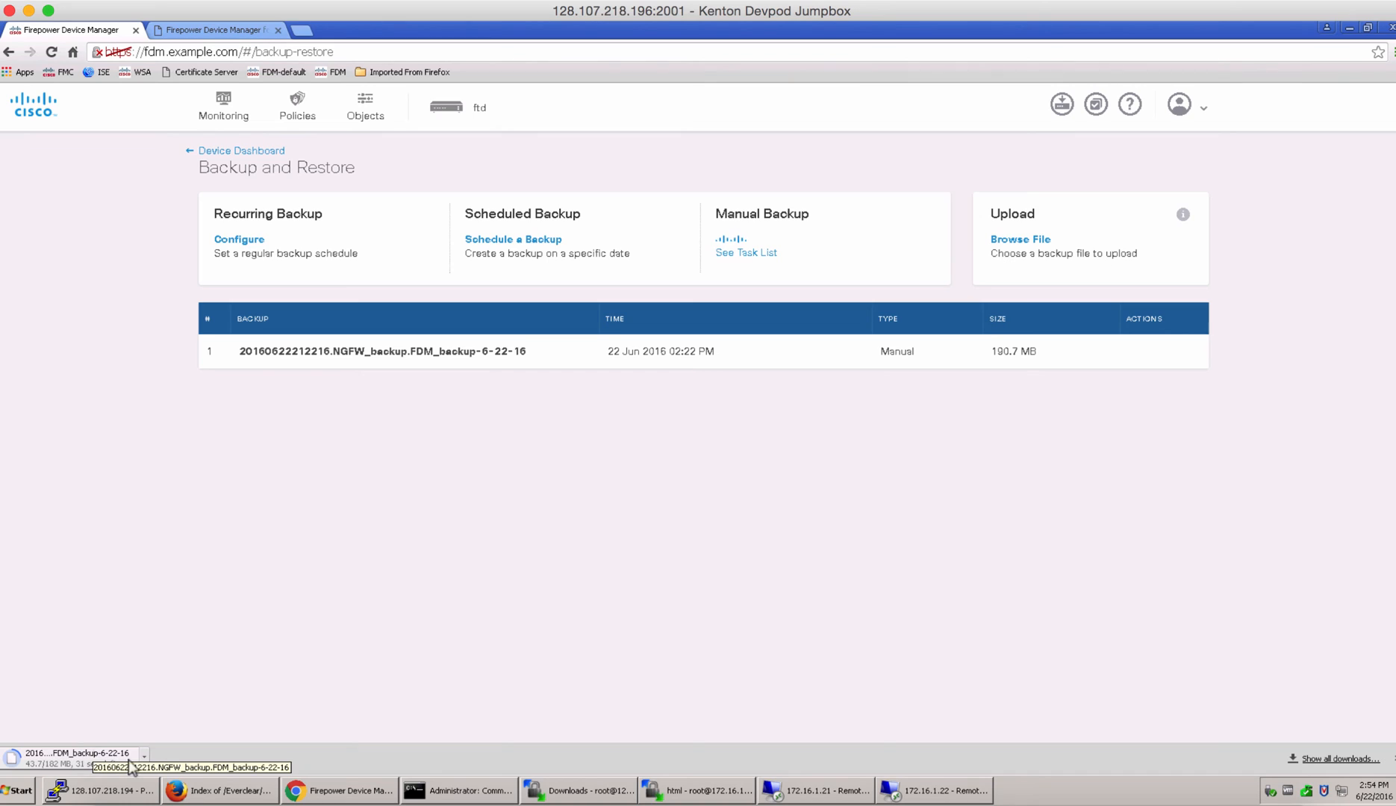
click(144, 765)
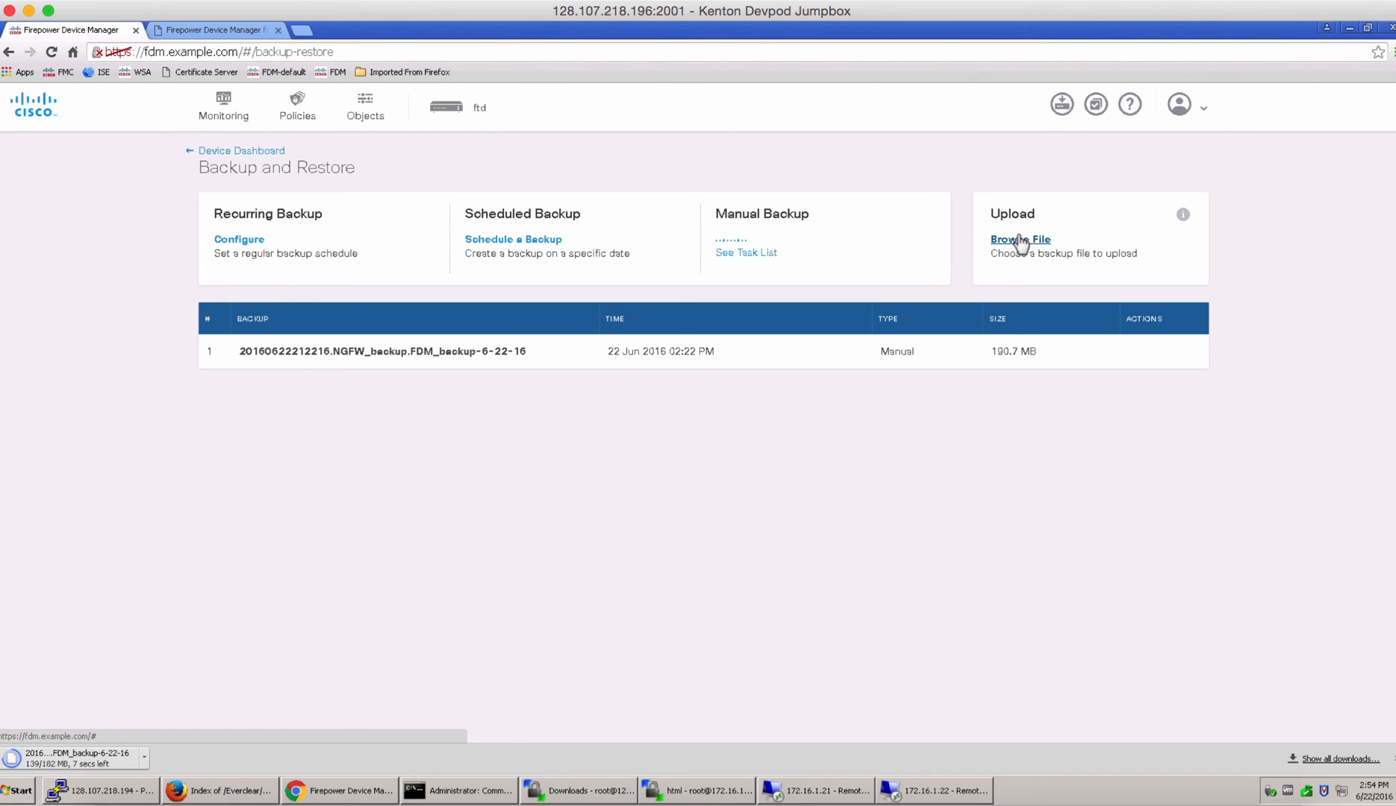
click(445, 107)
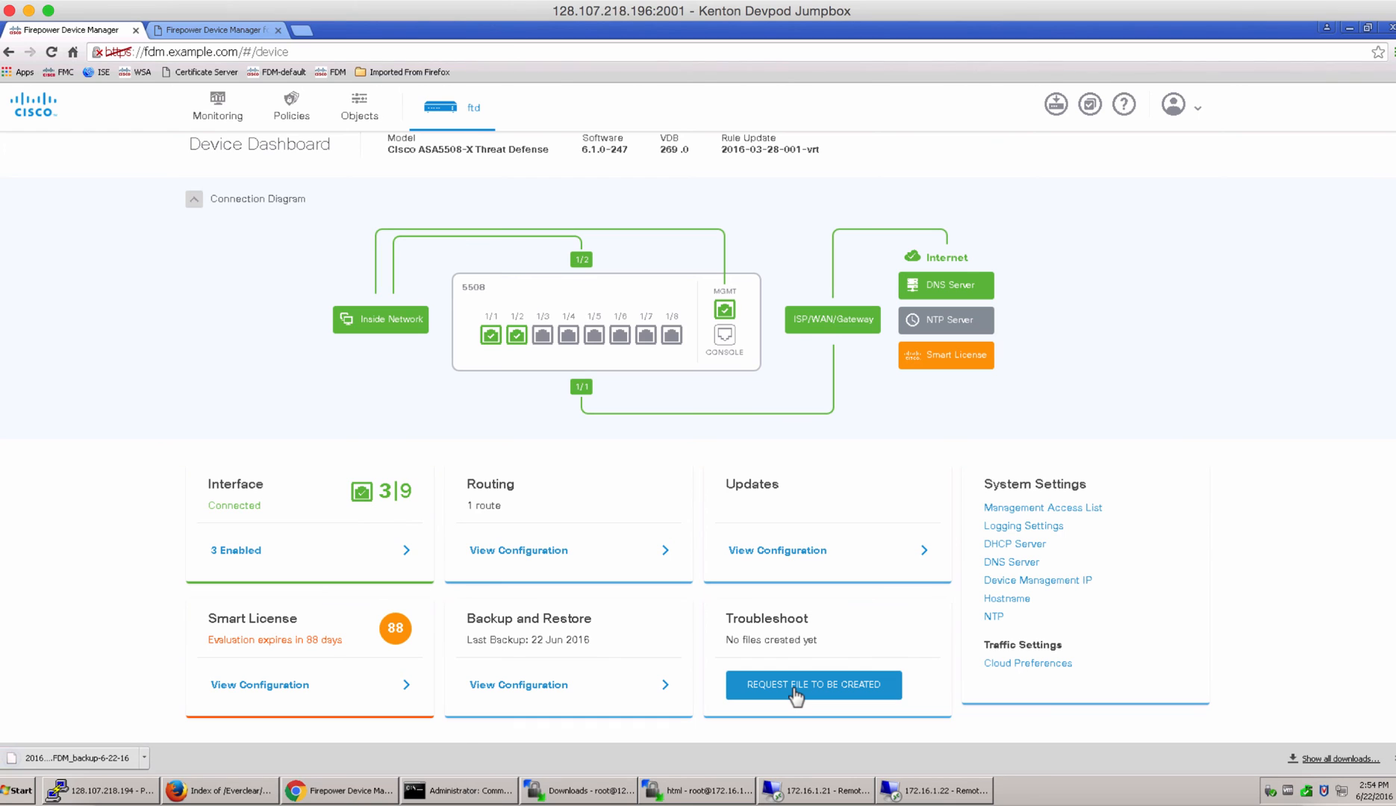
- Request a troubleshoot file and confirm it is queued in the Task List
click(812, 685)
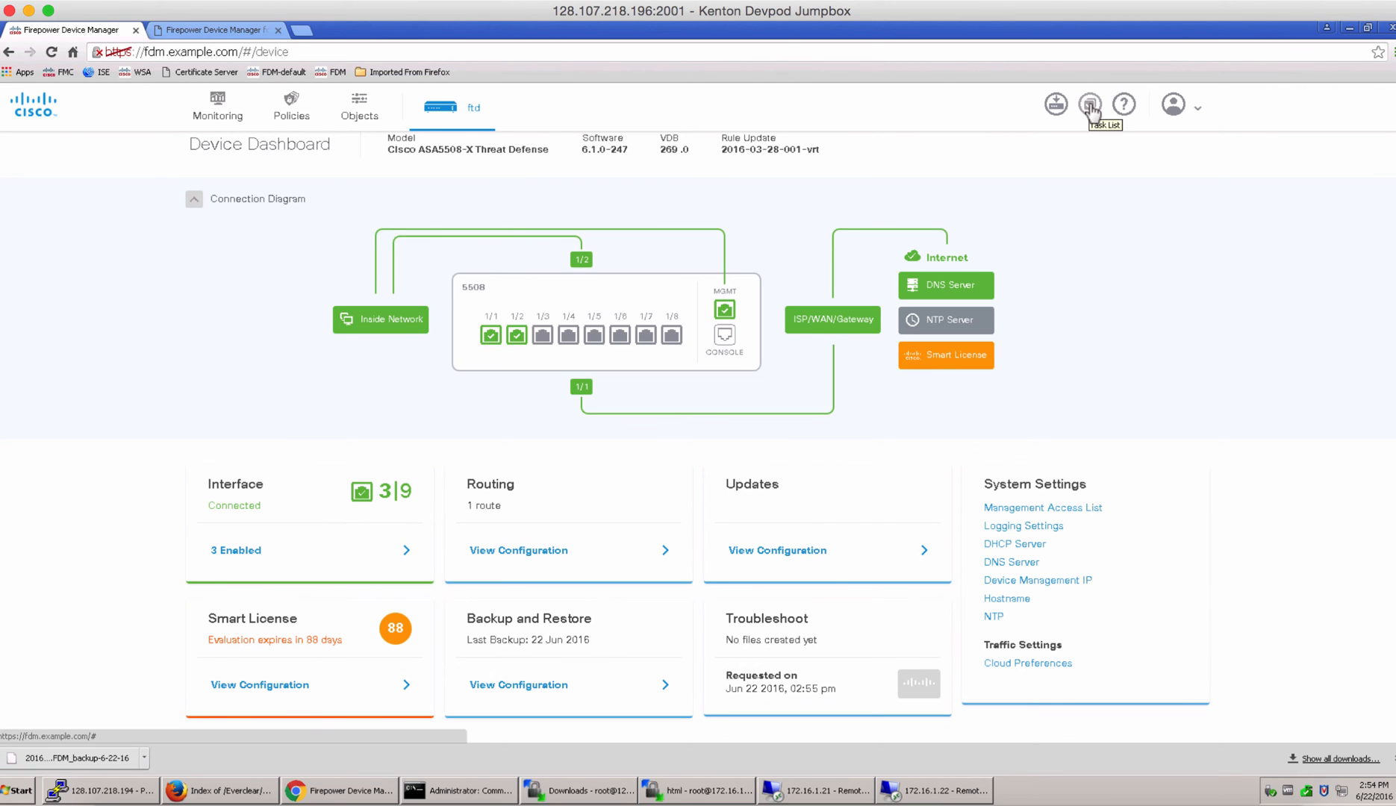
click(1090, 104)
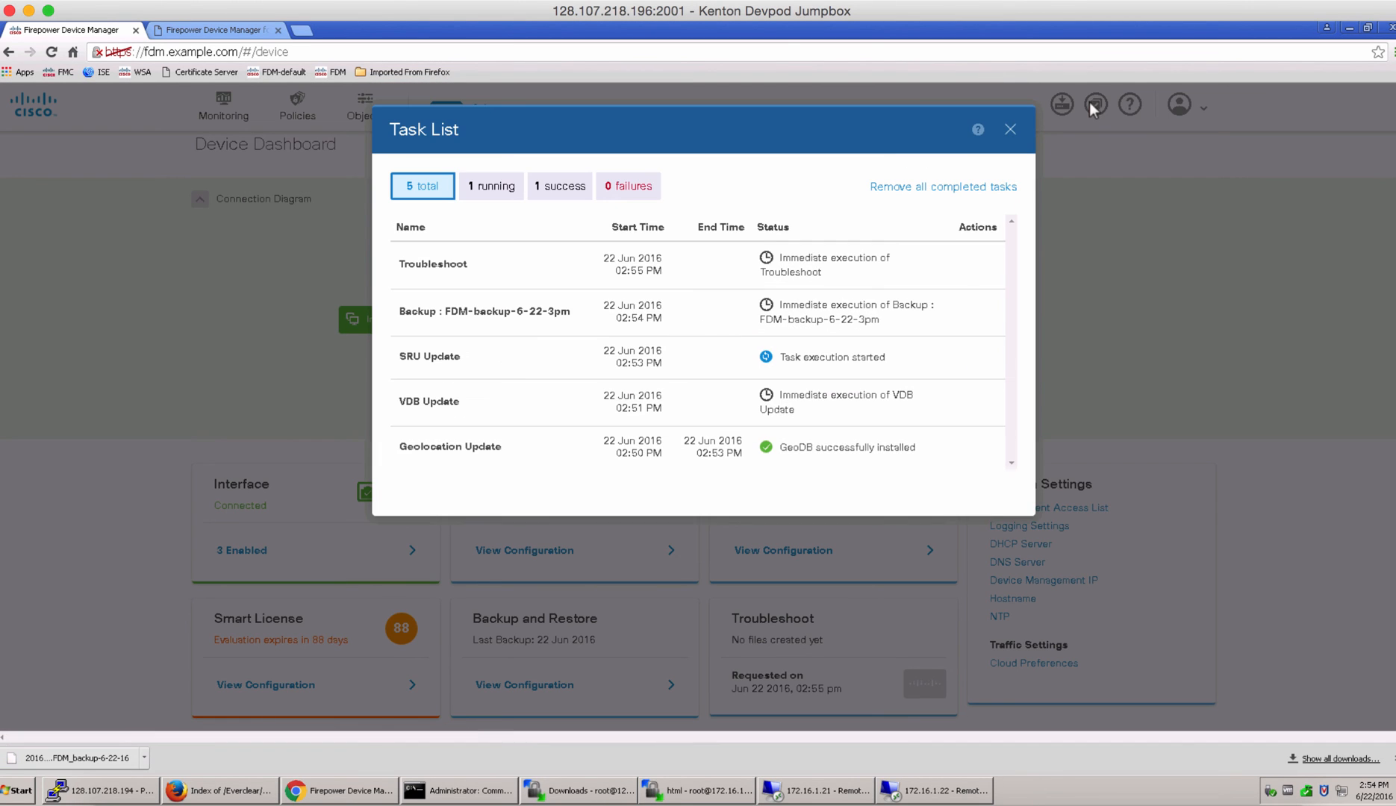
mouse_move(865, 285)
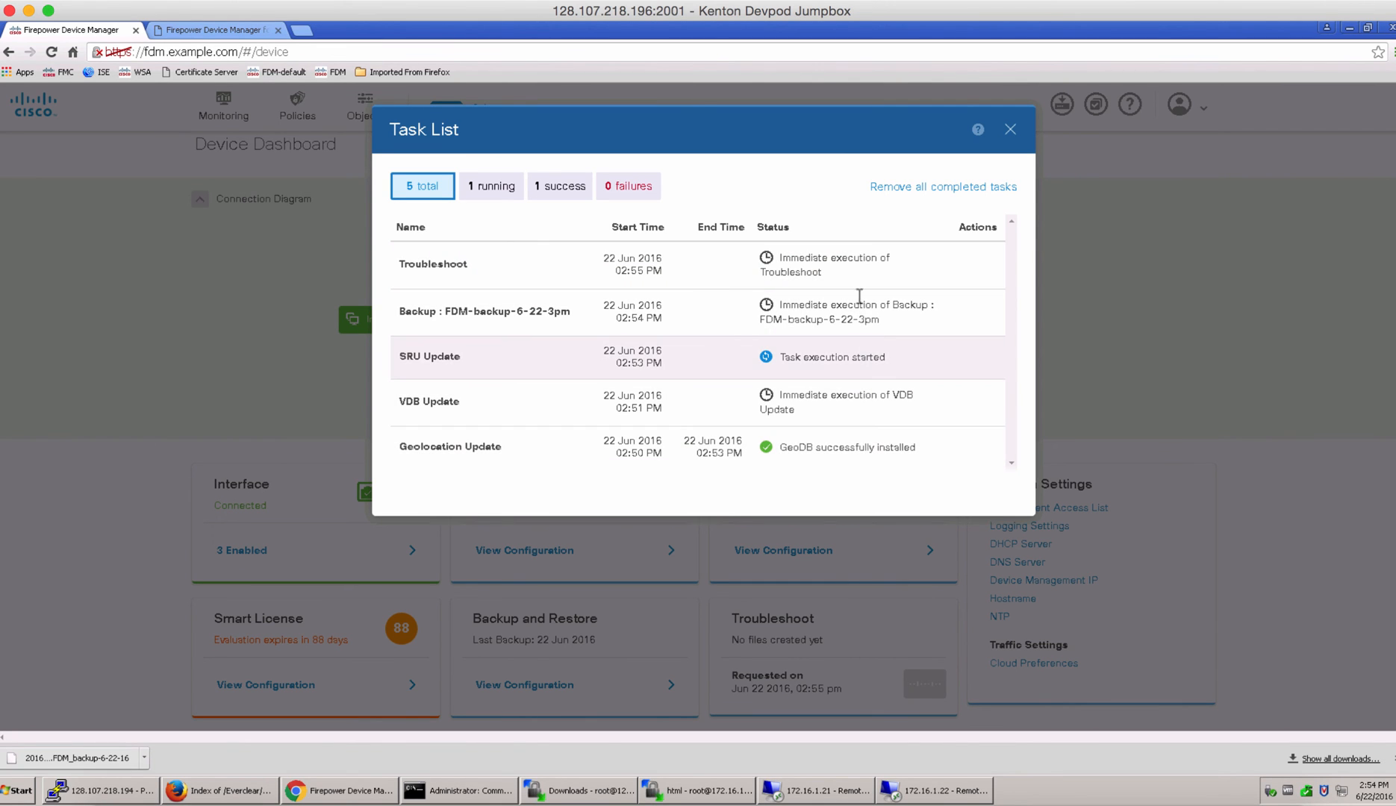
click(1009, 129)
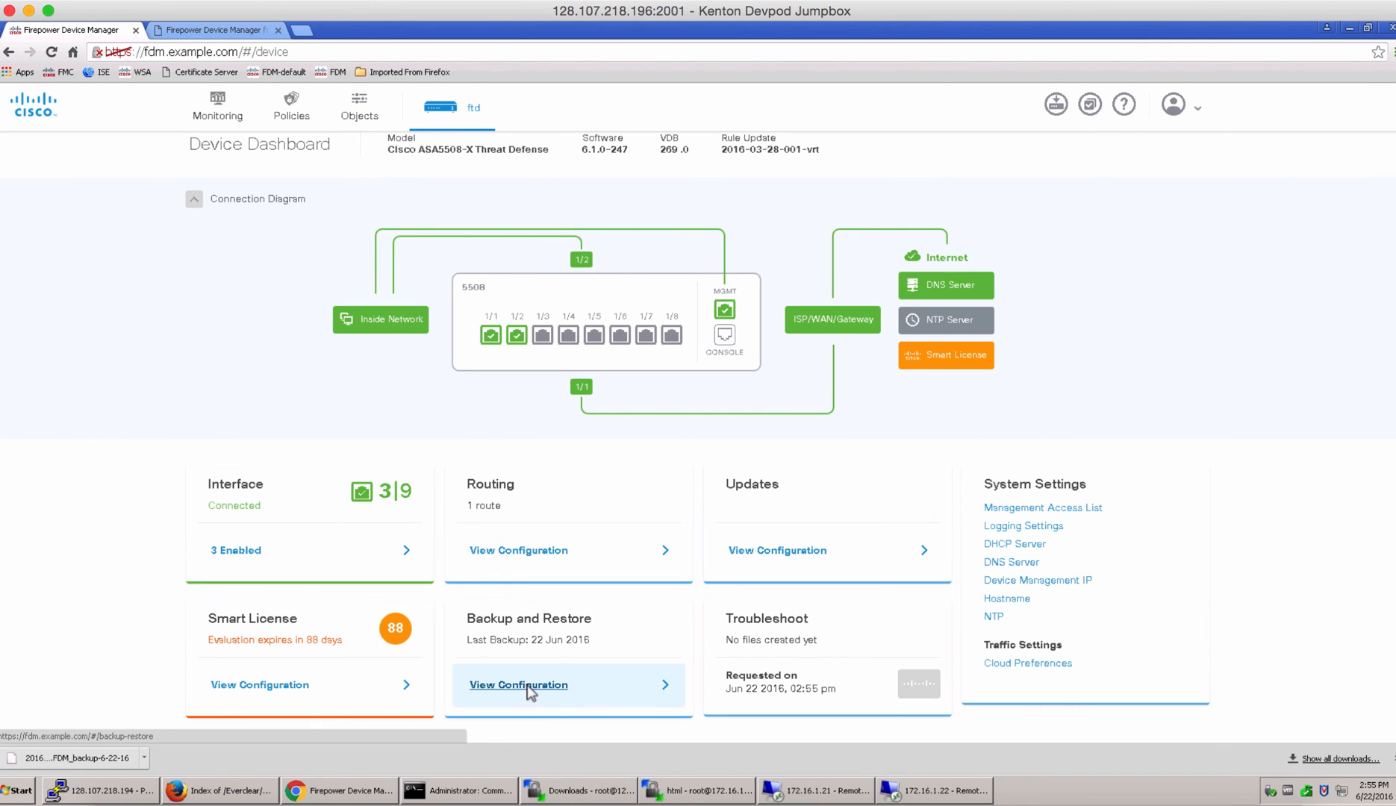
- Upload the 20160622212216.NGFW_backup file from Downloads on the Backup and Restore page
click(518, 684)
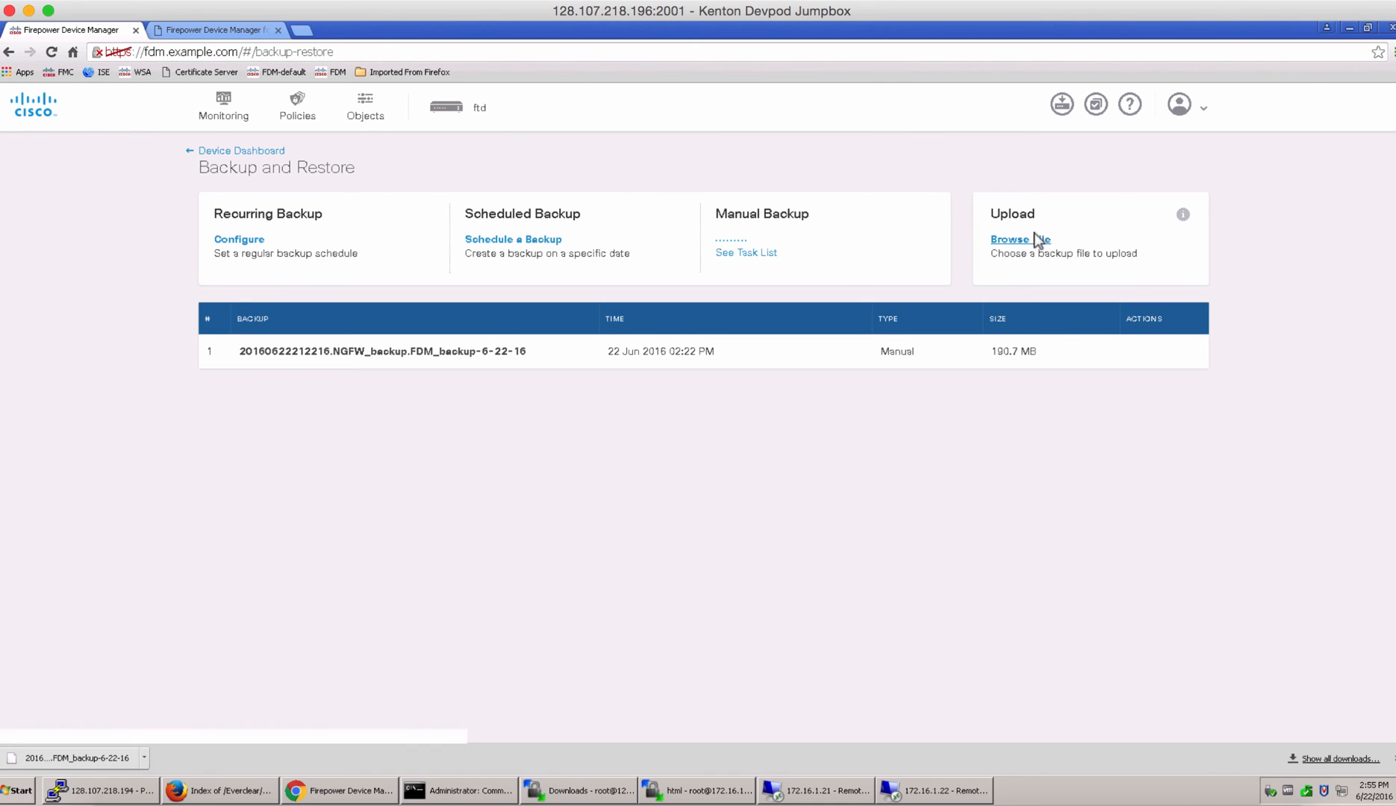
click(1019, 240)
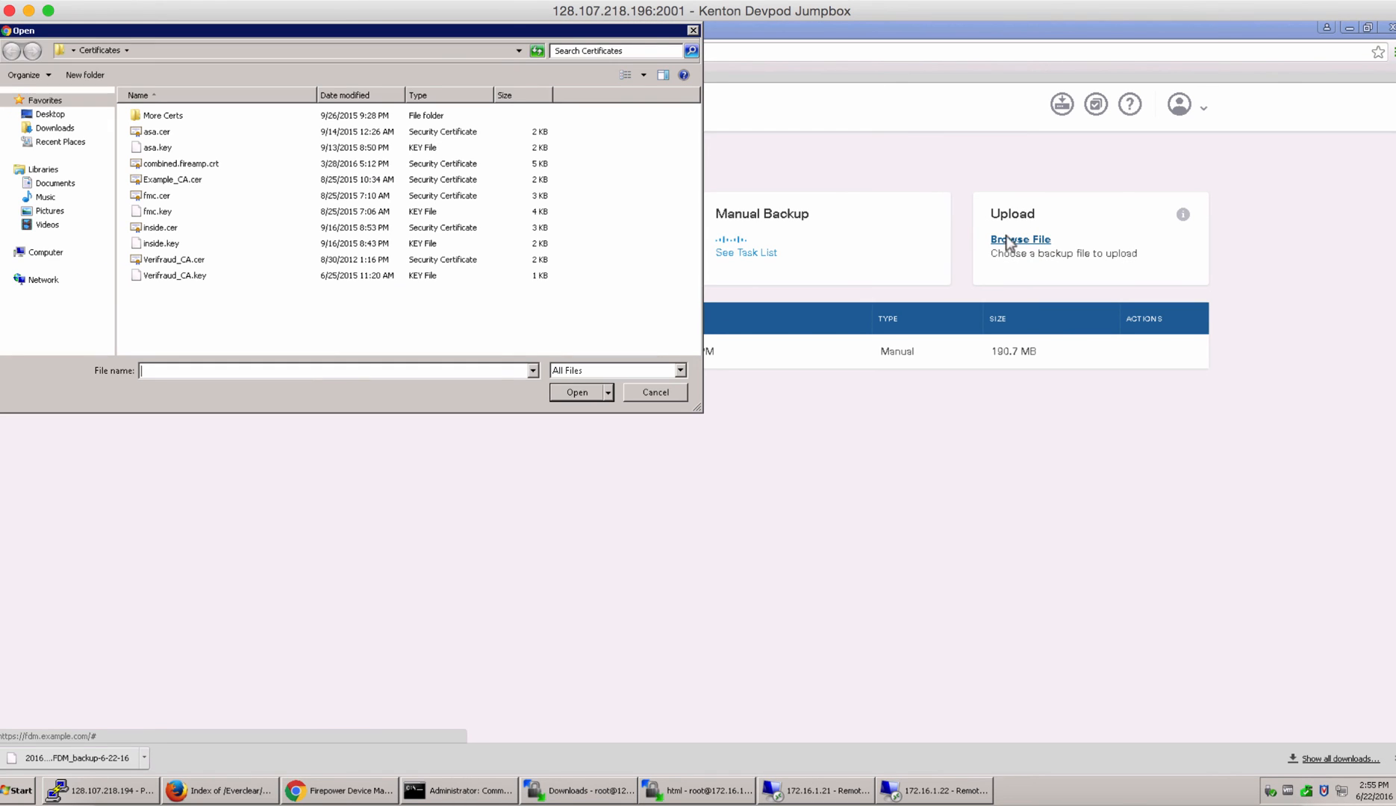
click(55, 127)
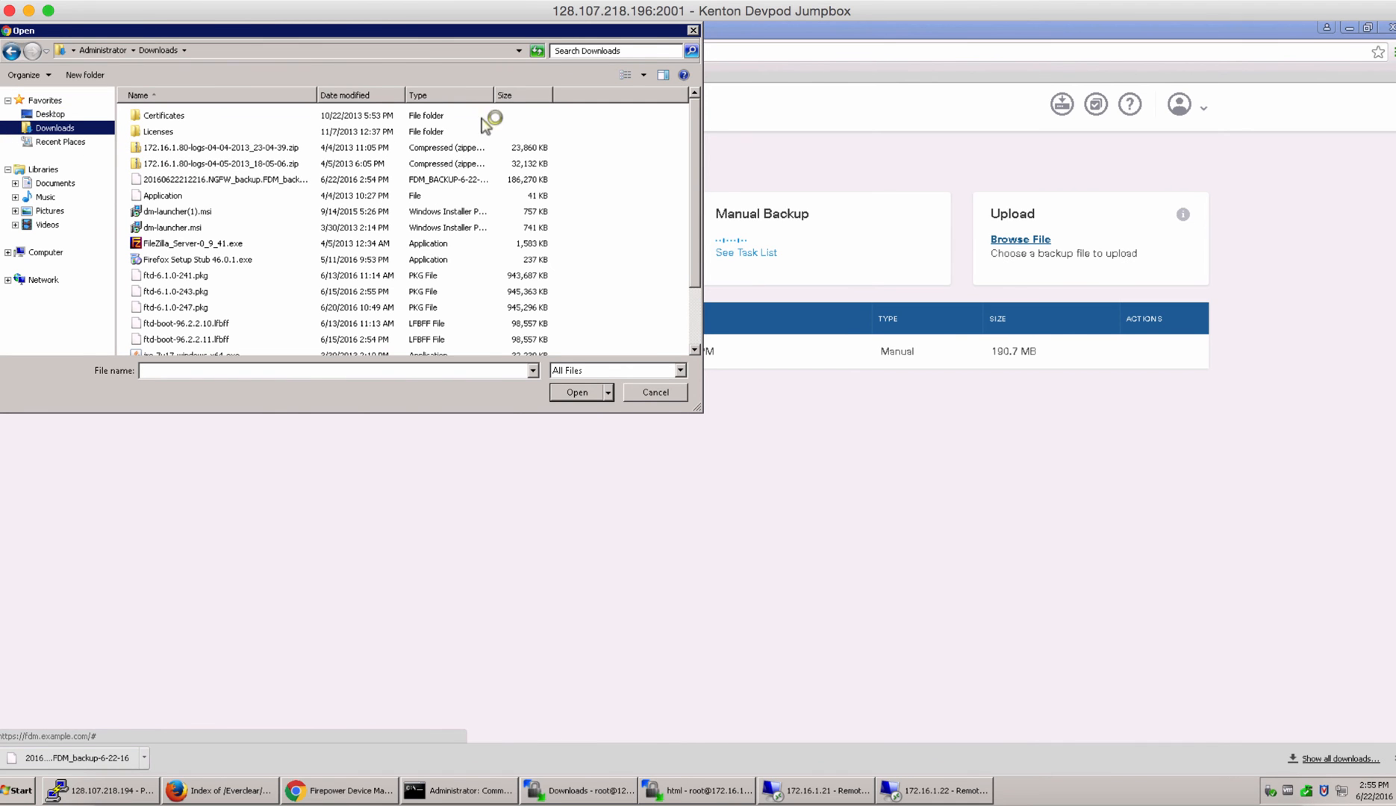
click(345, 95)
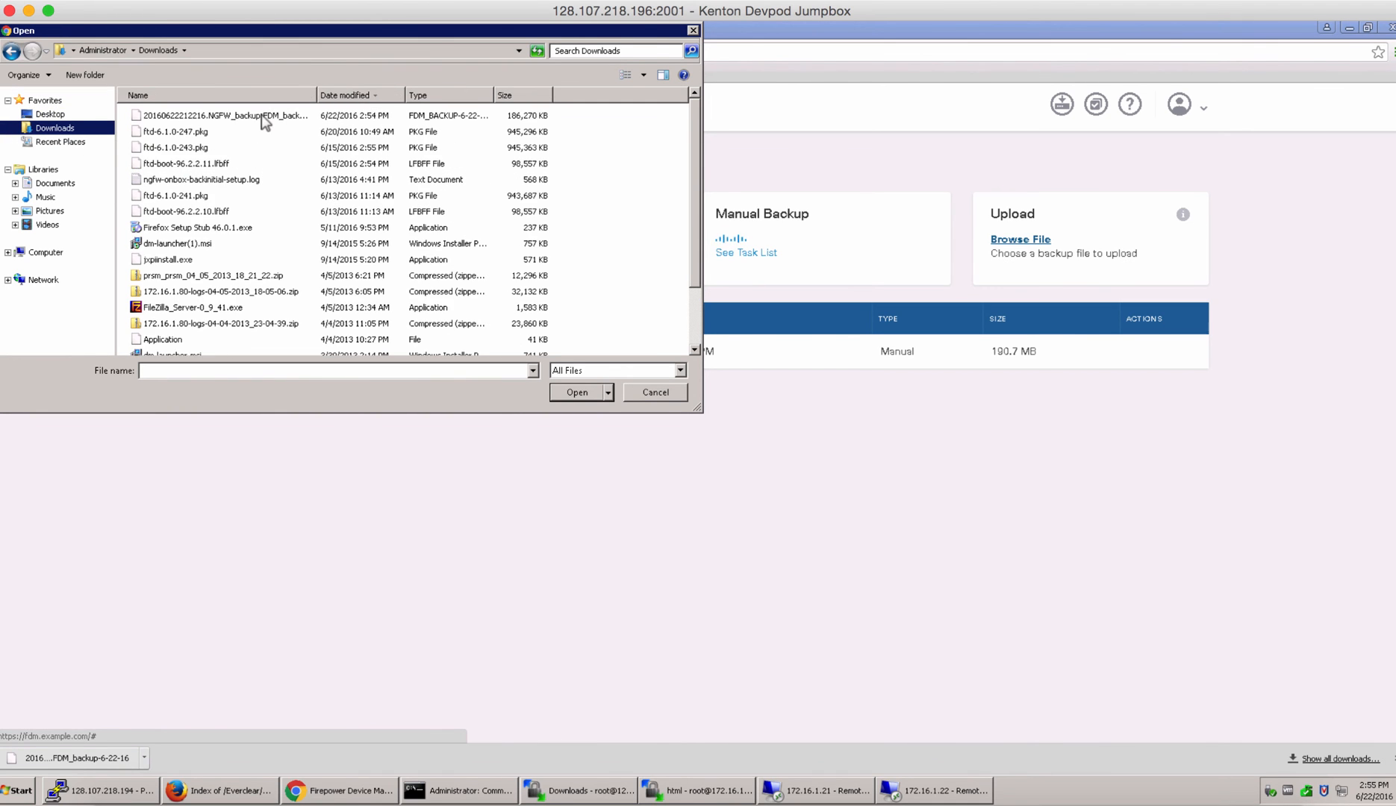
click(576, 393)
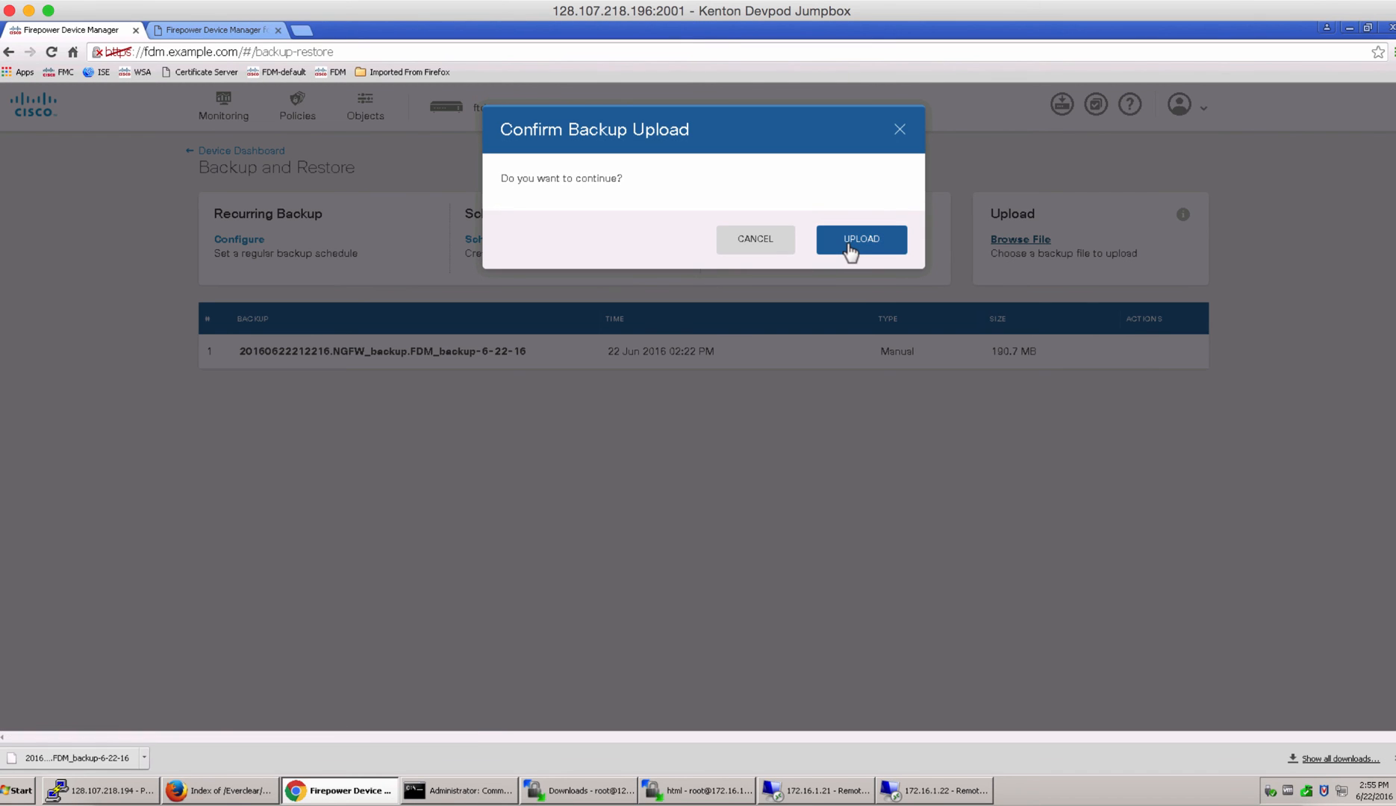
click(860, 240)
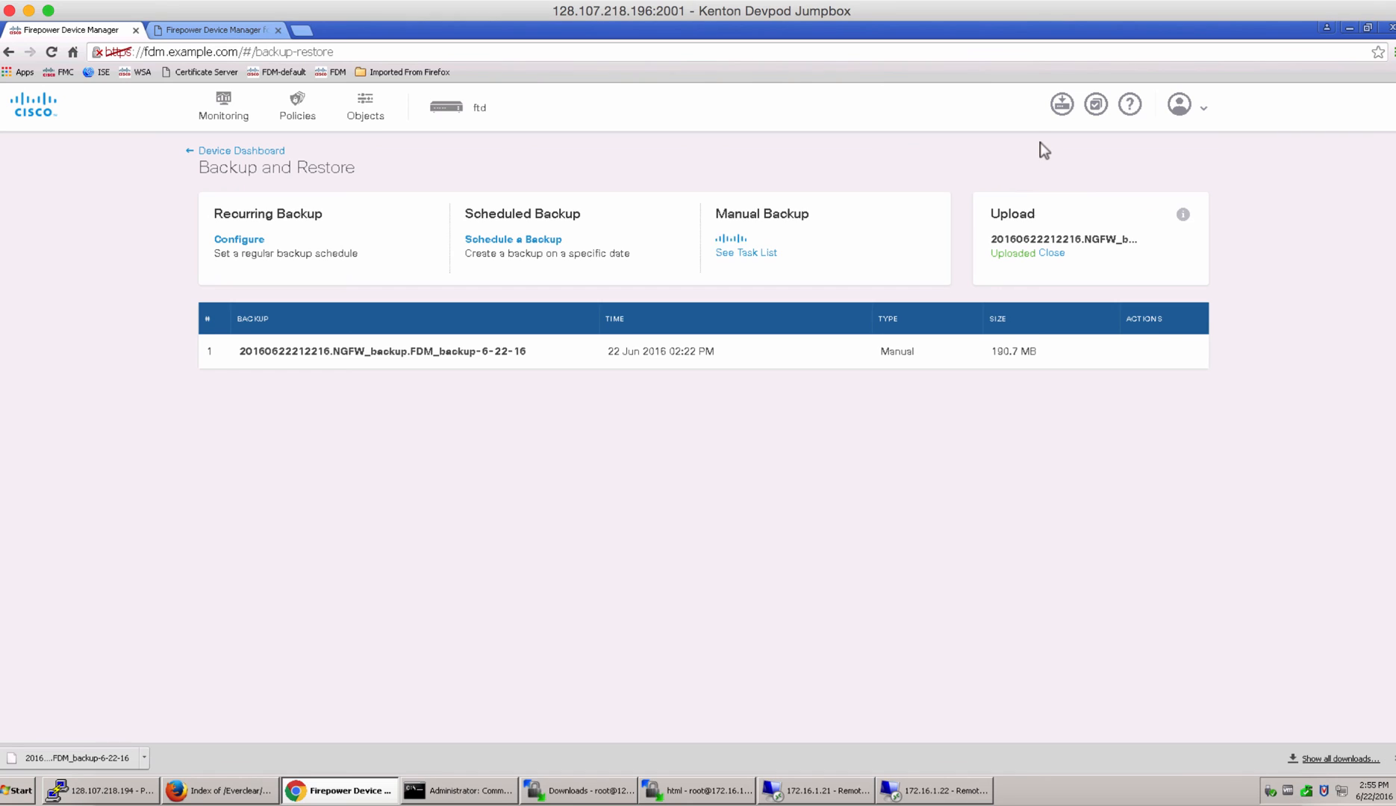
mouse_move(1012, 251)
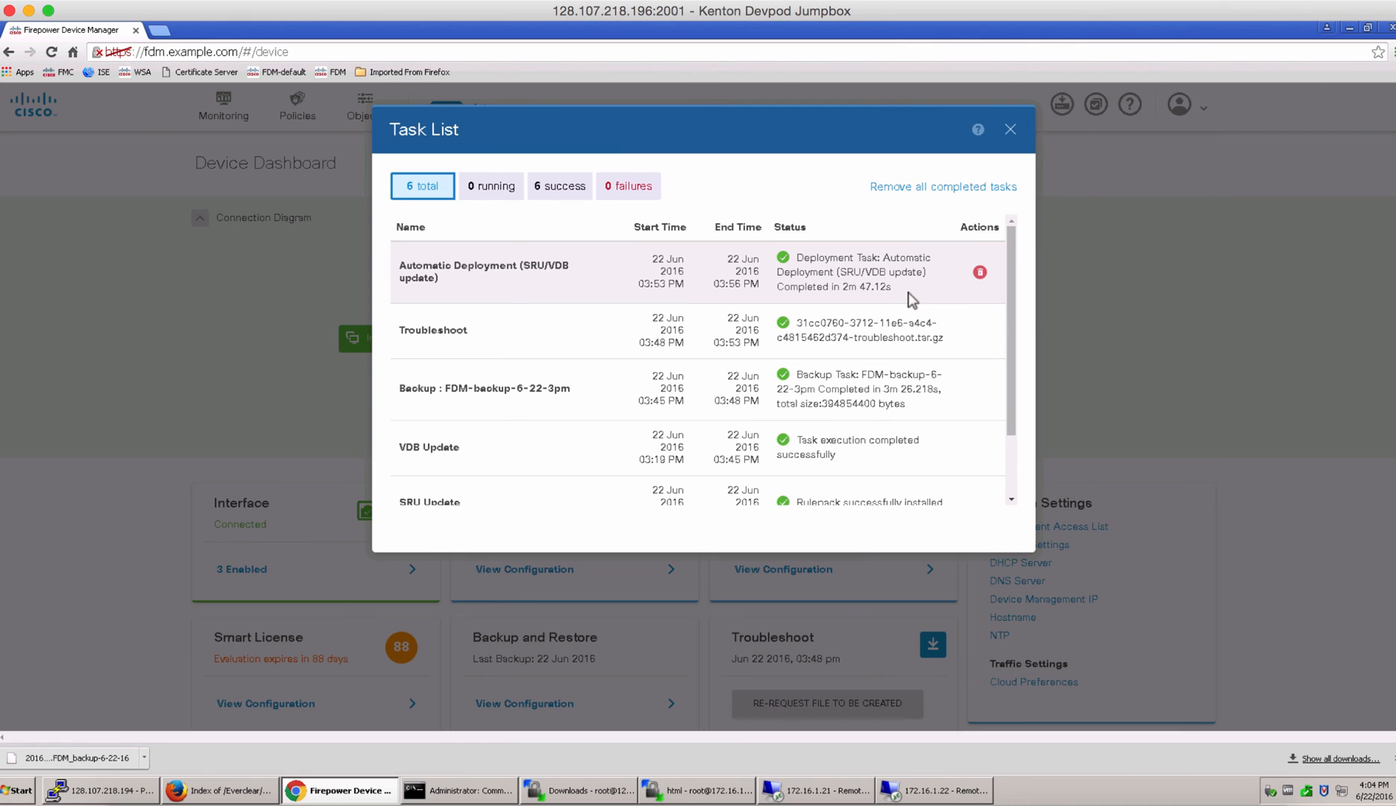
- Download the generated troubleshoot file from the dashboard's Troubleshoot tile
click(1009, 129)
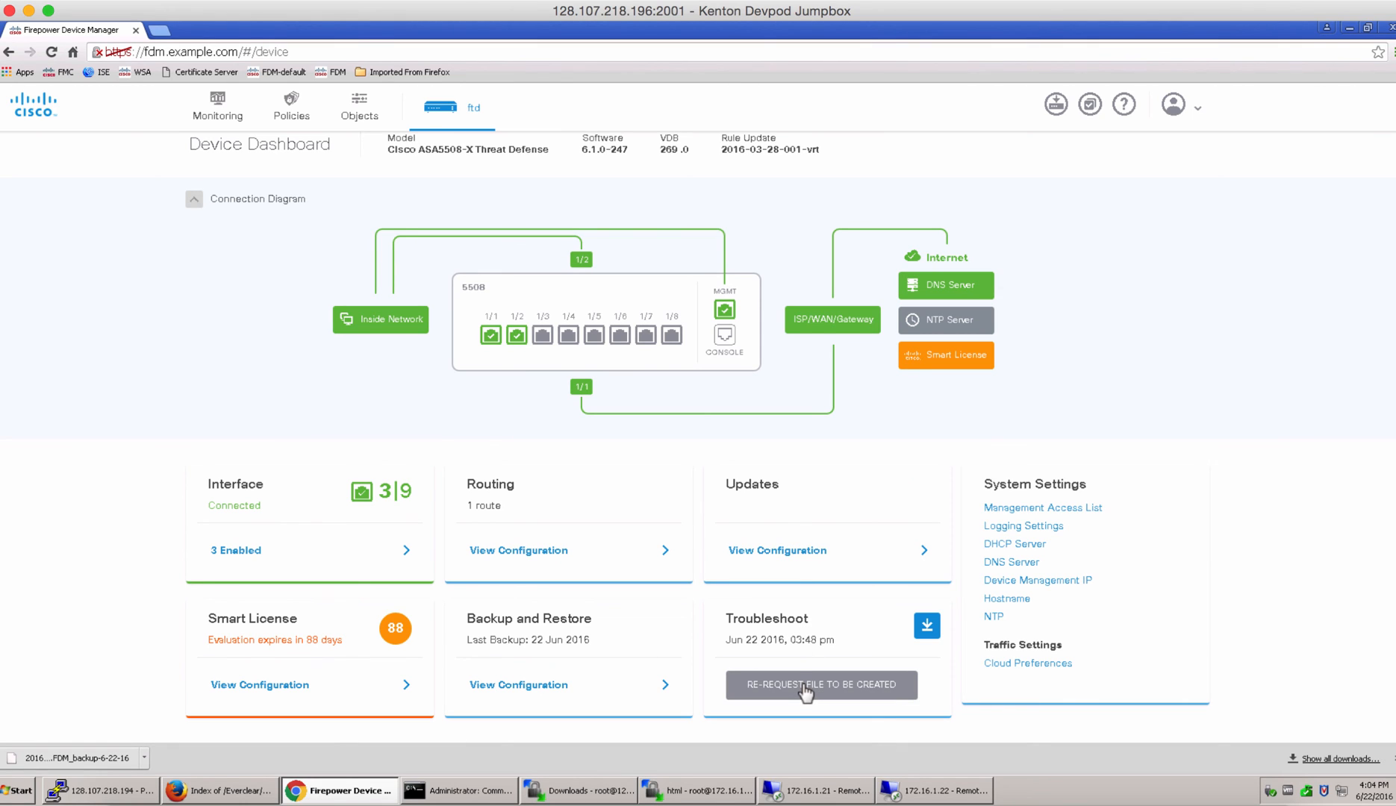
mouse_move(787, 639)
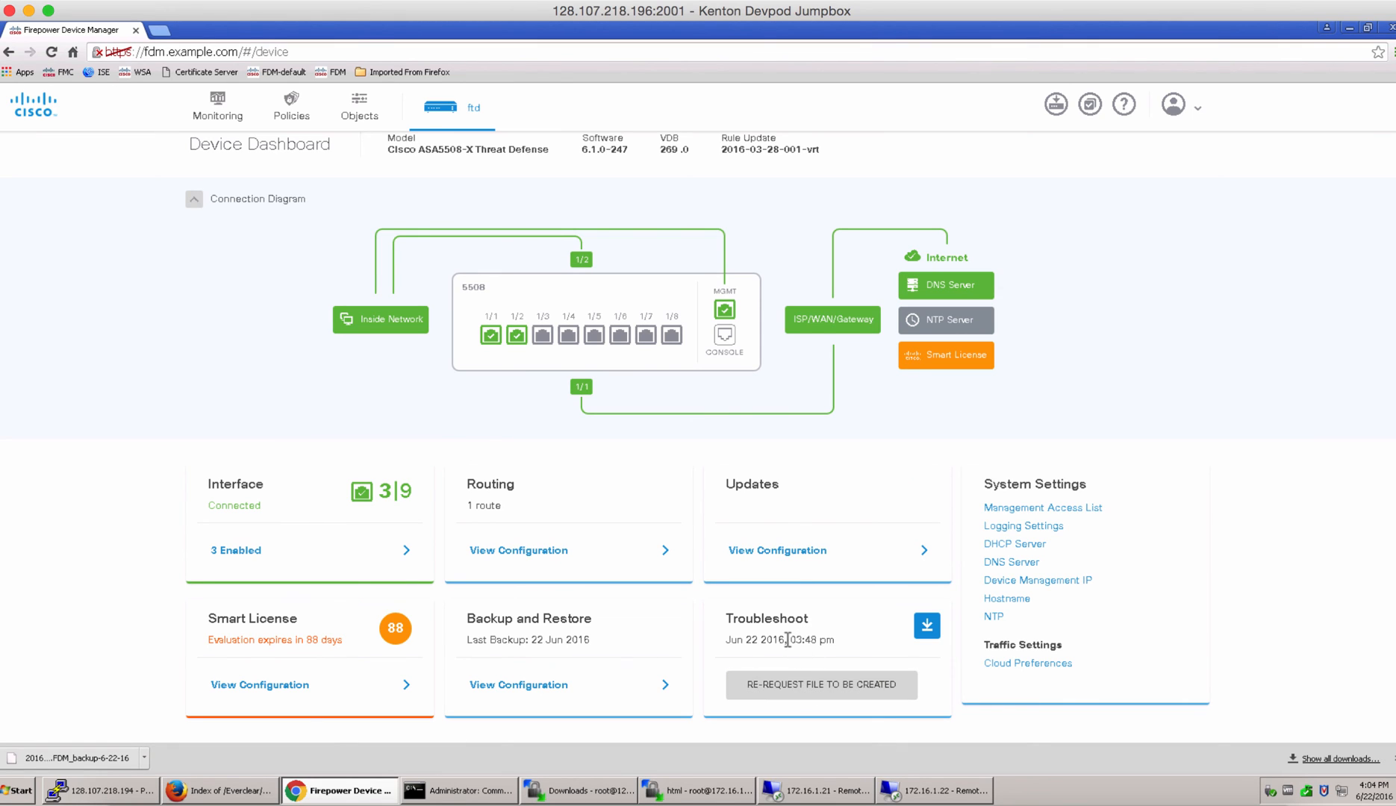
mouse_move(929, 607)
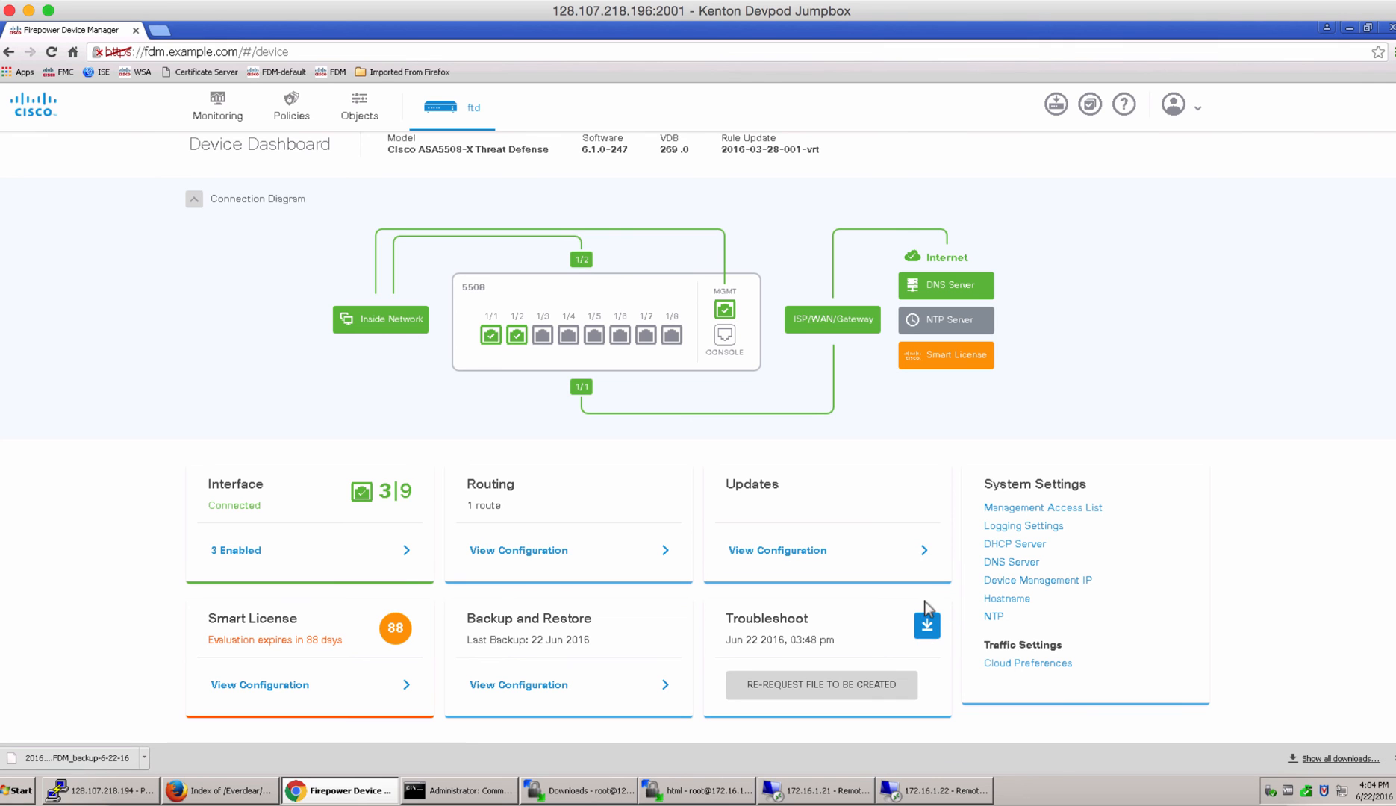
click(926, 626)
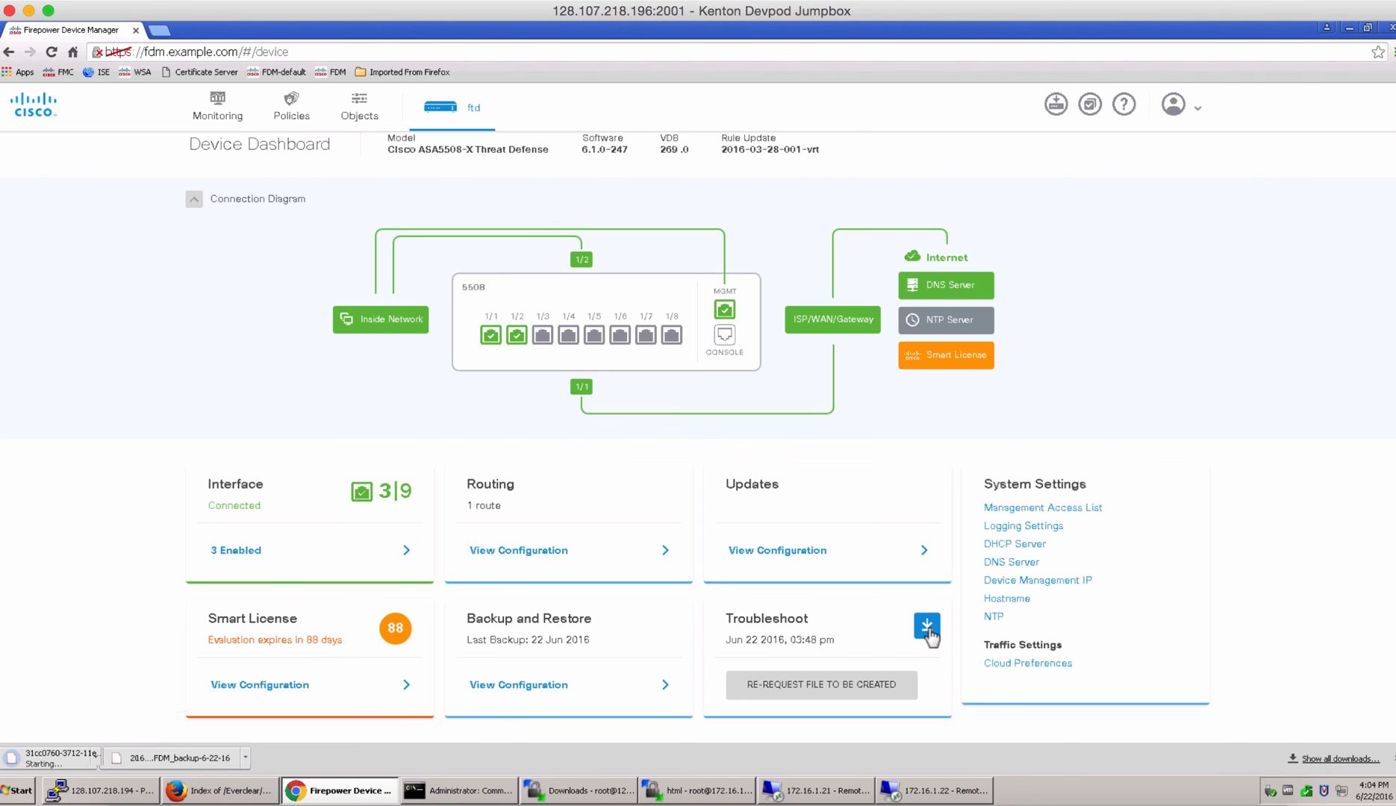
click(518, 685)
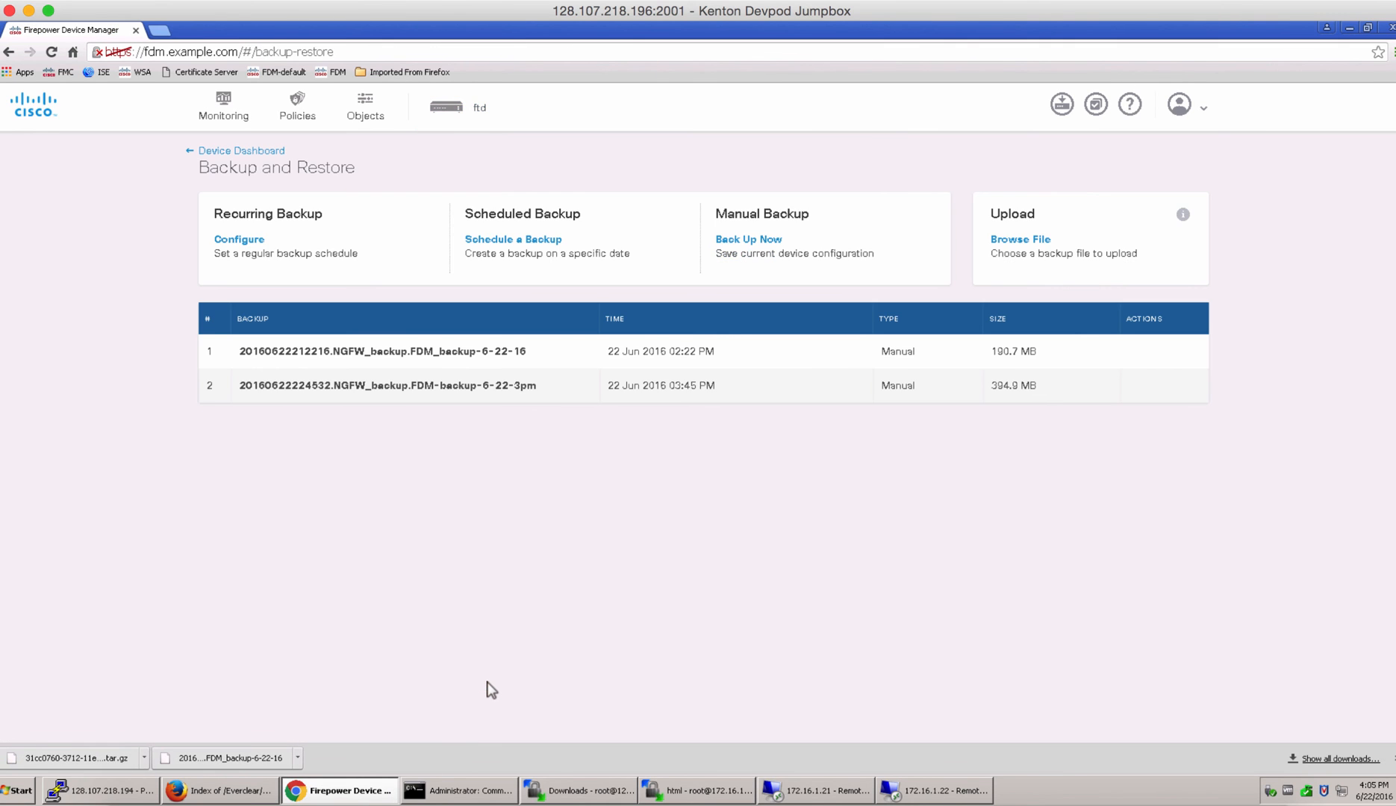
mouse_move(660, 385)
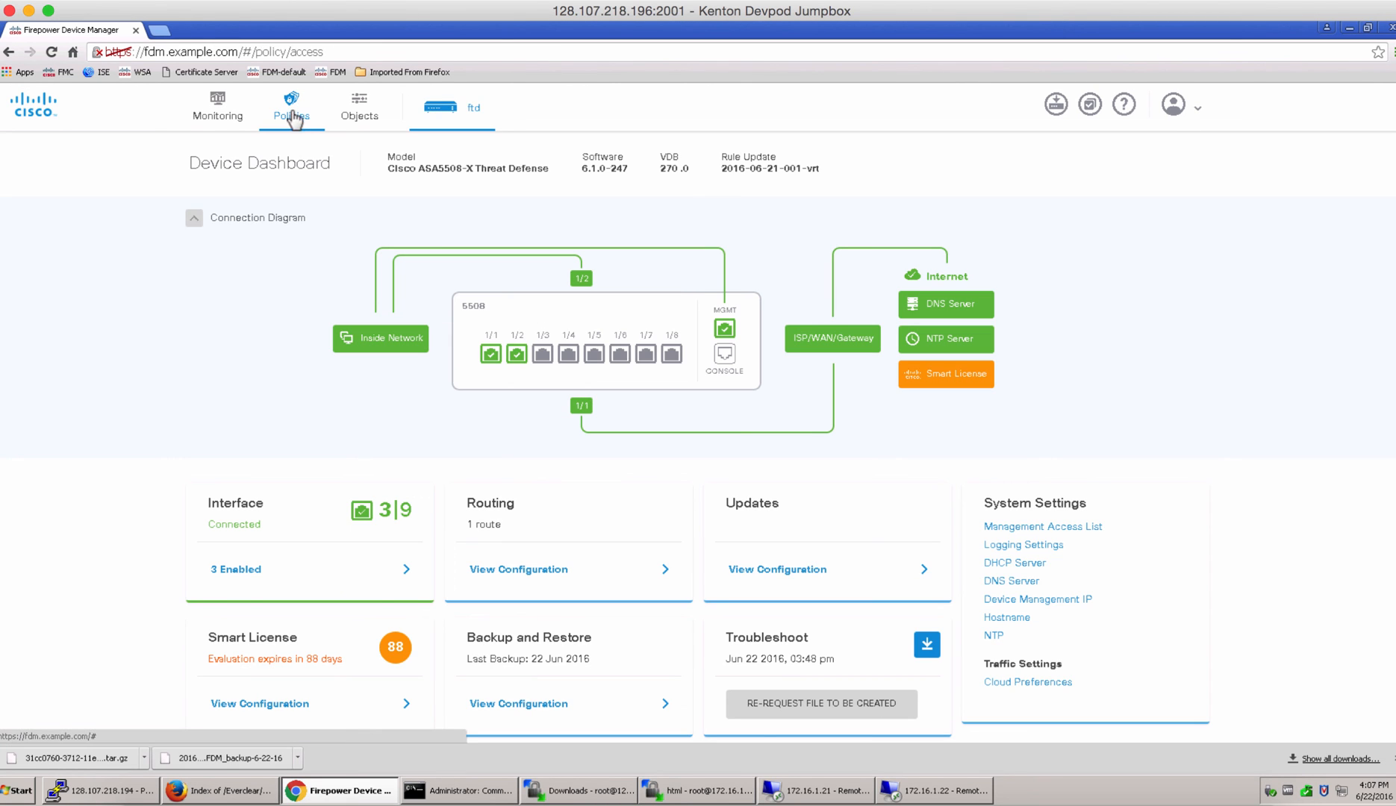
- Create the access rule 'Rule Test' with Action Block at order 1
click(291, 107)
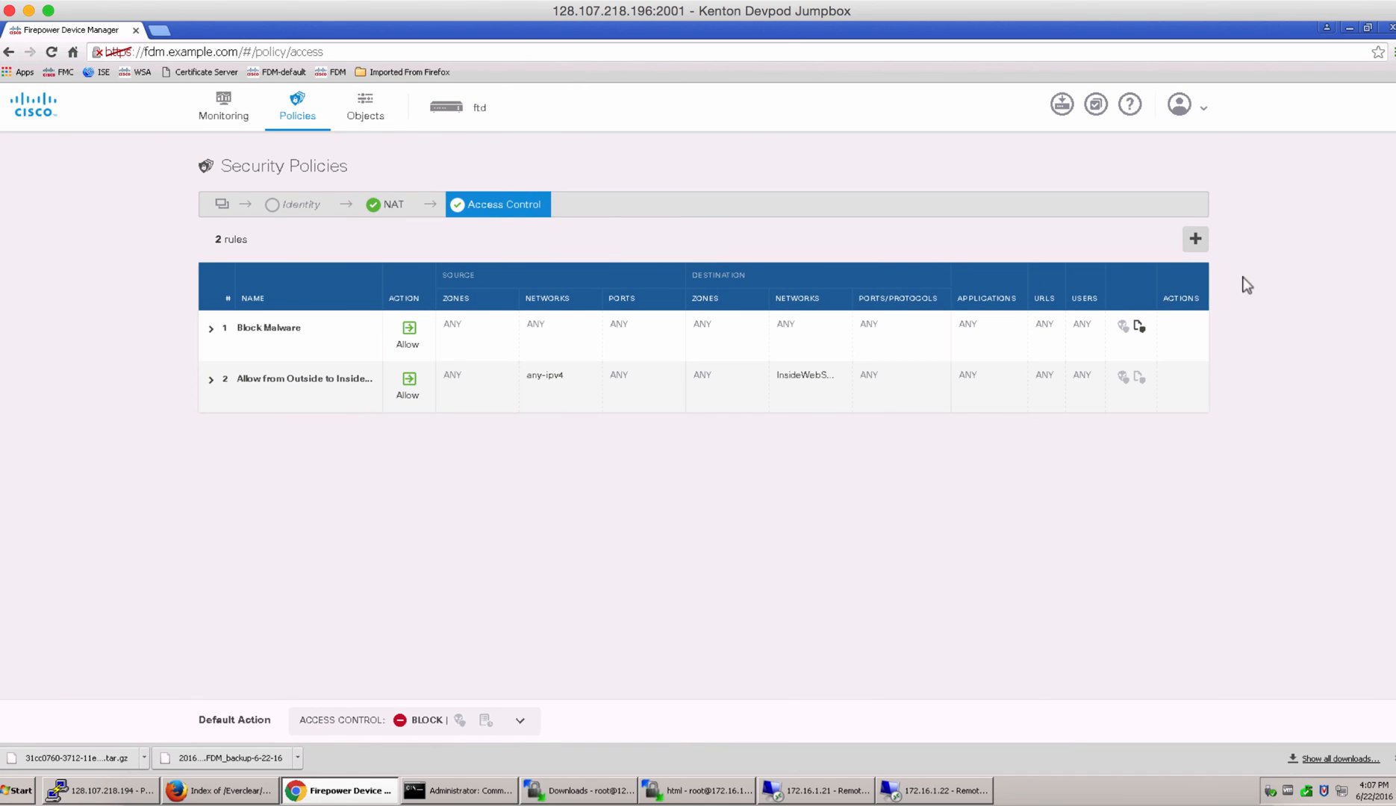
click(1194, 238)
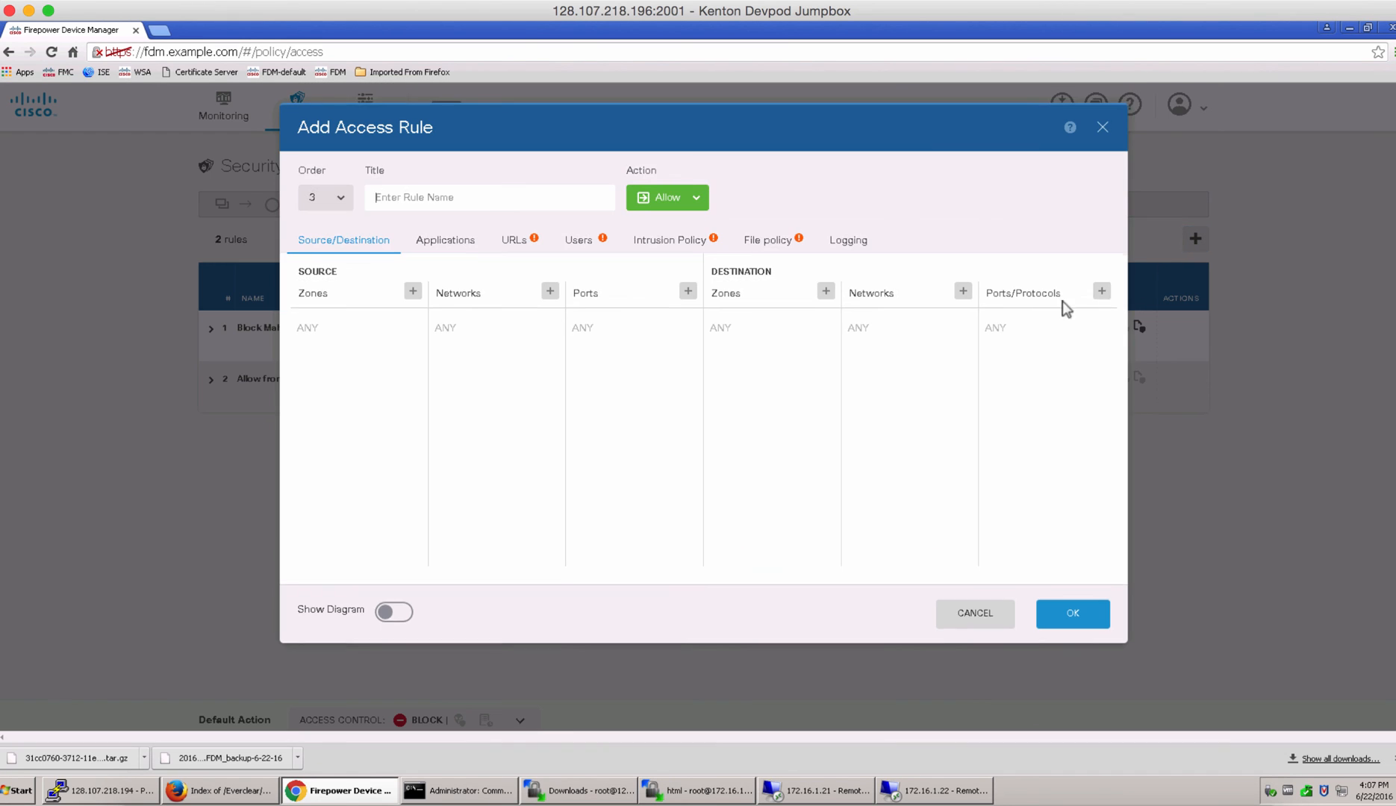
click(489, 198)
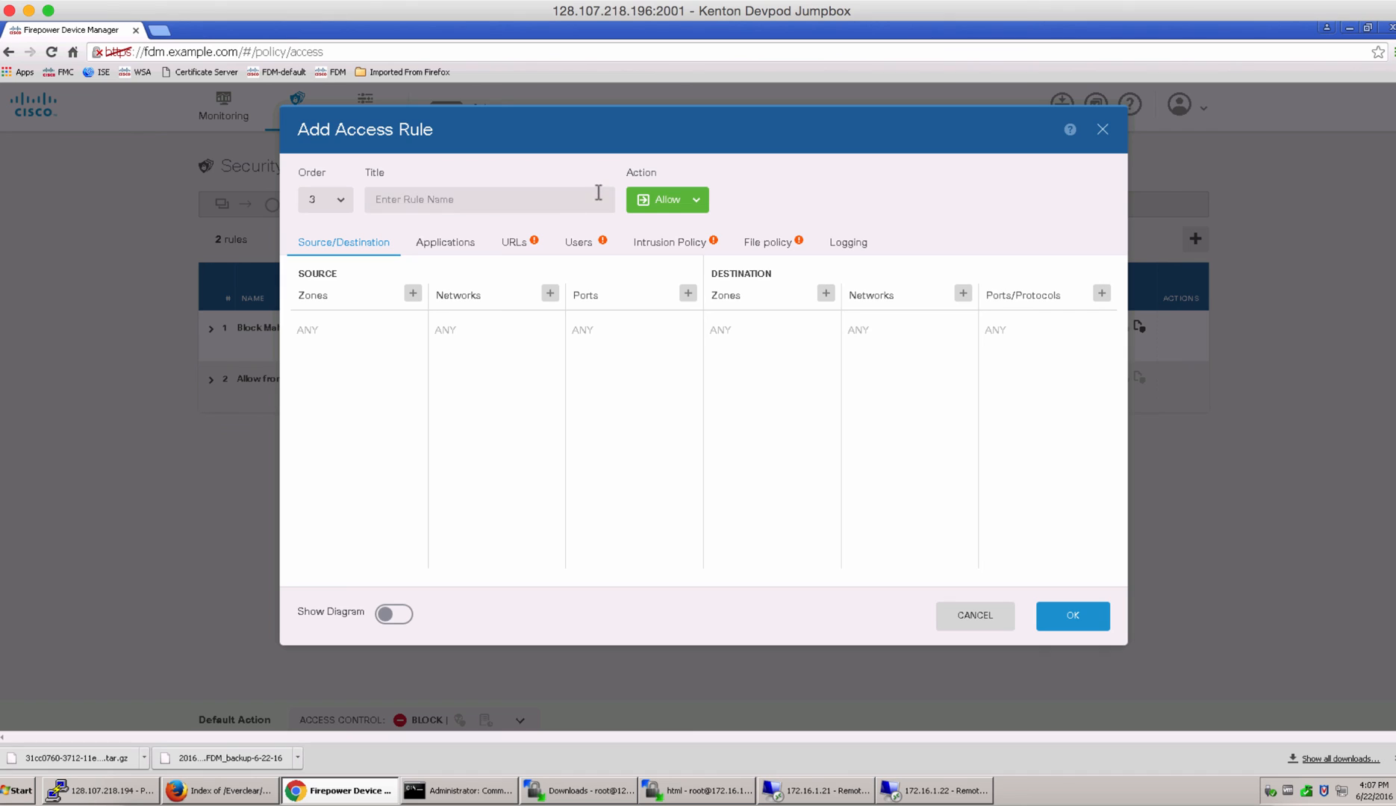
text(Rule Test)
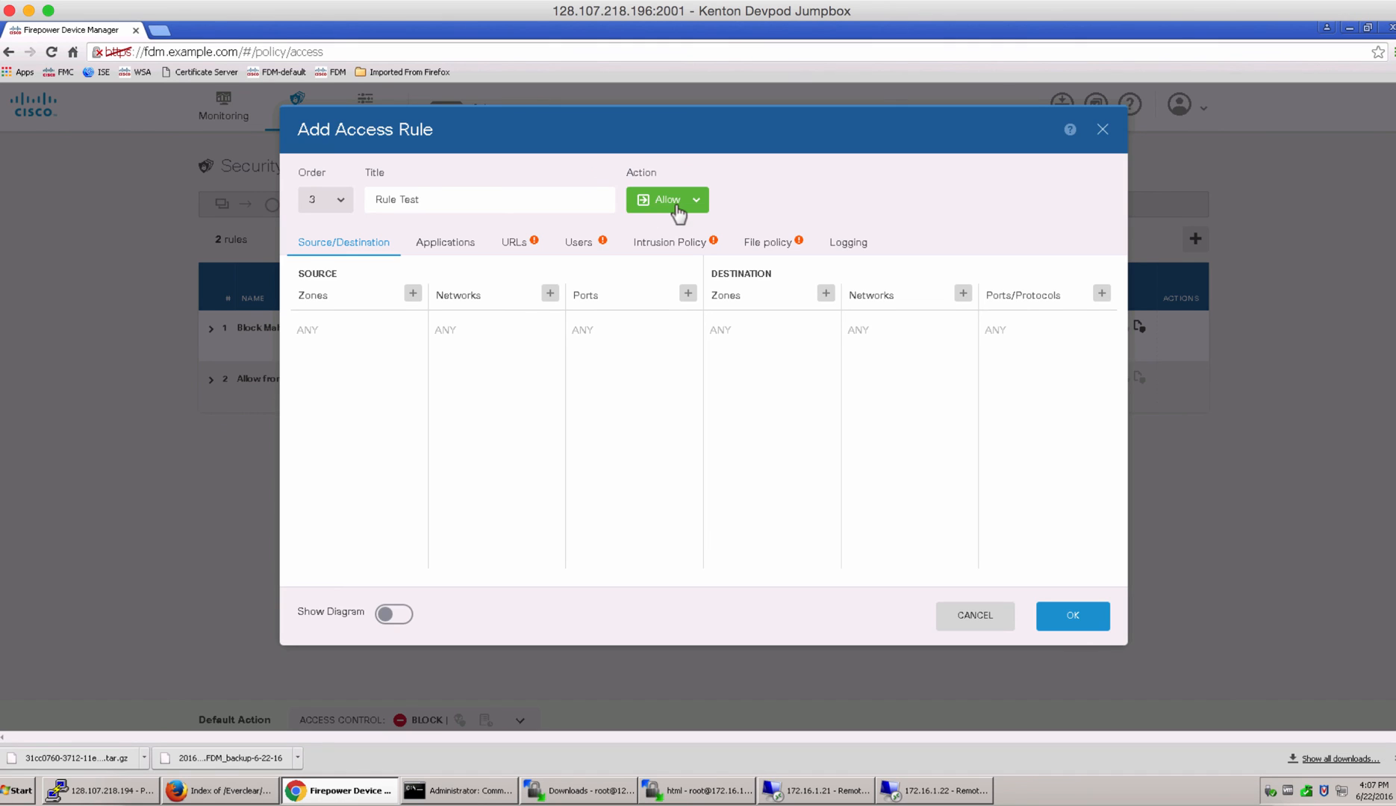
click(665, 199)
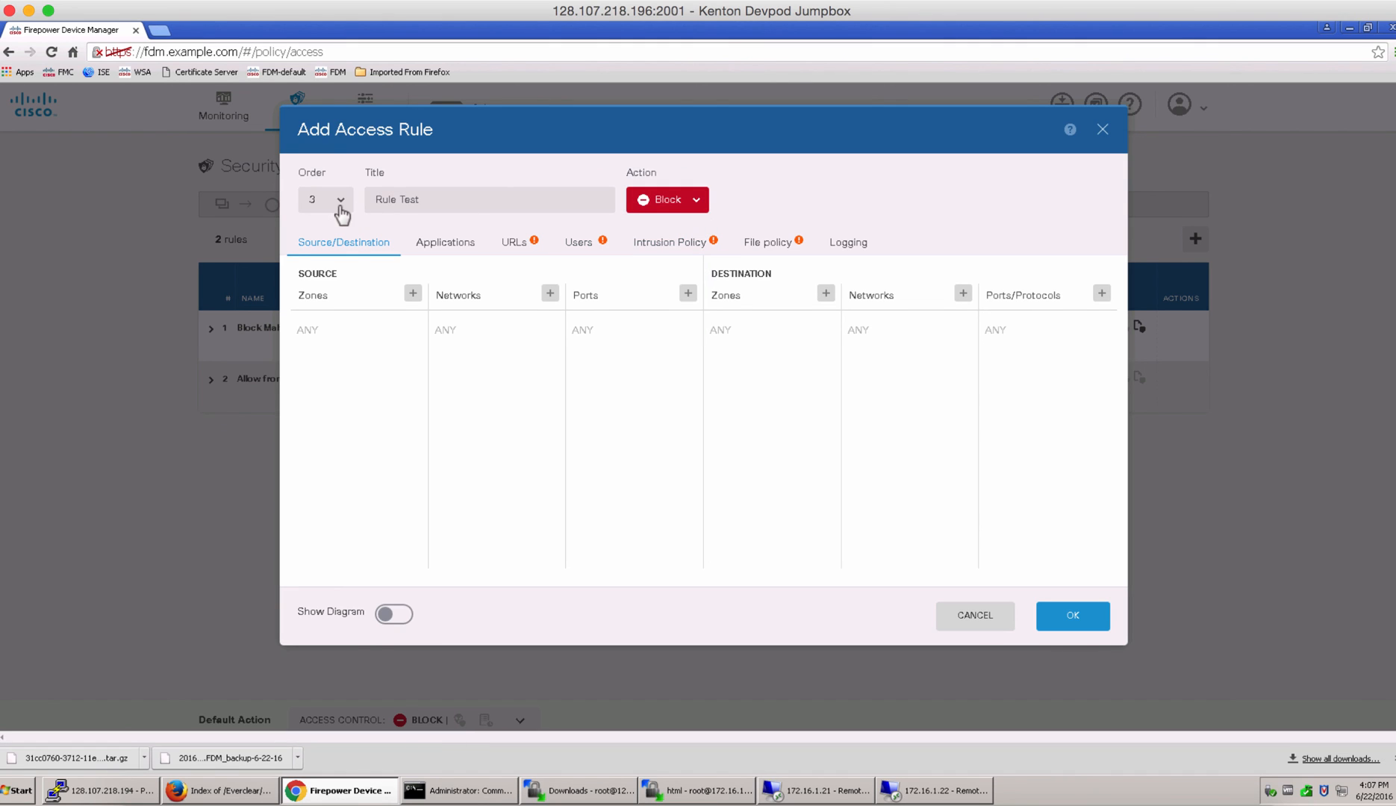
click(339, 200)
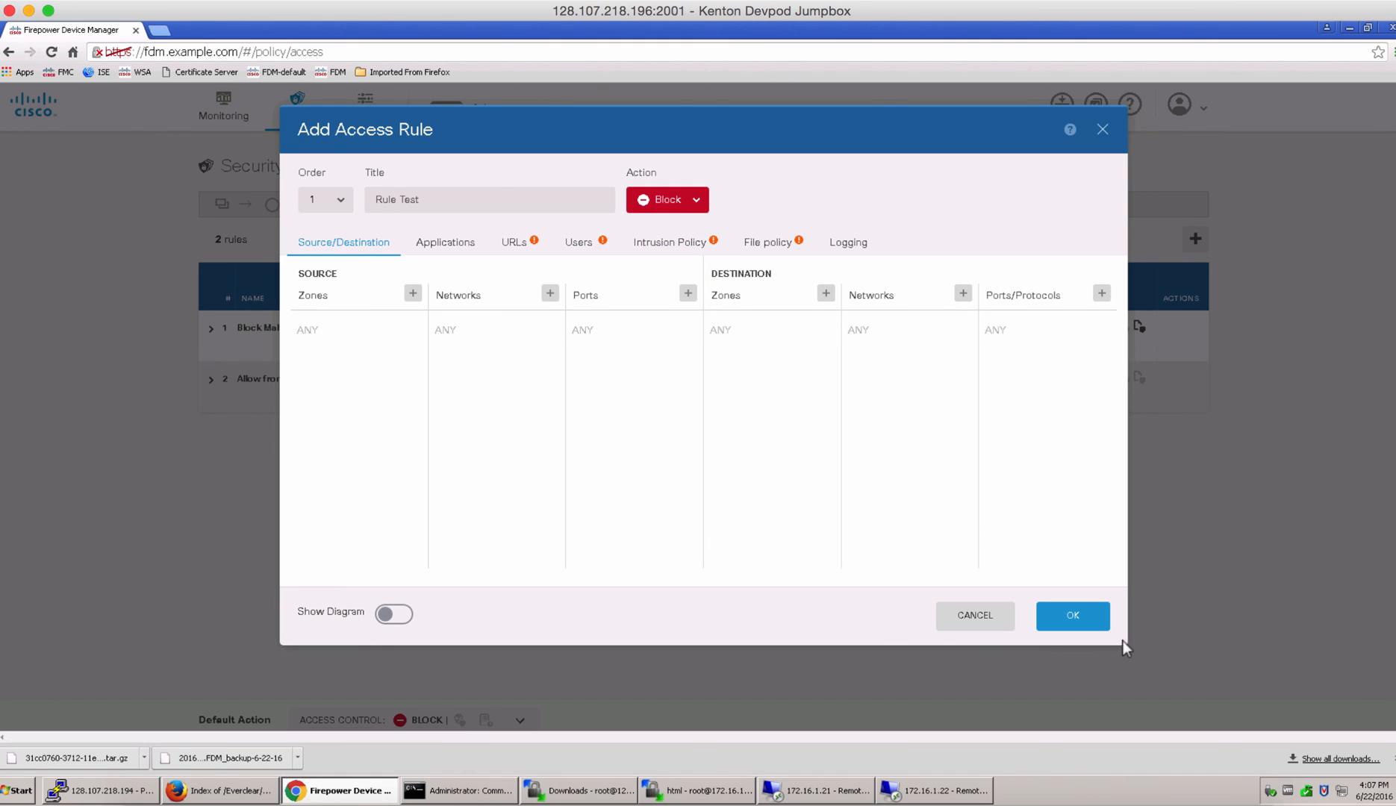
click(1072, 615)
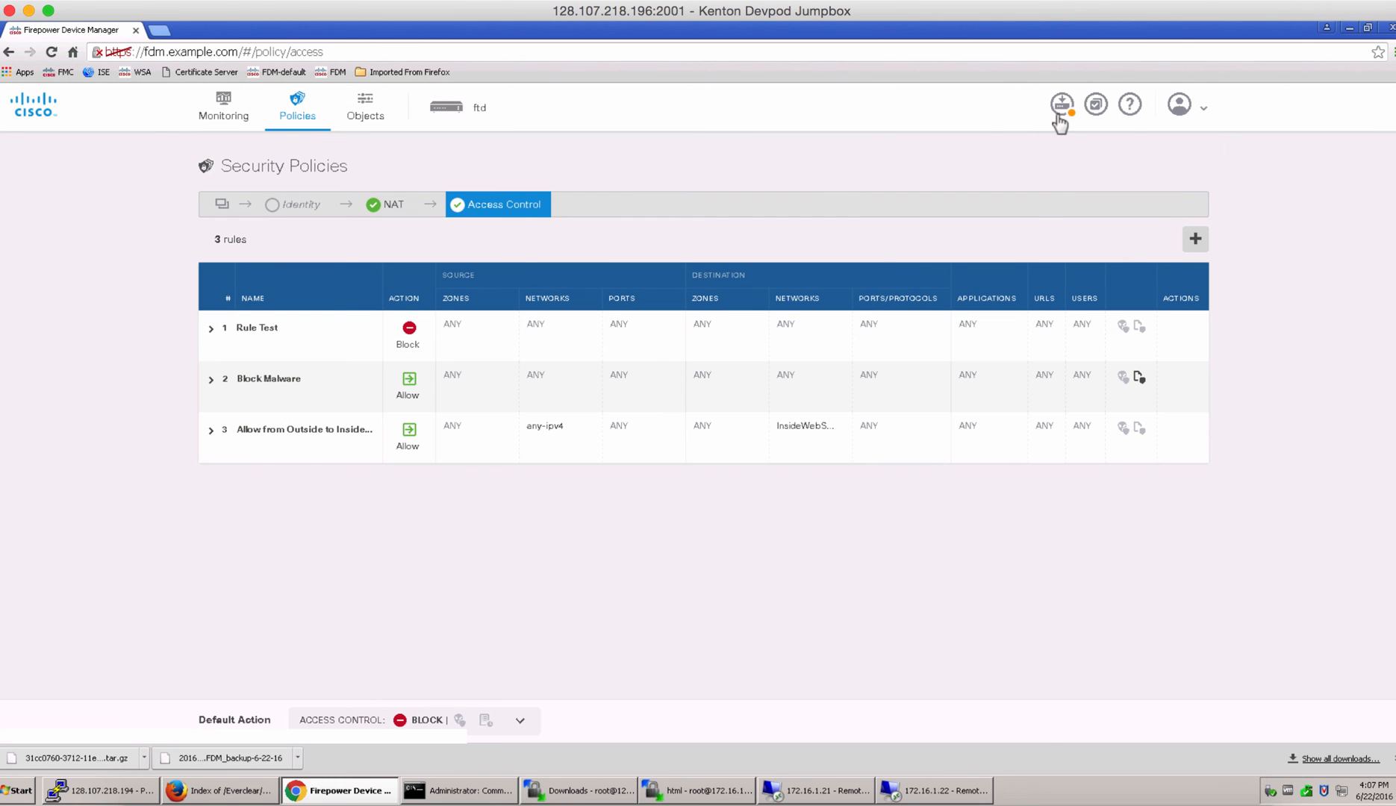
- Deploy the pending three-rule policy changes and go back to Device Dashboard
click(1059, 104)
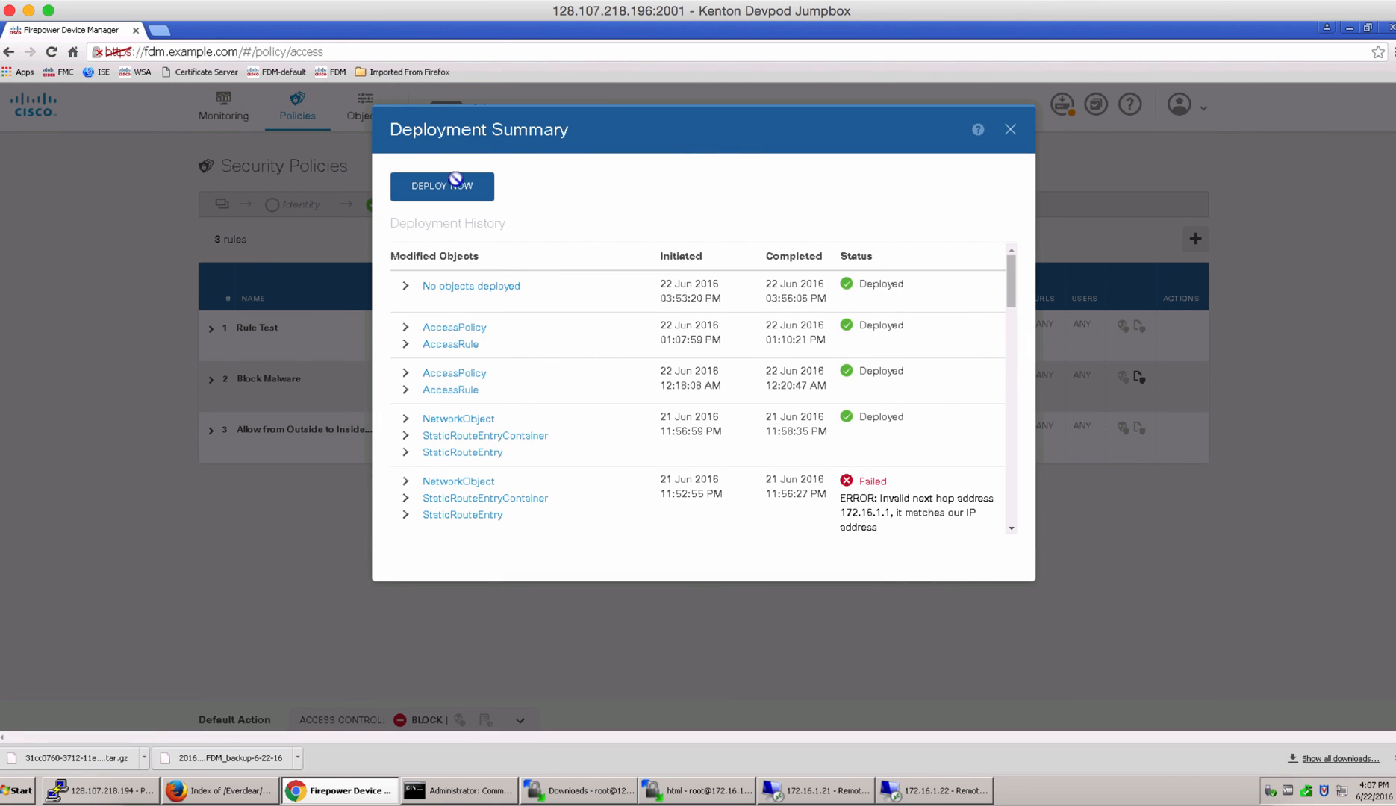
click(442, 186)
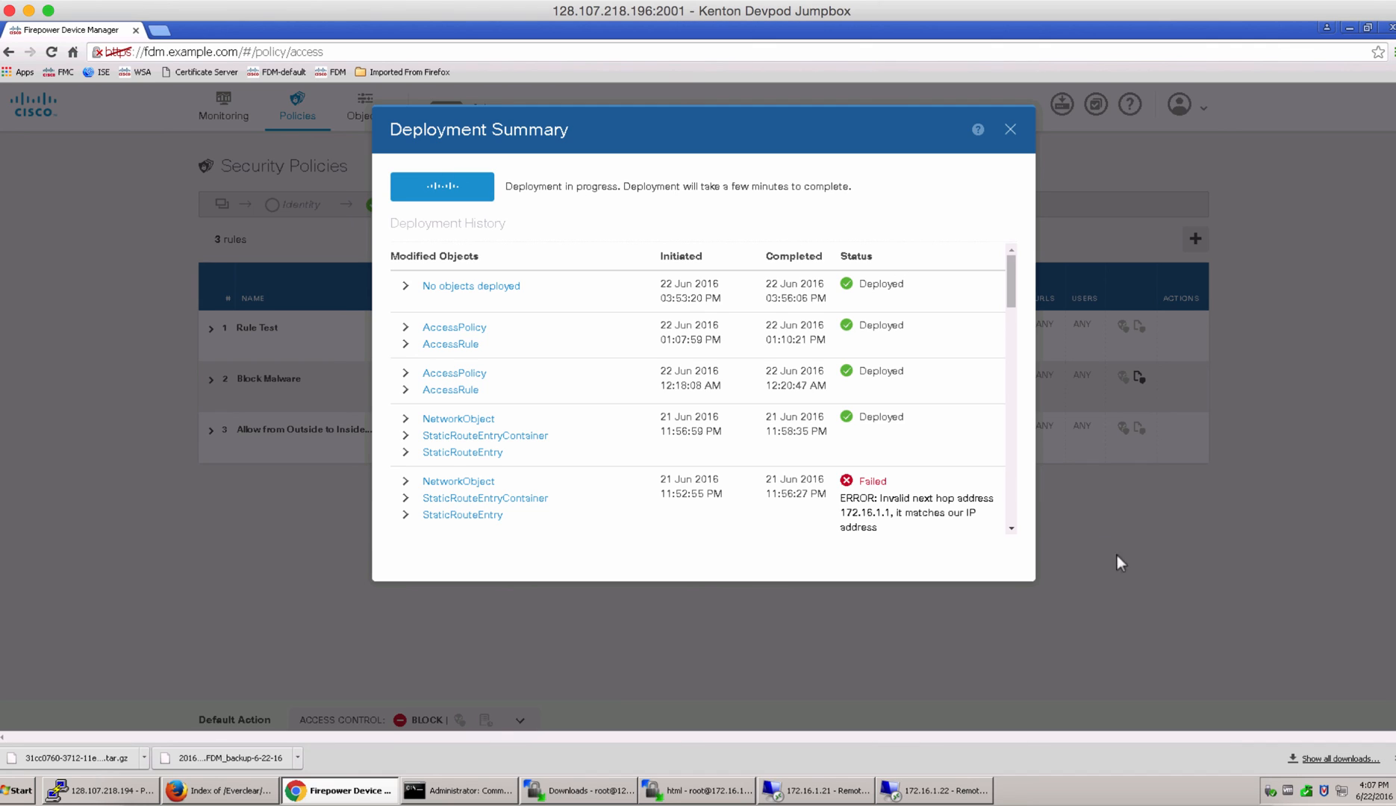
mouse_move(1124, 578)
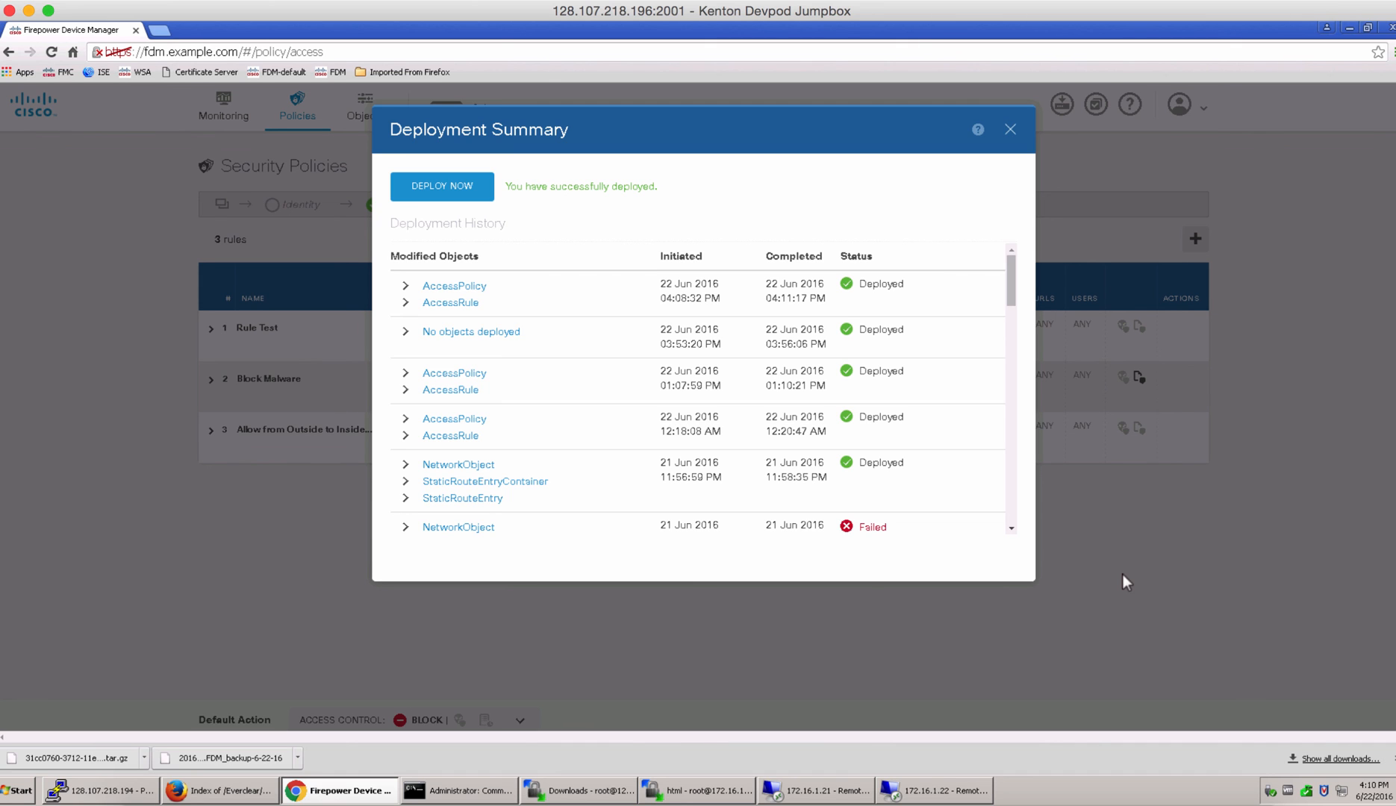
click(1009, 129)
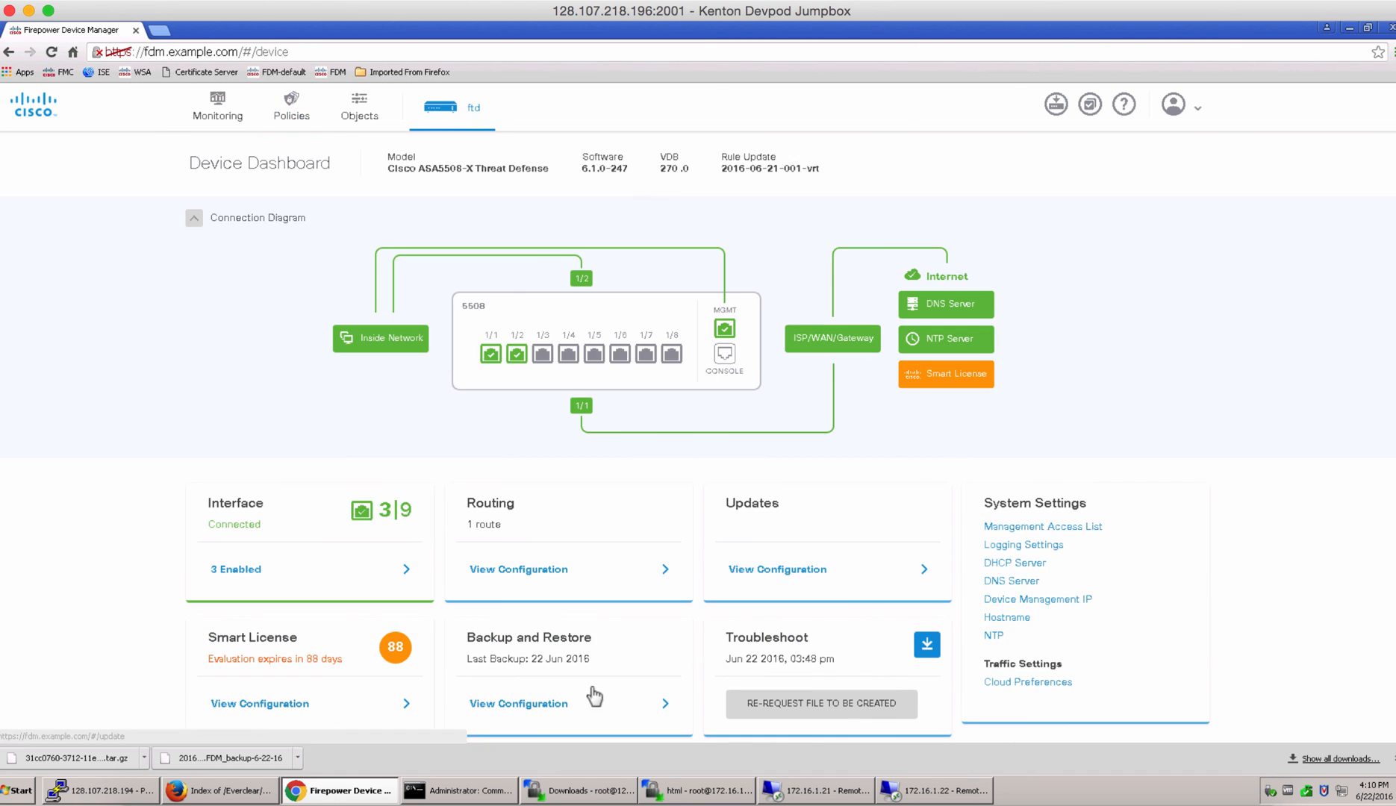
- Restore the device from the 22 Jun 2016 2:22 PM backup and confirm
click(519, 704)
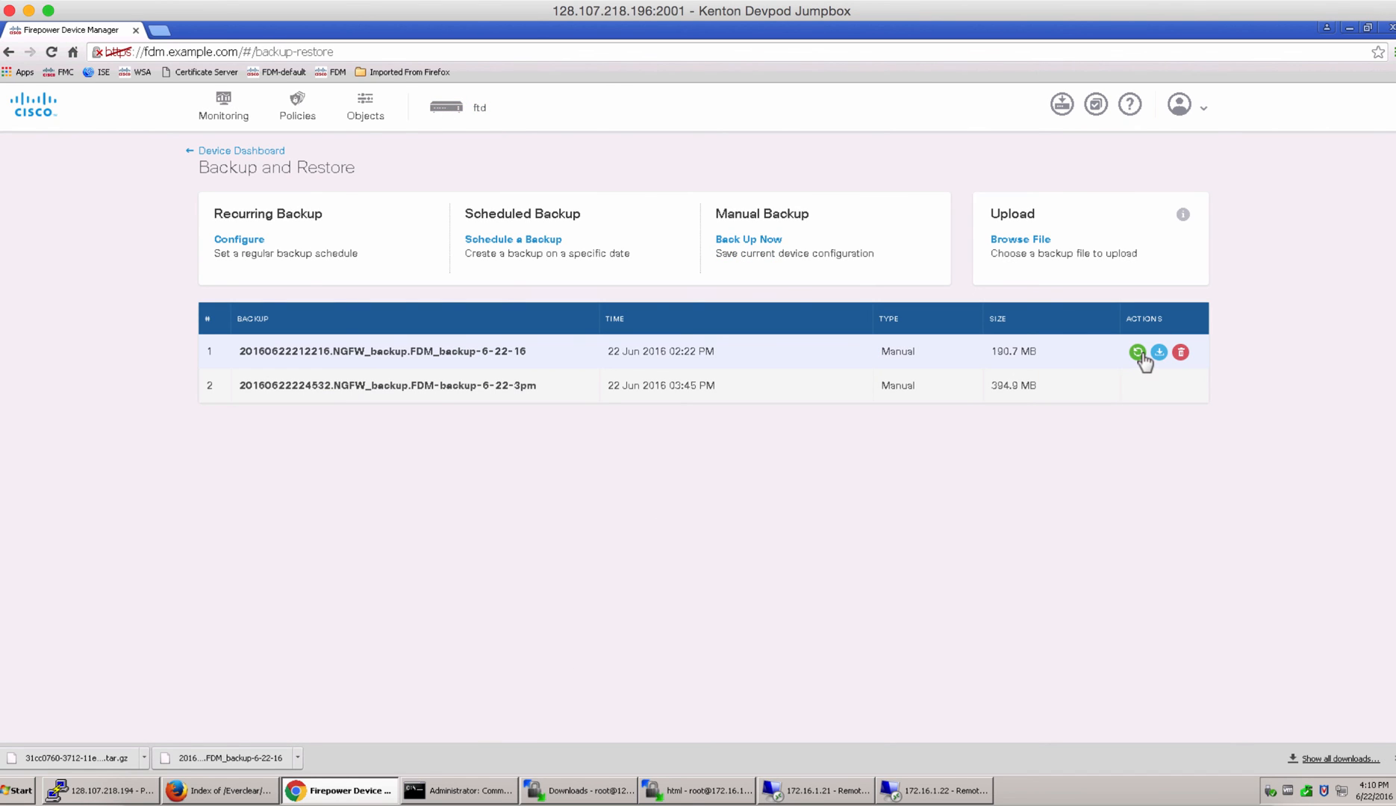
click(1137, 351)
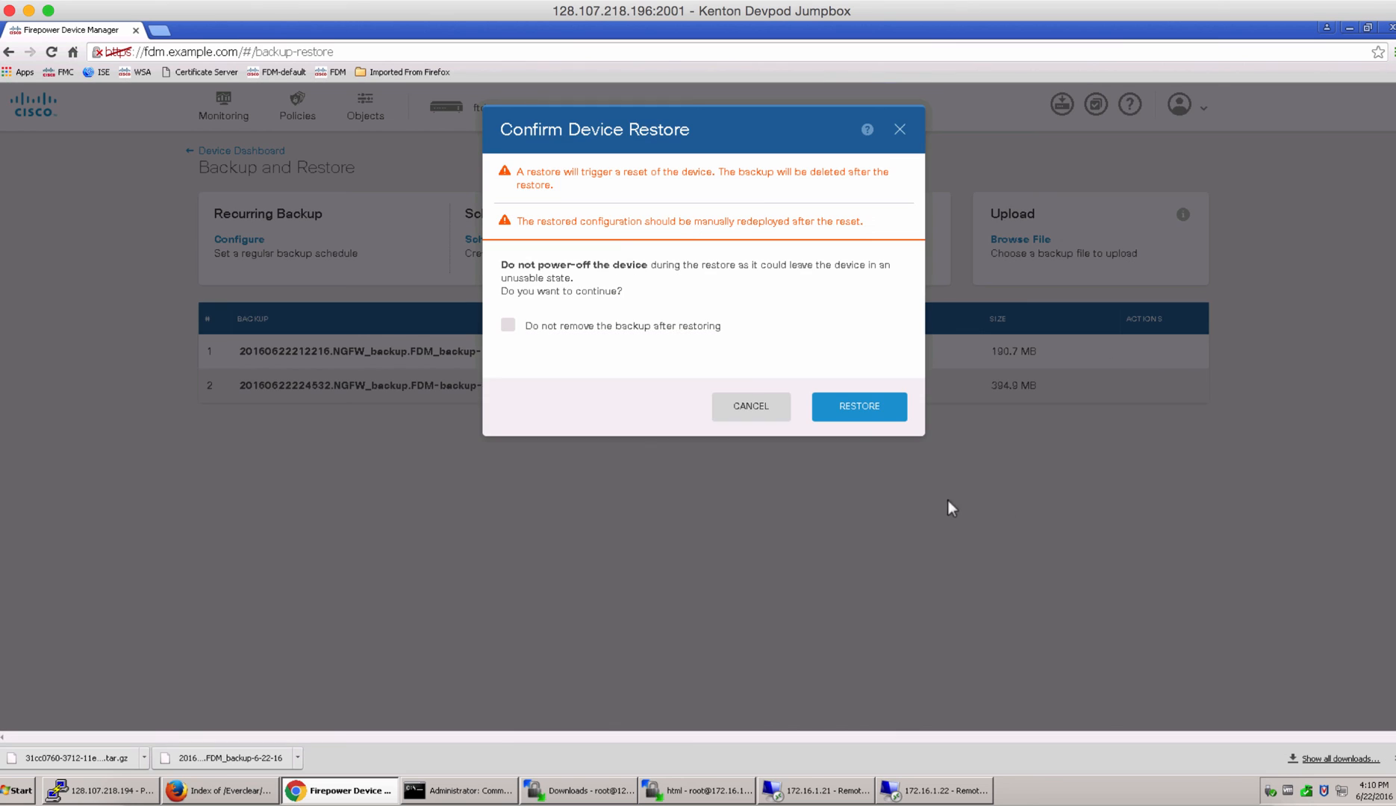
mouse_move(692, 188)
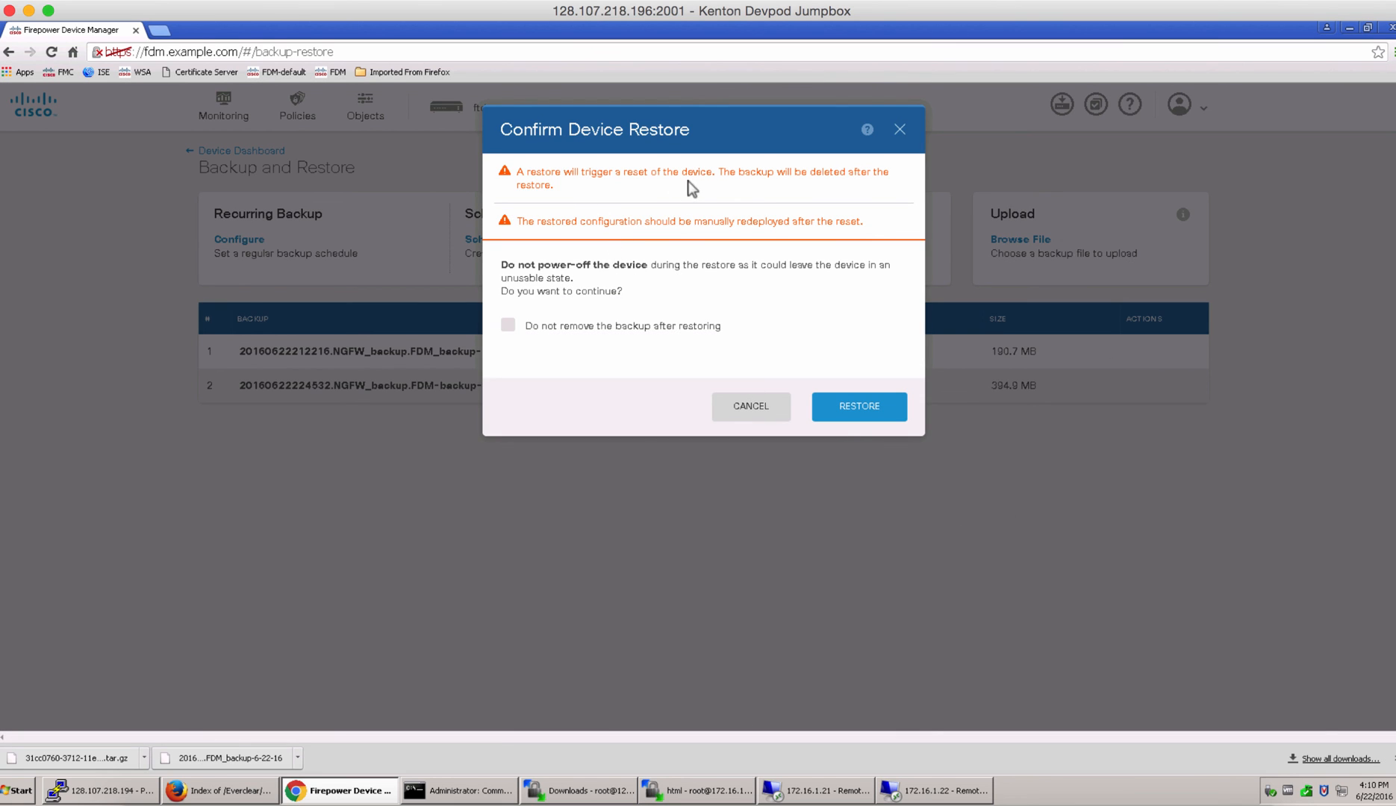
mouse_move(514, 200)
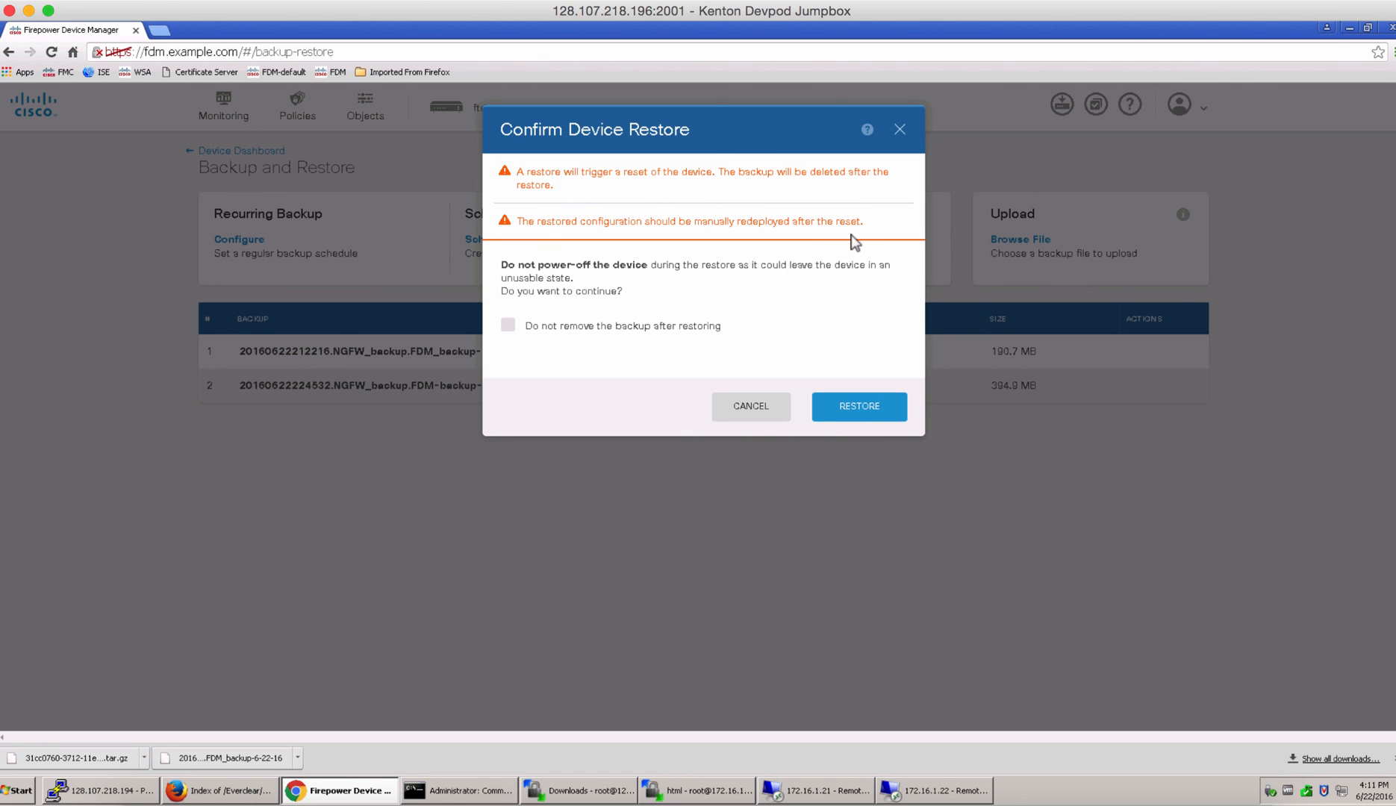
click(508, 325)
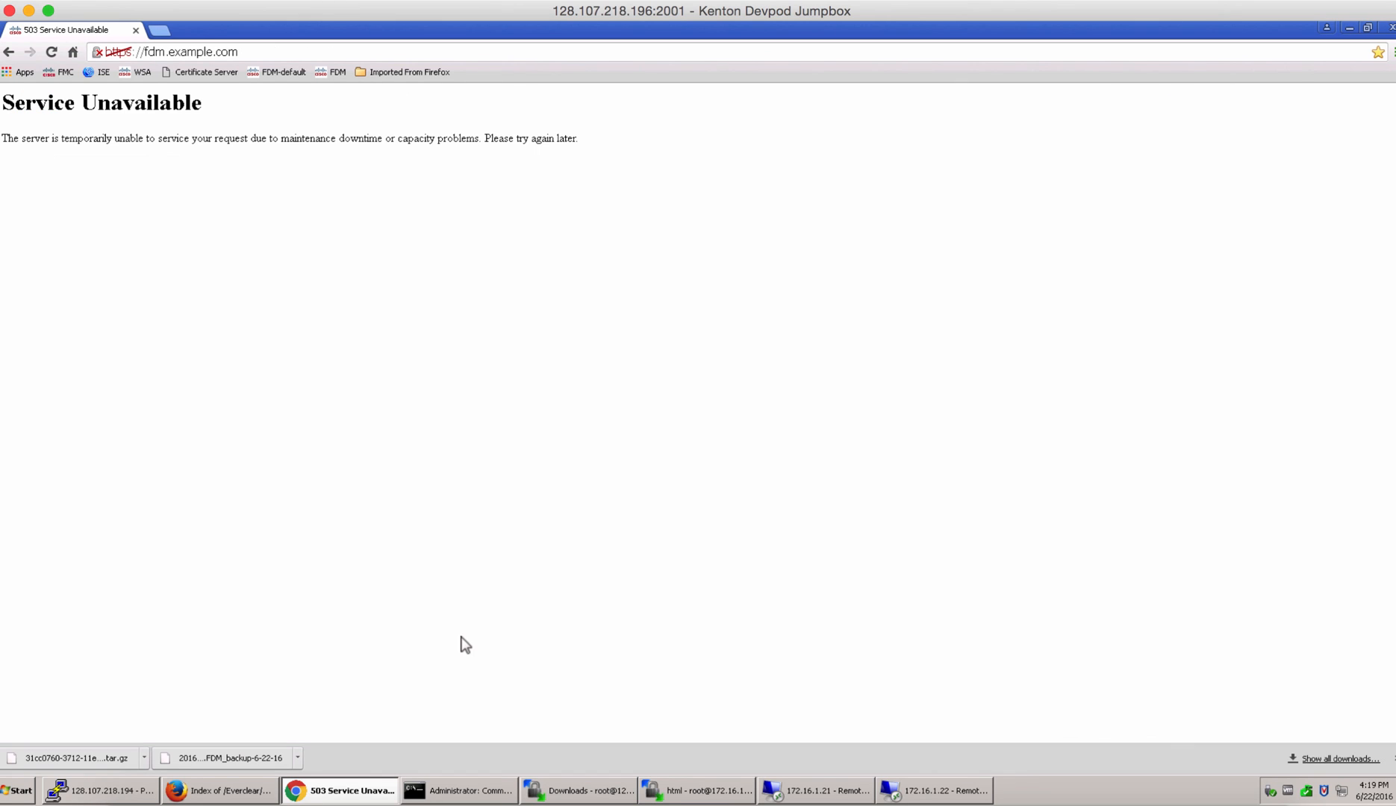
- Reload Device Manager after the reset and log in as admin
click(51, 51)
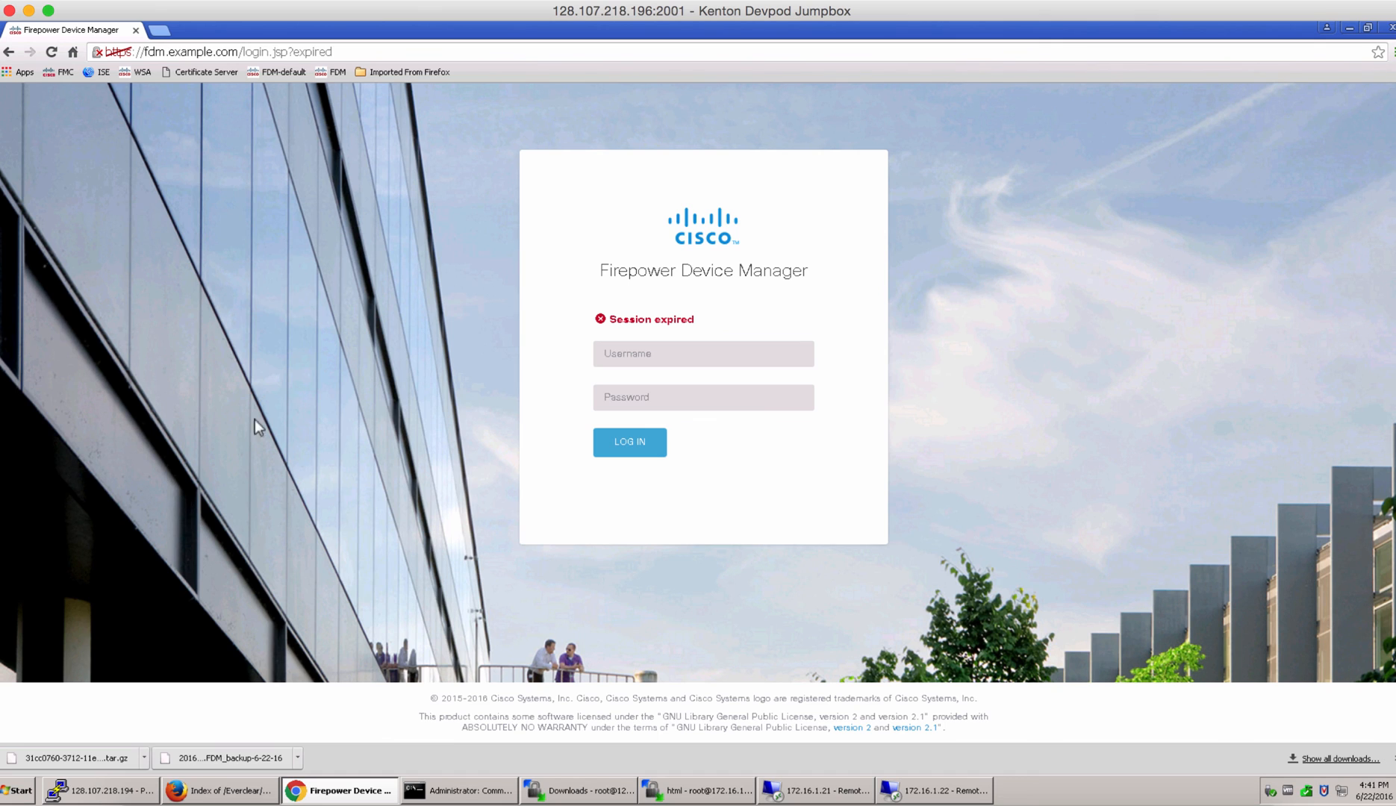
click(51, 51)
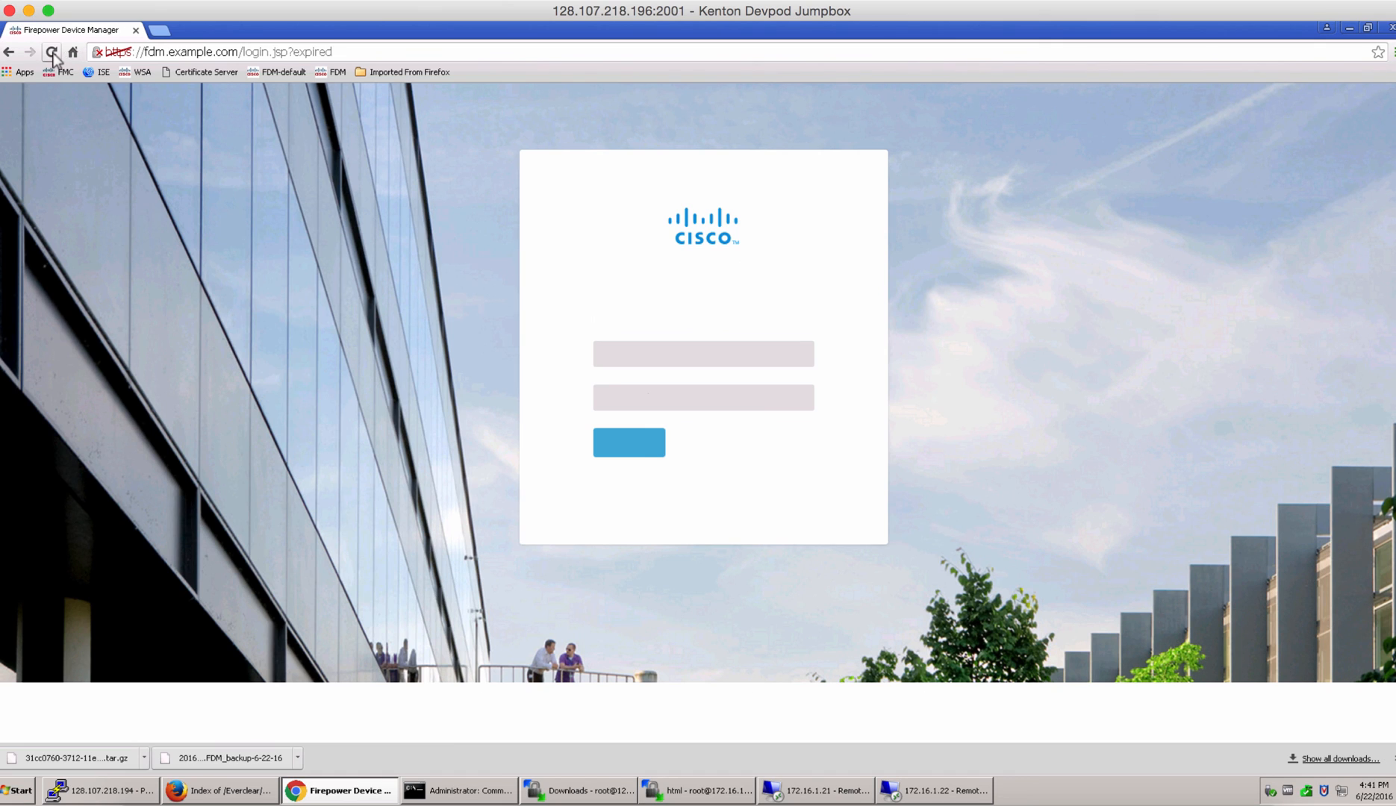
text(admin)
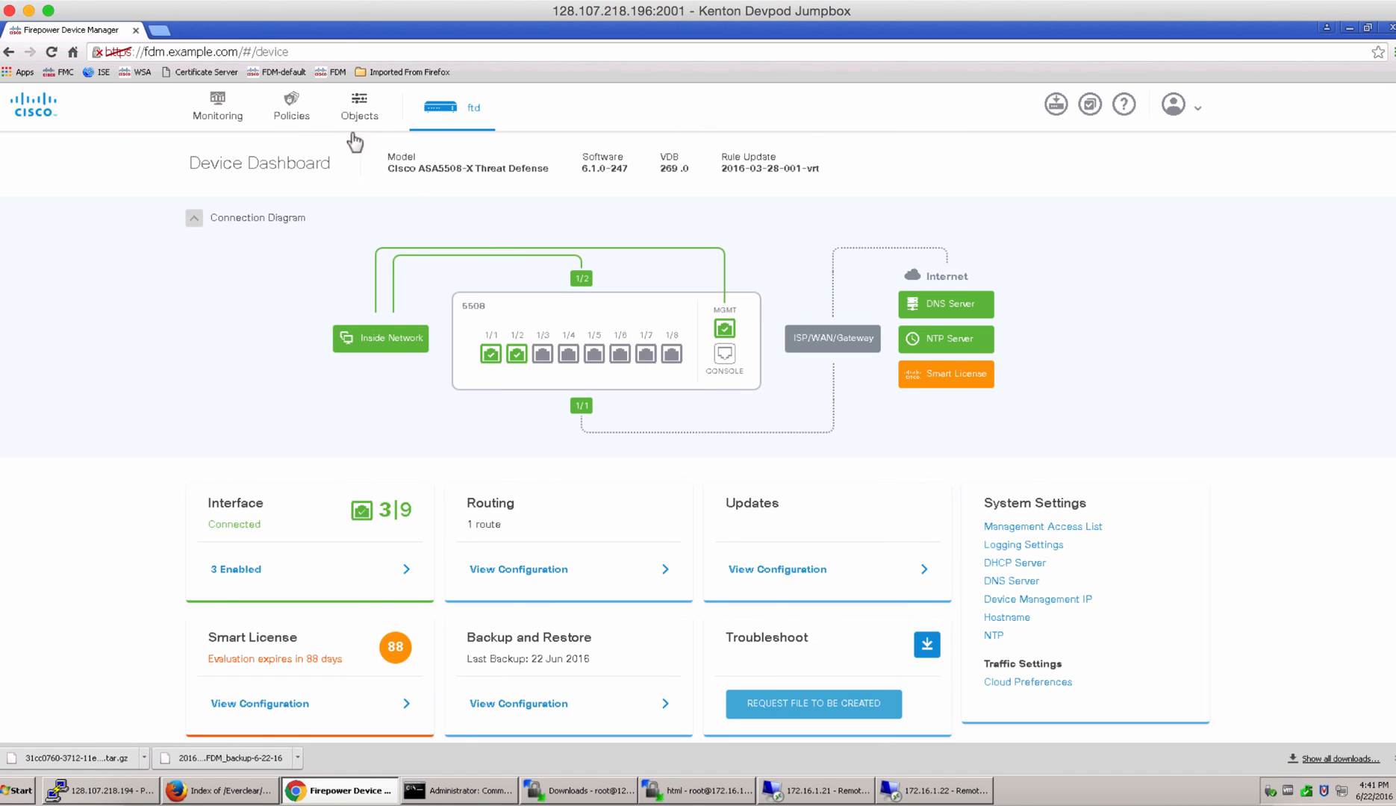
- Confirm only Block Malware and Allow from Outside remain, then view the Task List
click(291, 105)
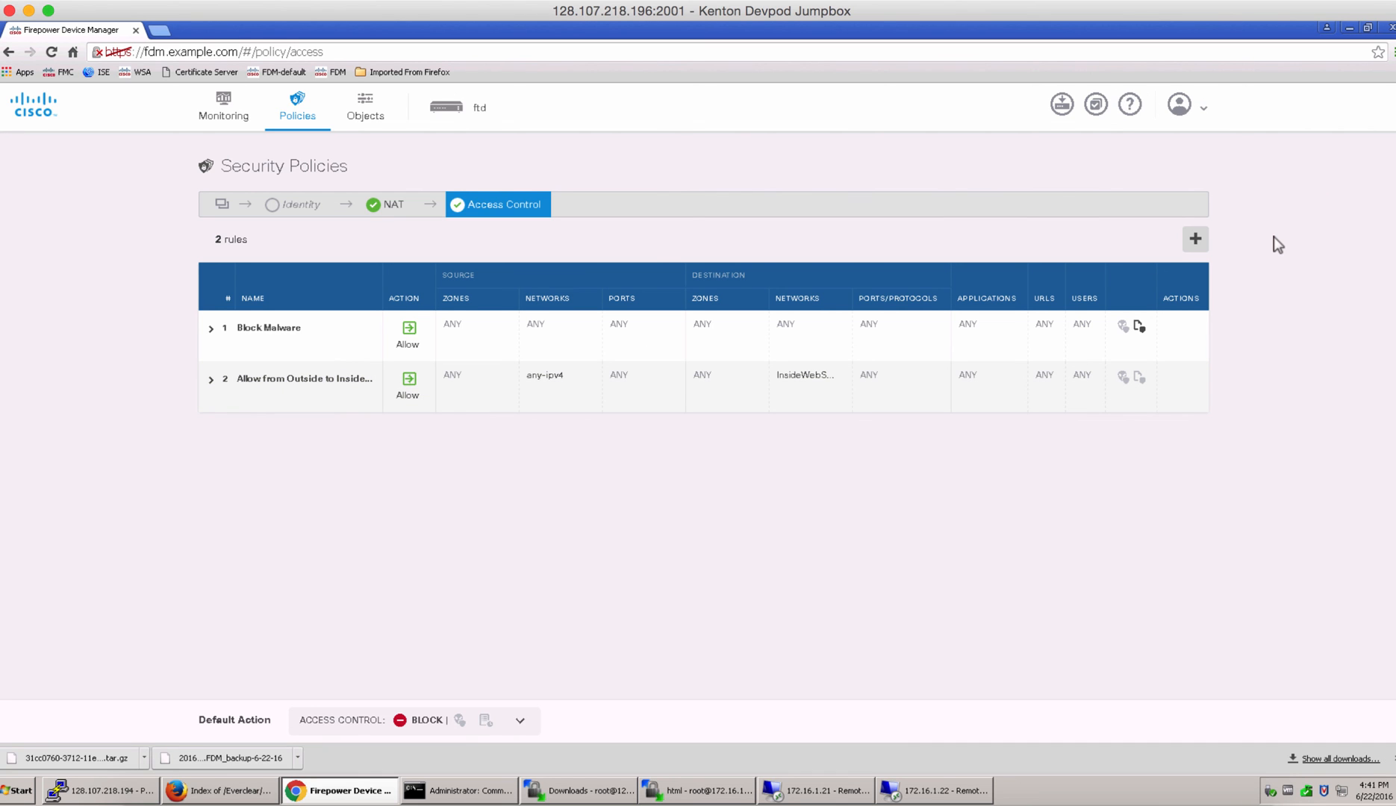
click(1094, 104)
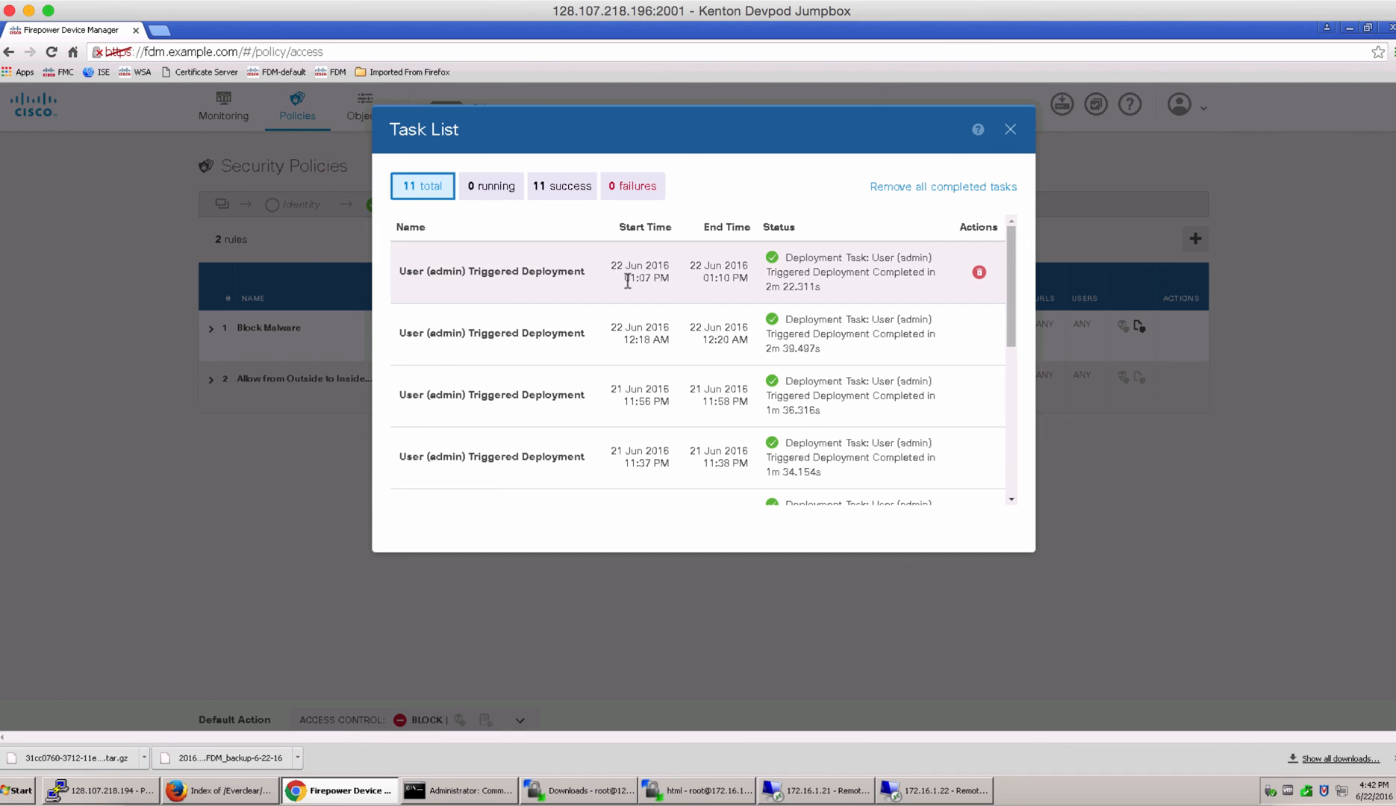
scroll(down, 3)
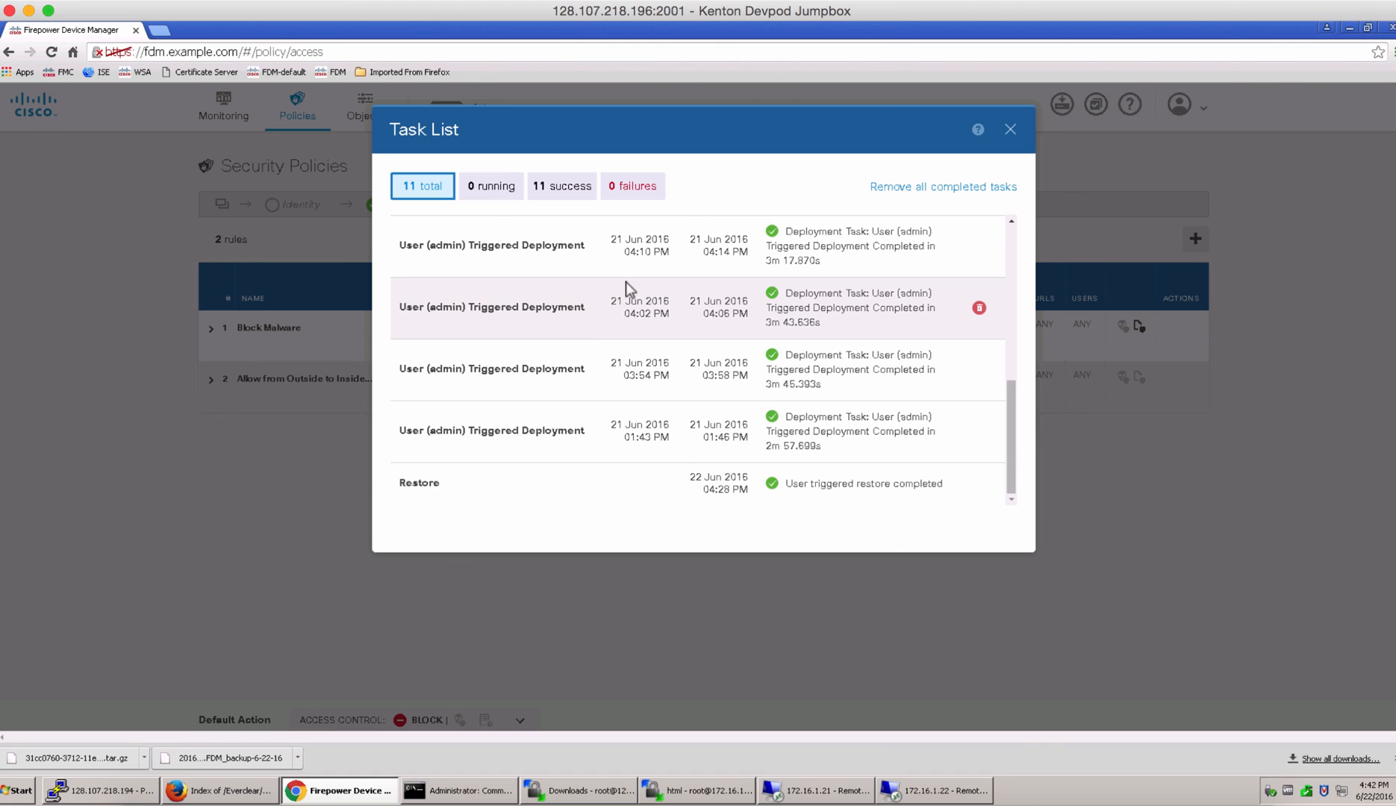
mouse_move(481, 499)
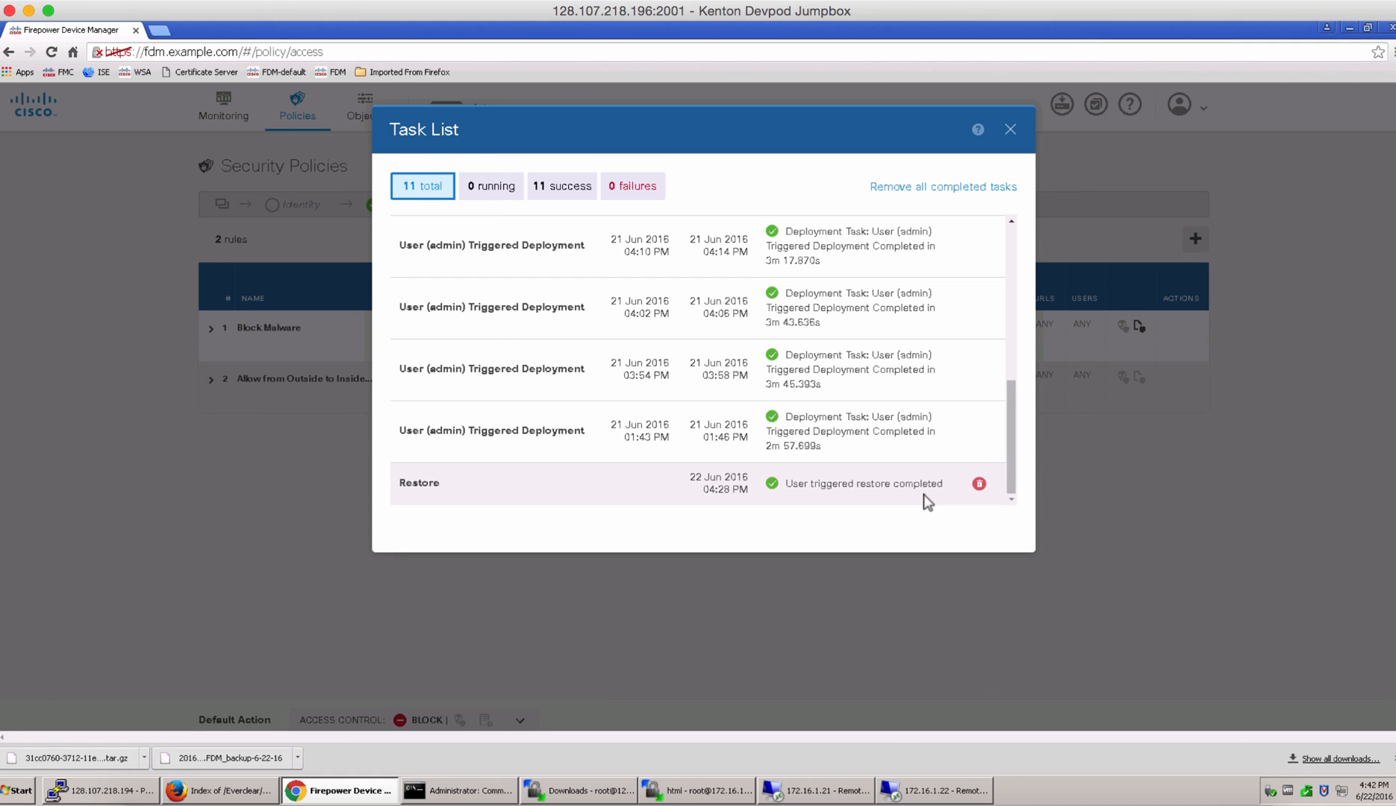
mouse_move(861, 436)
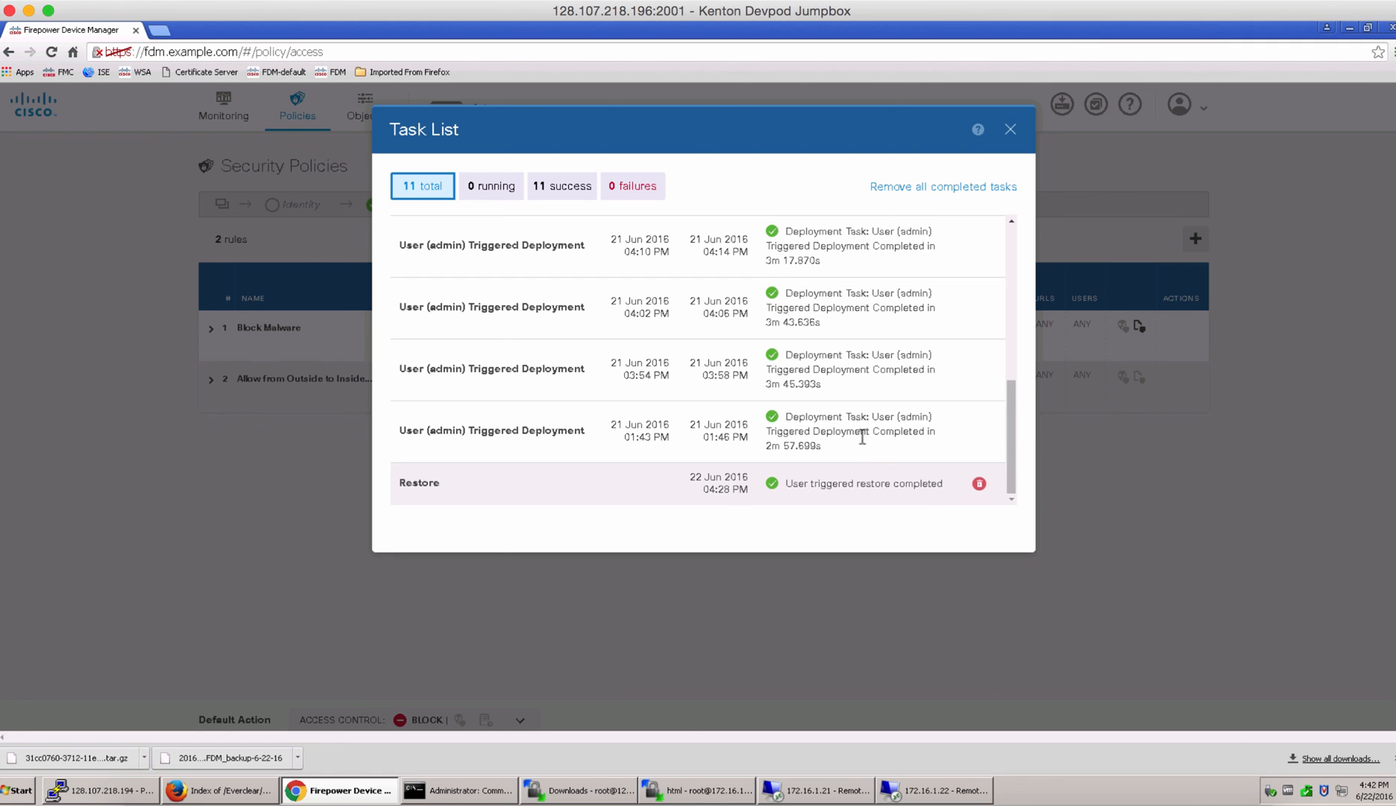
scroll(down, 3)
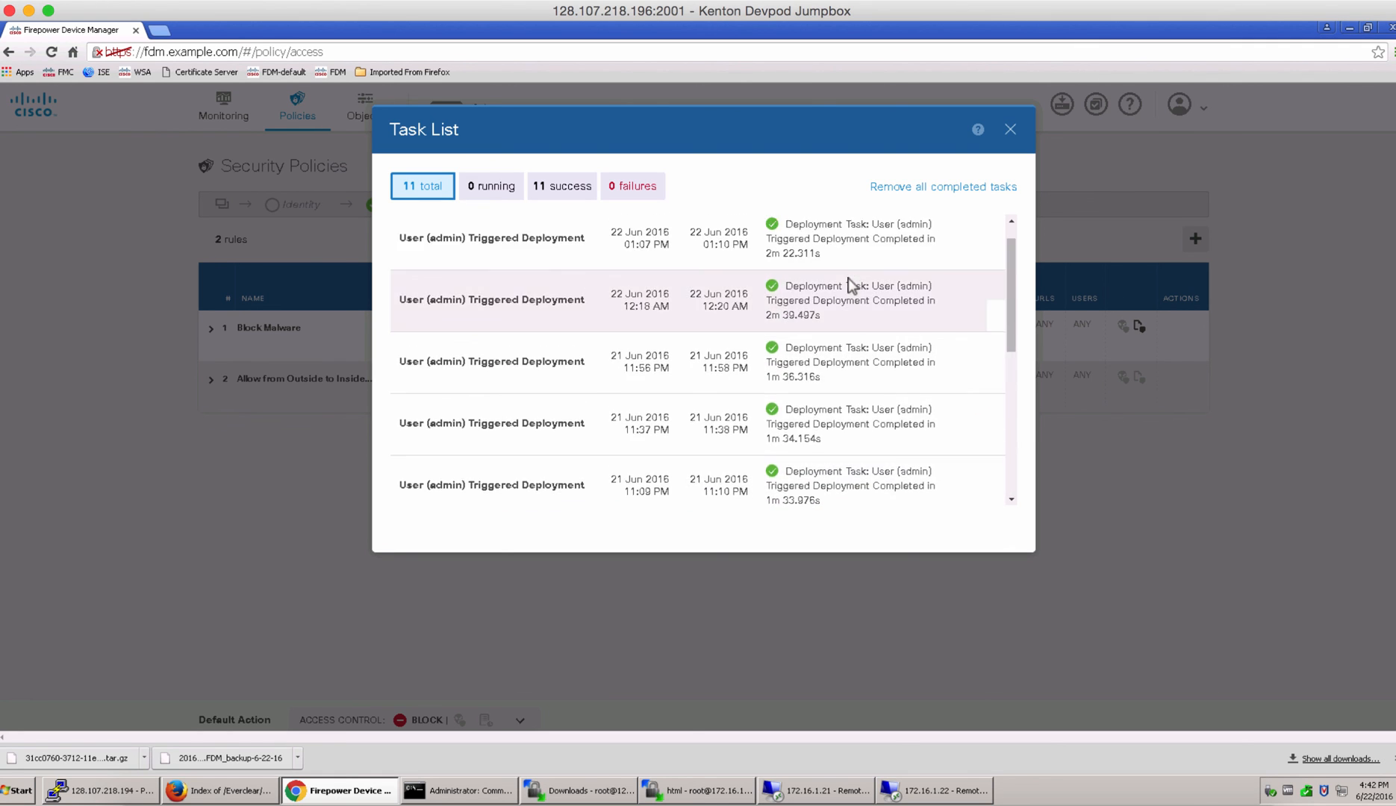